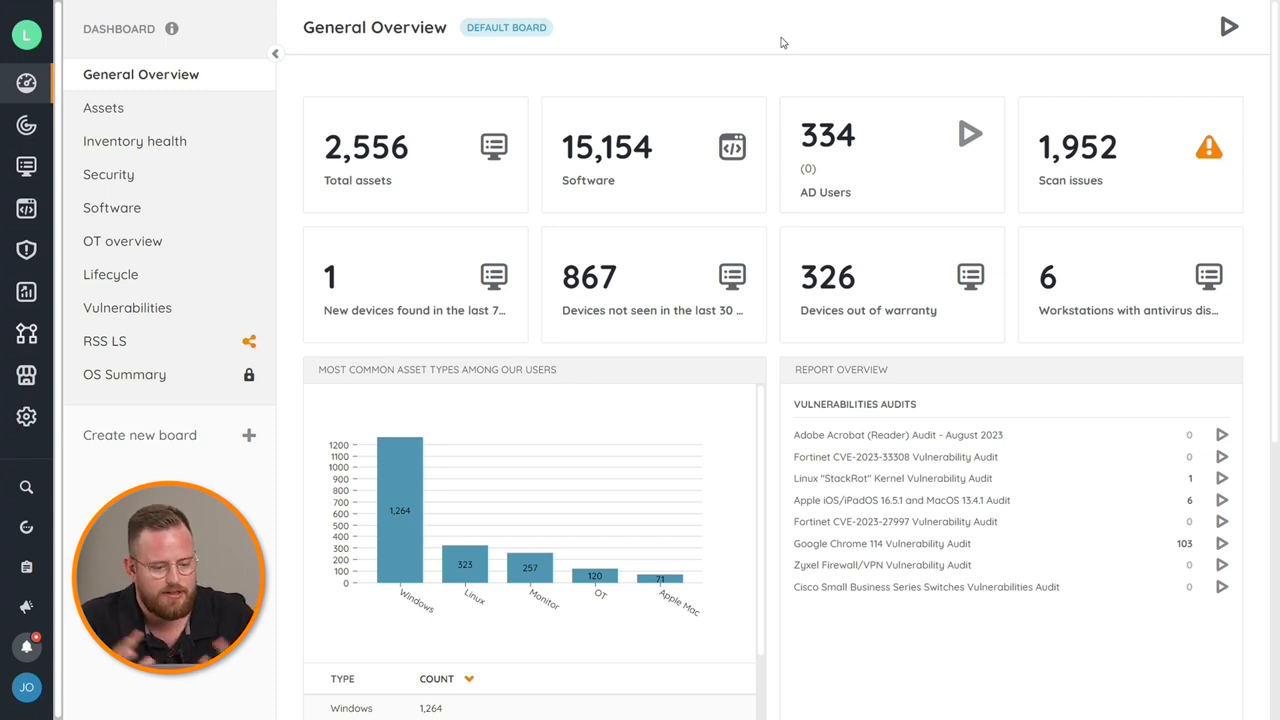
mouse_move(640, 155)
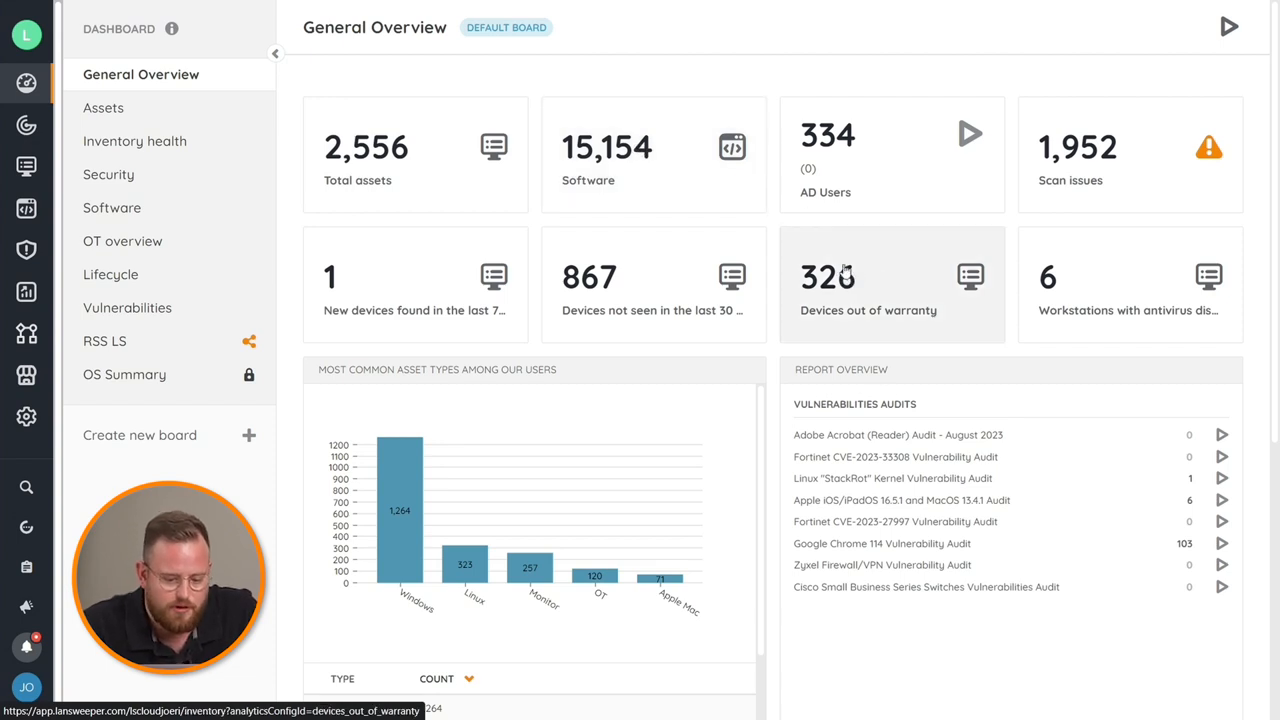
mouse_move(704, 253)
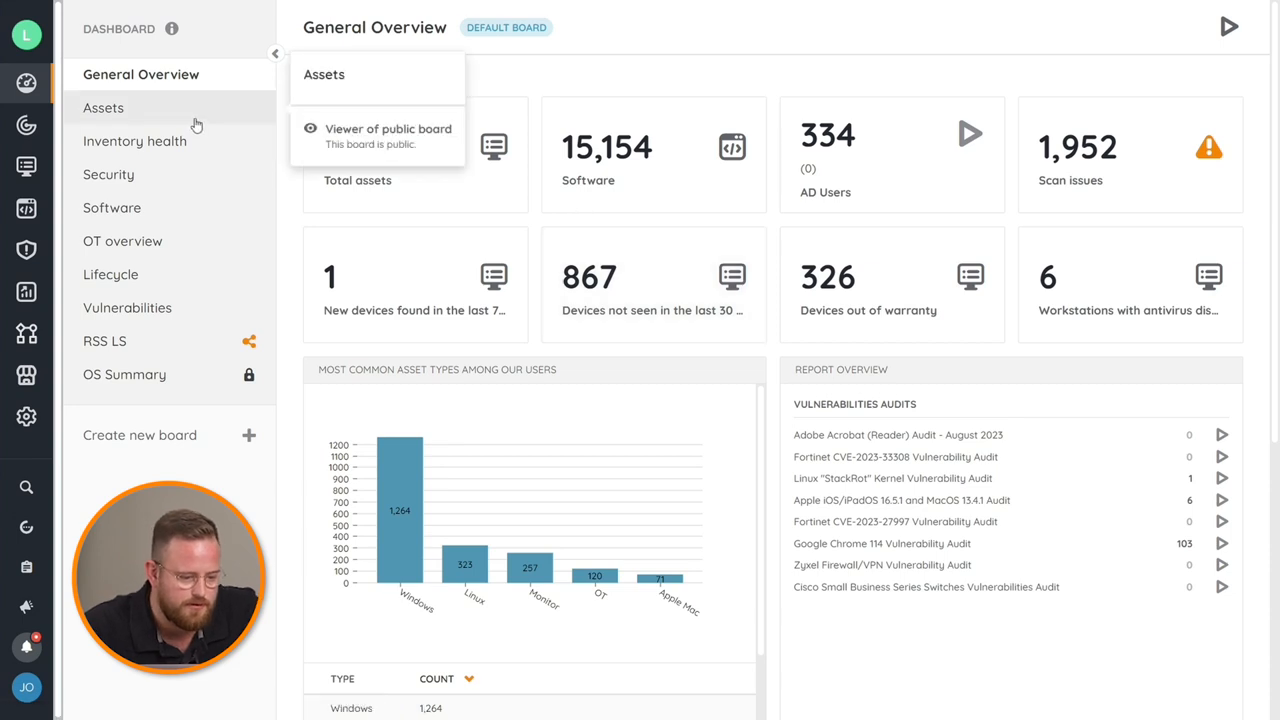
Open the Assets board and scroll the Asset Types list down to routers and cameras
click(103, 107)
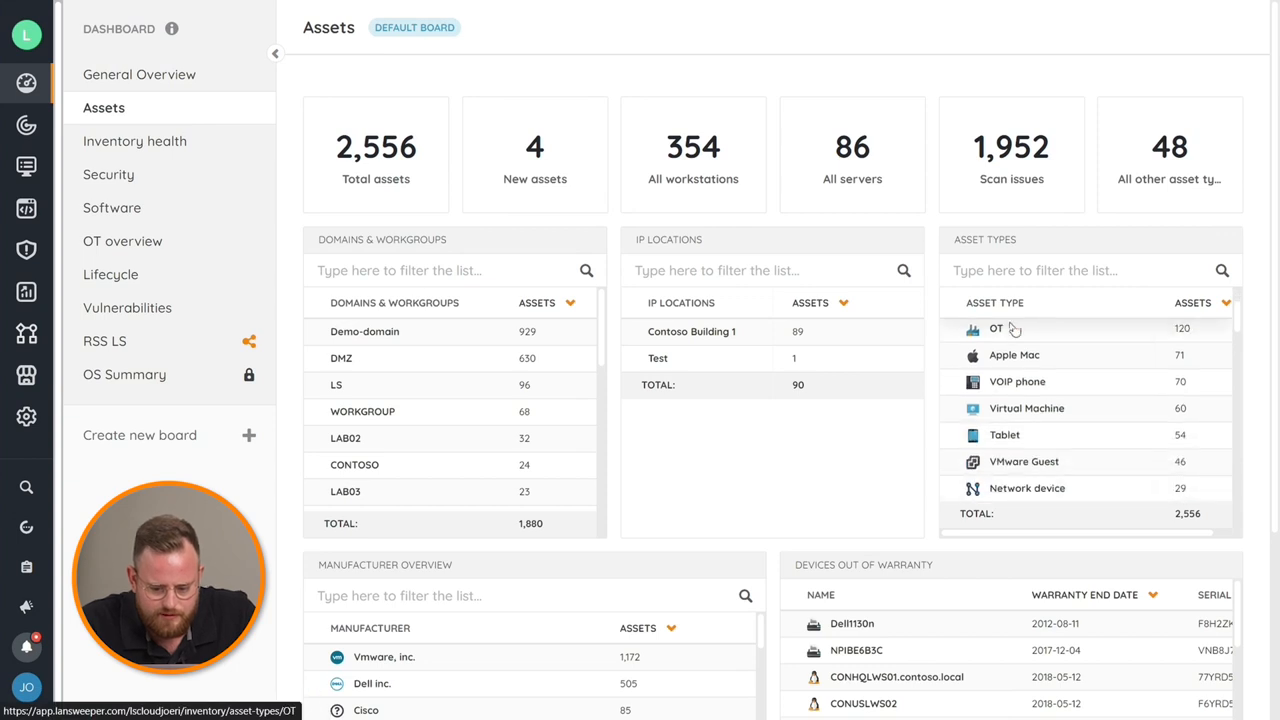
scroll(down, 3)
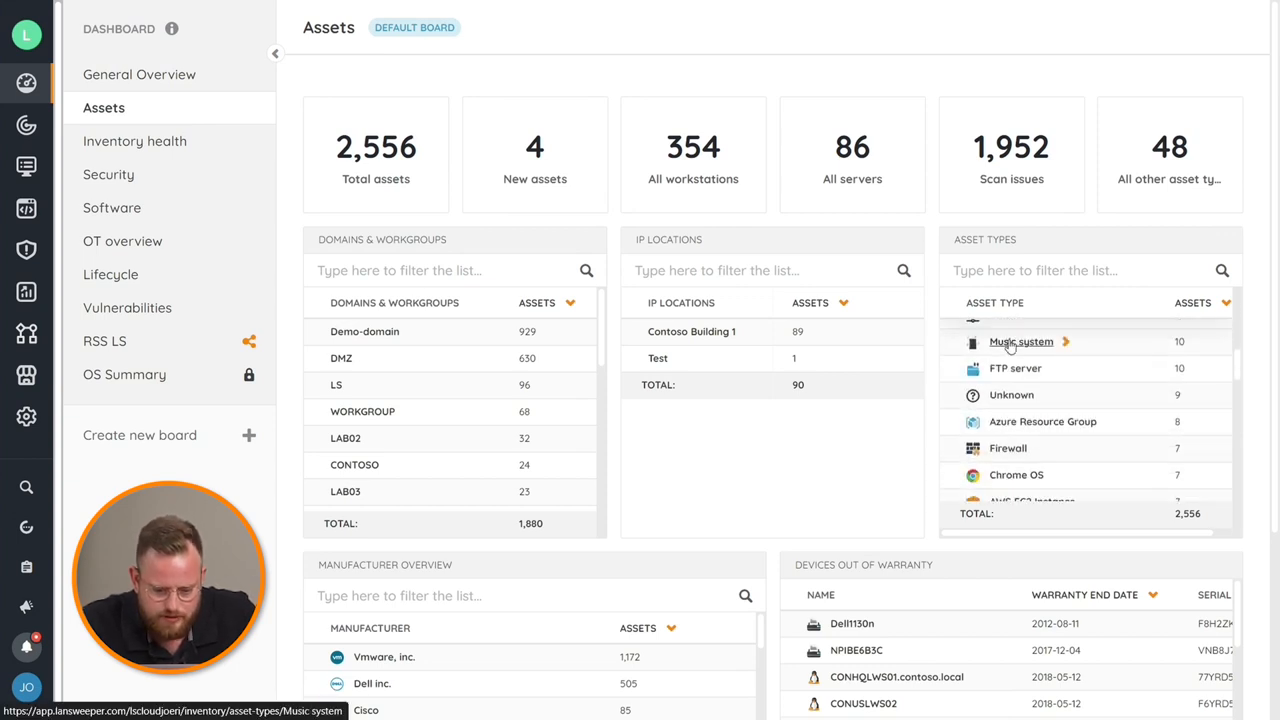
scroll(down, 3)
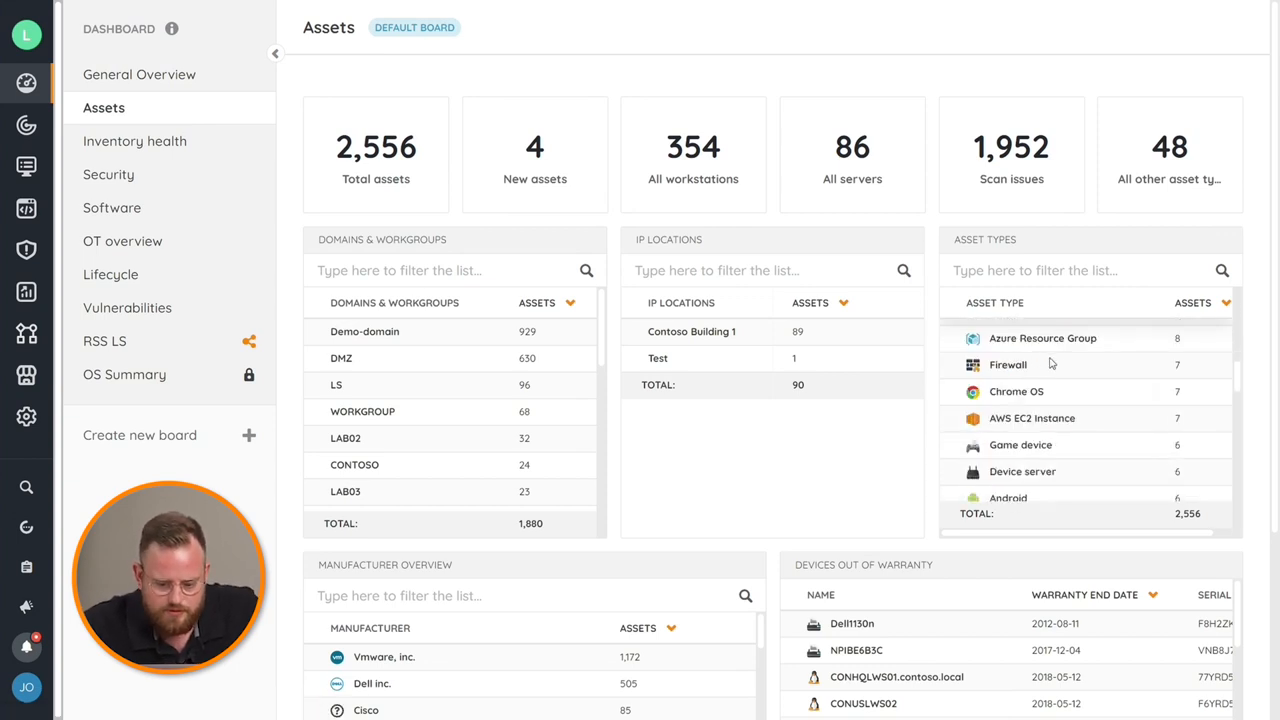
scroll(down, 3)
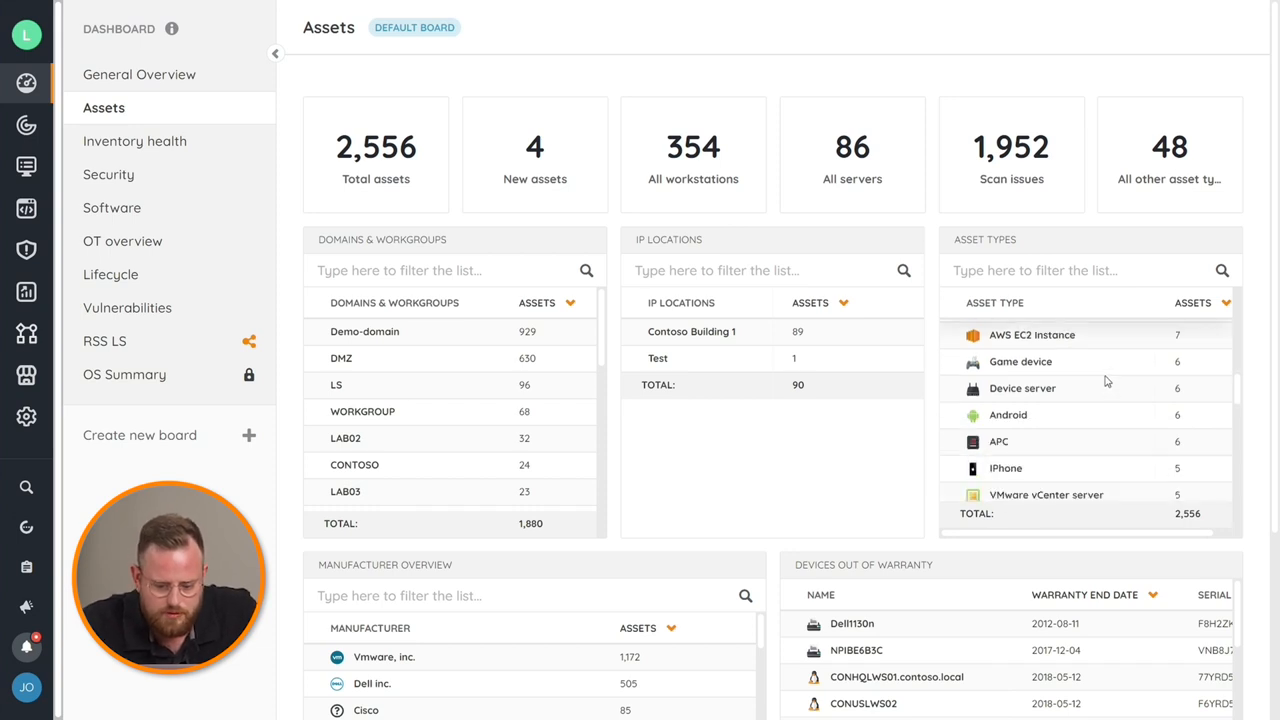
scroll(down, 3)
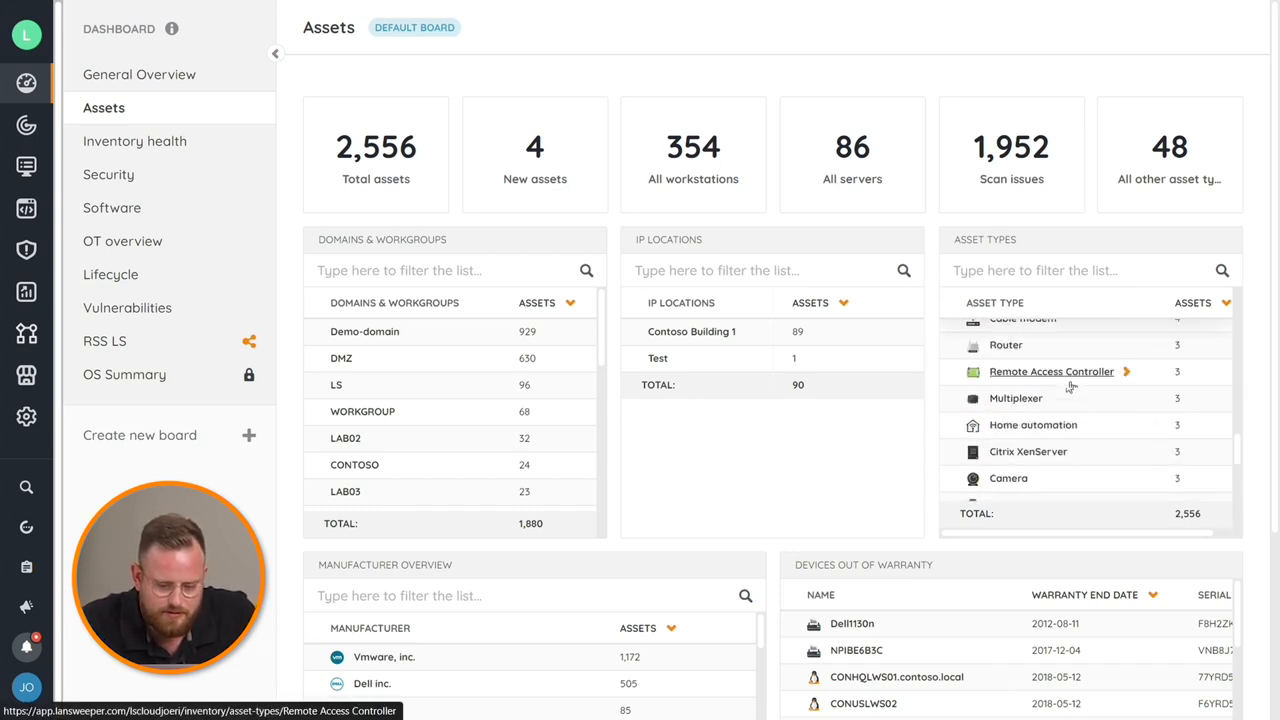
mouse_move(1068, 397)
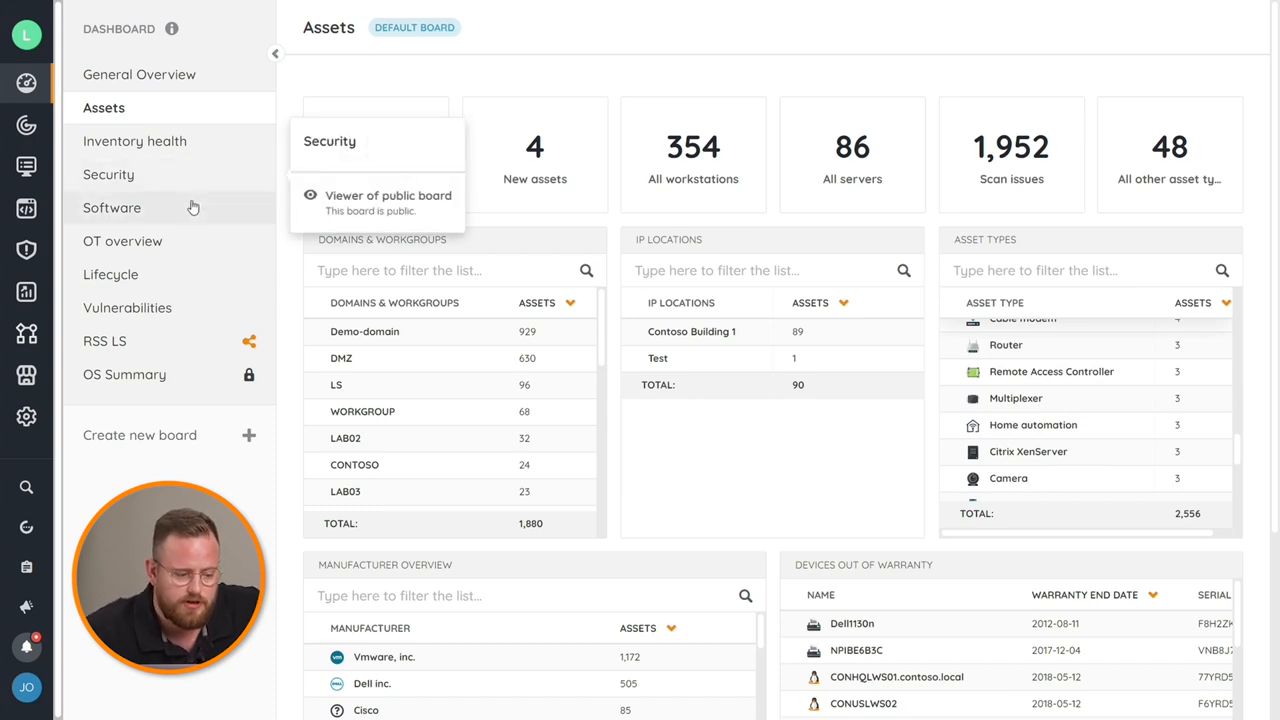
mouse_move(209, 241)
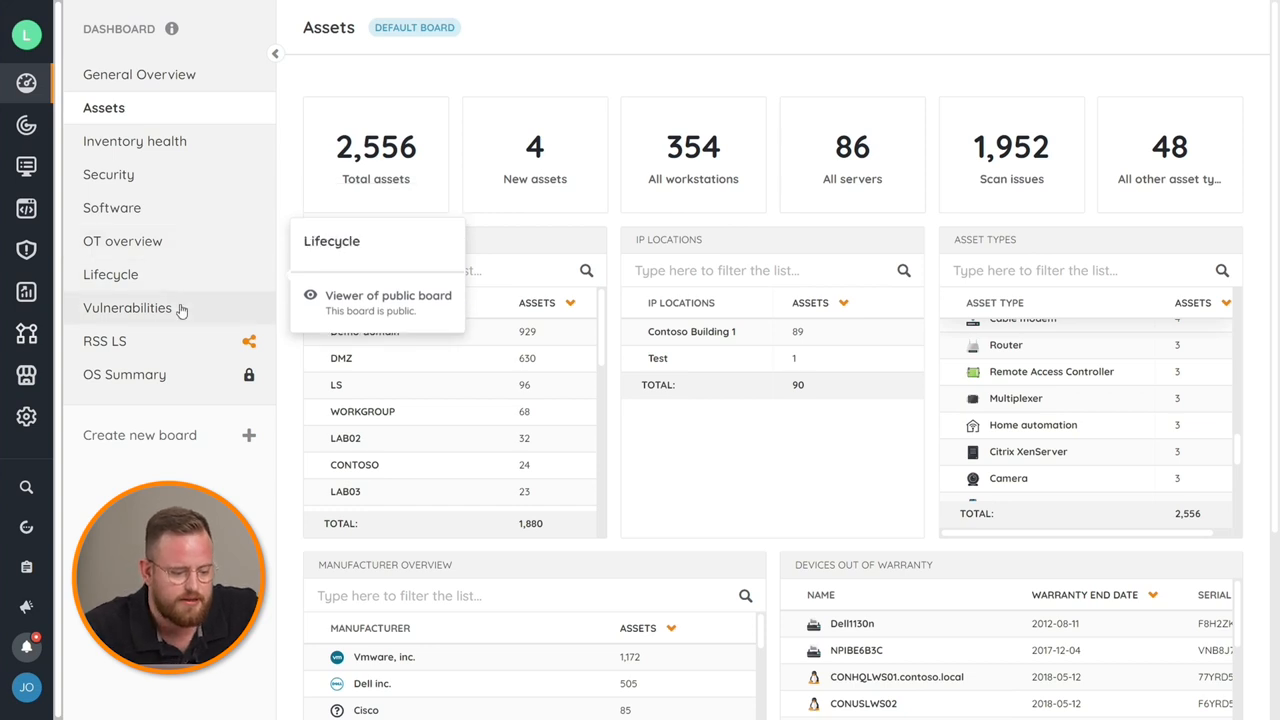
Open the Vulnerabilities board showing 8,221 active and 481 new vulnerabilities
click(128, 307)
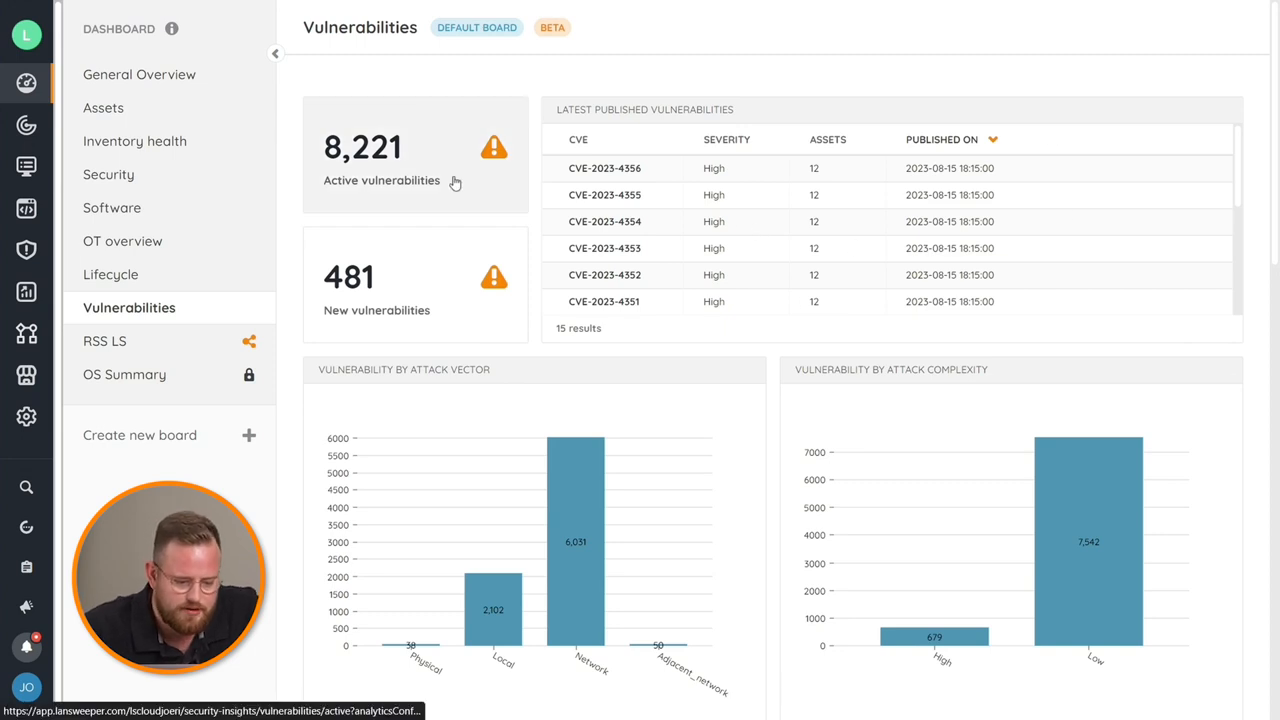
mouse_move(630, 240)
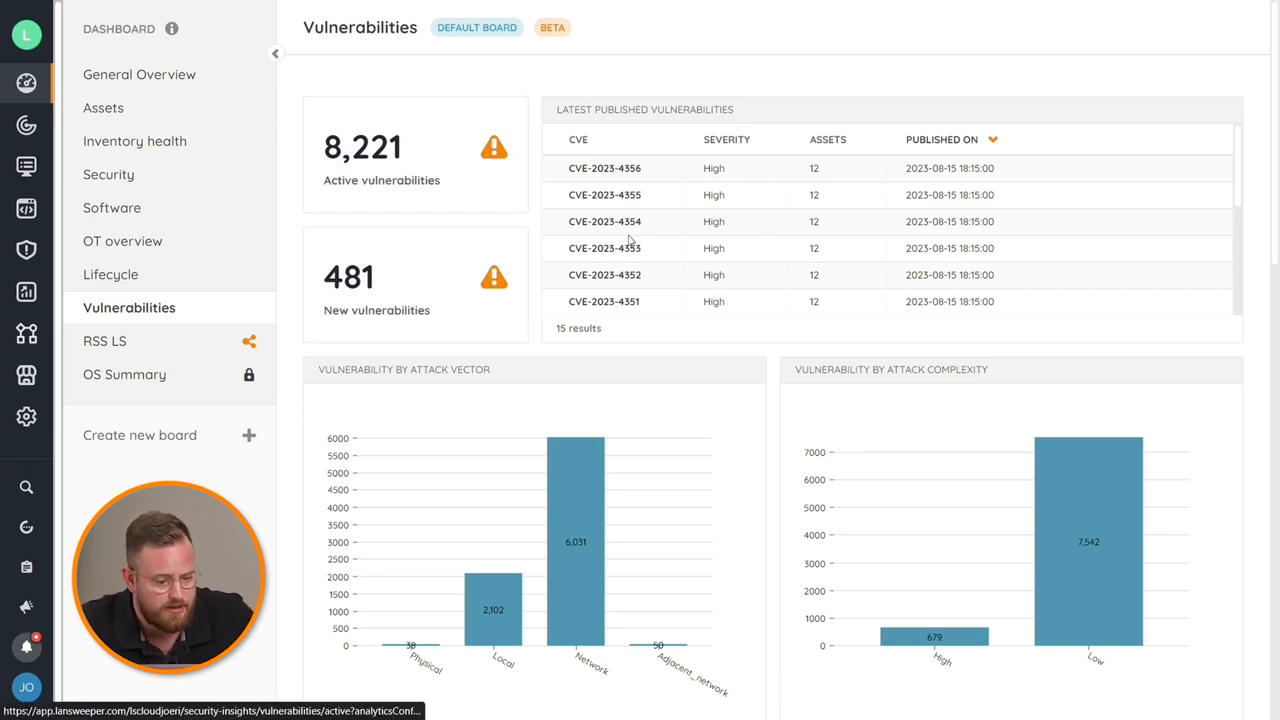
mouse_move(825, 205)
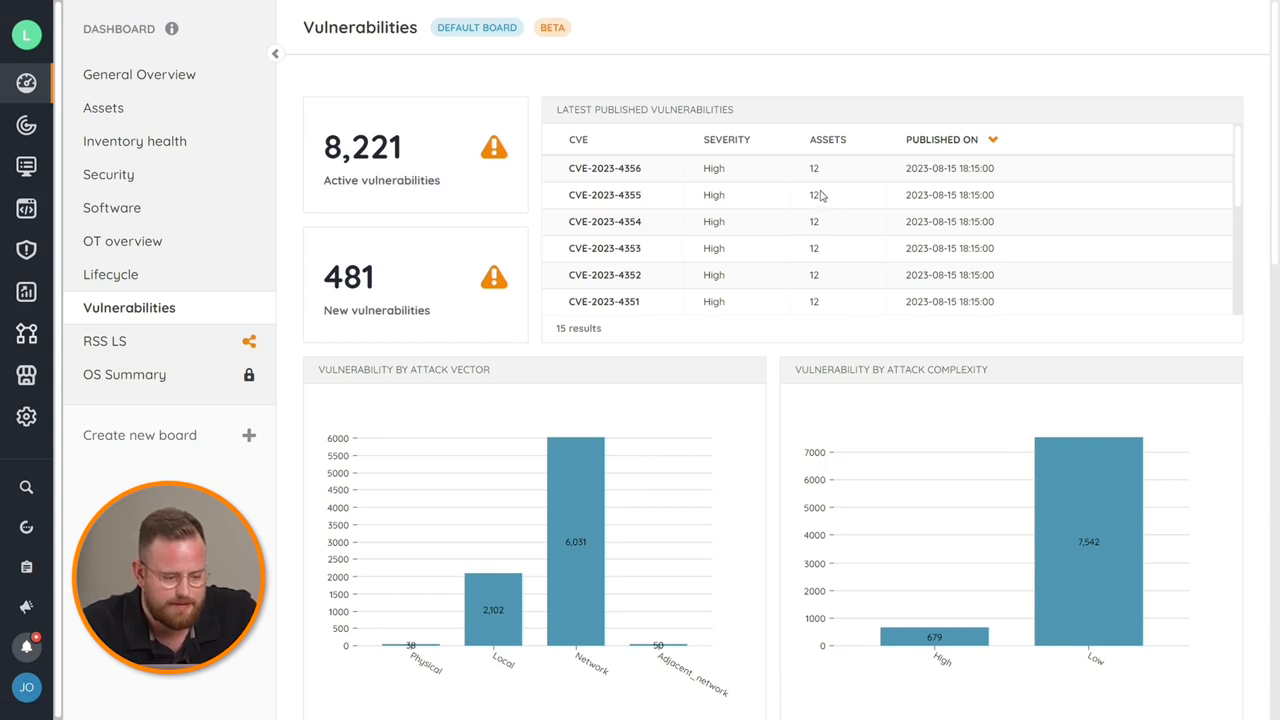
mouse_move(124, 374)
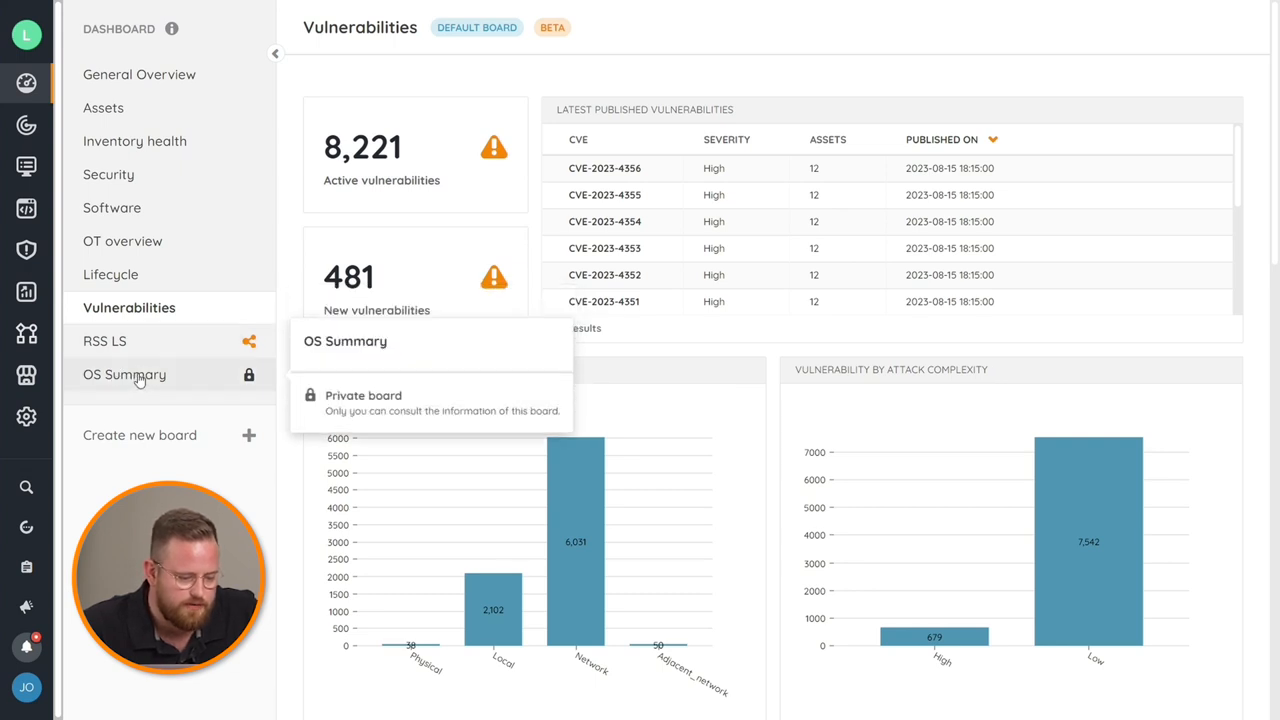
mouse_move(143, 378)
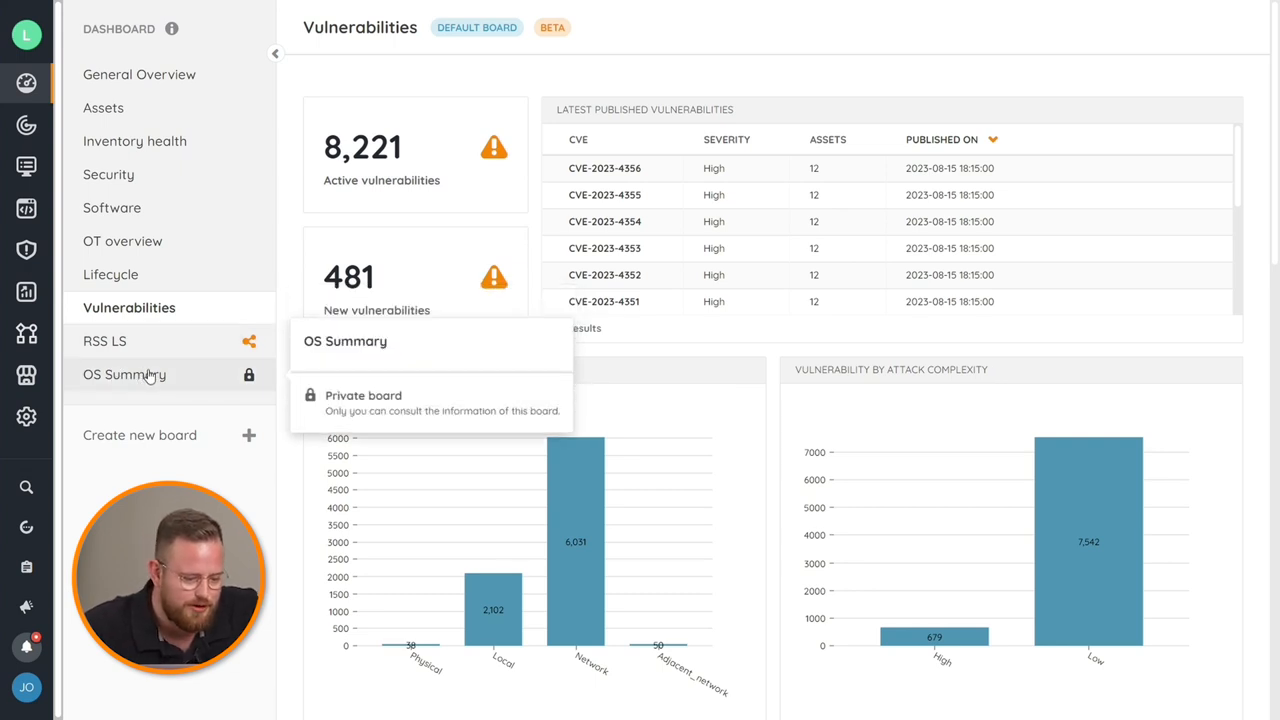
mouse_move(104, 347)
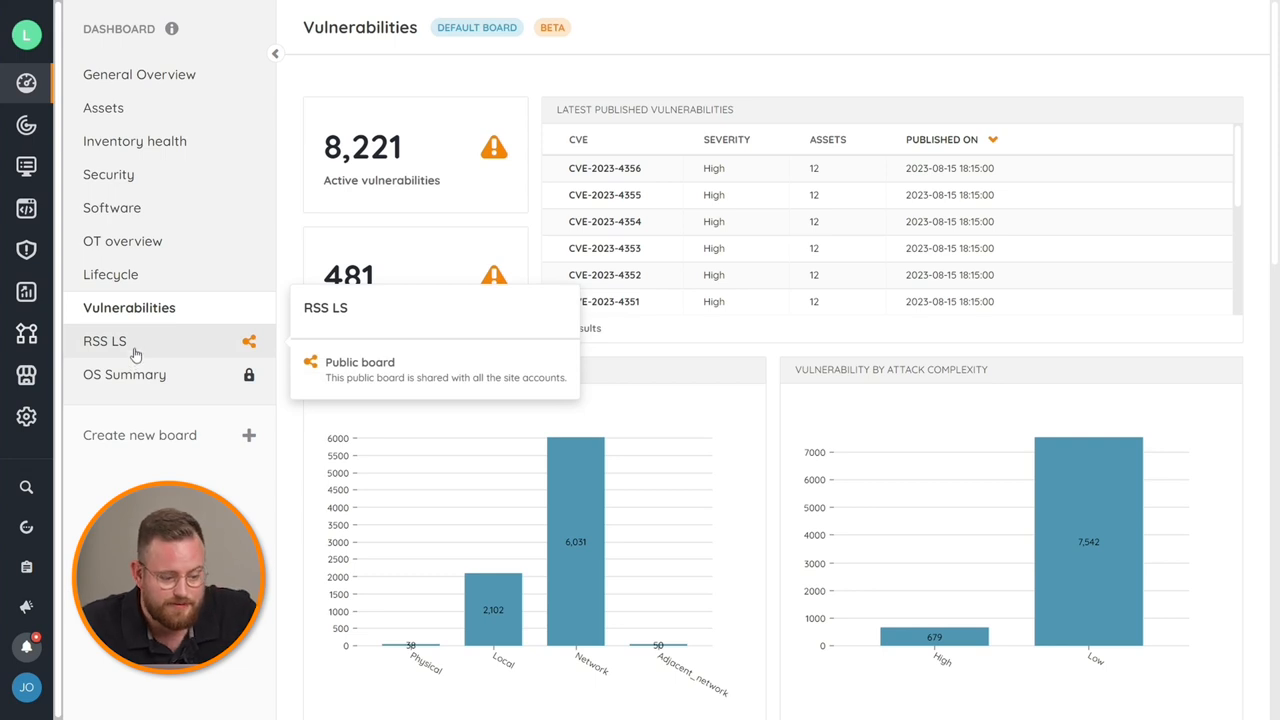
mouse_move(141, 354)
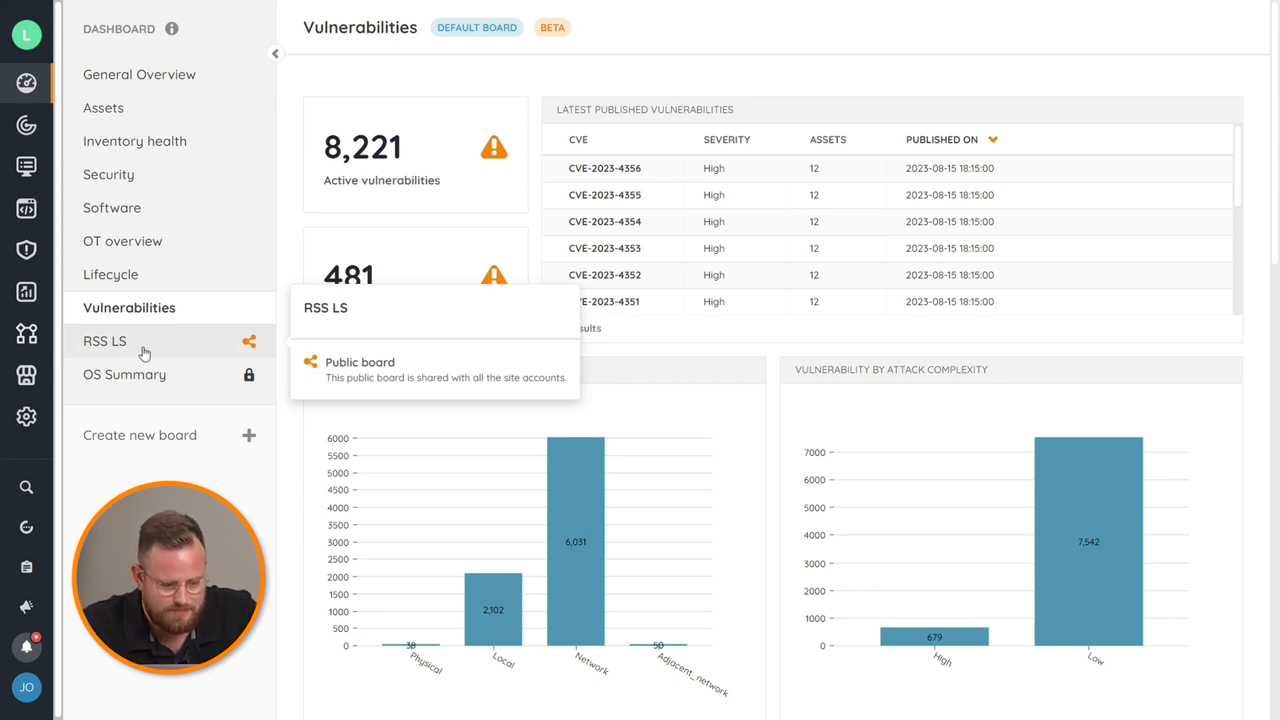
mouse_move(128, 307)
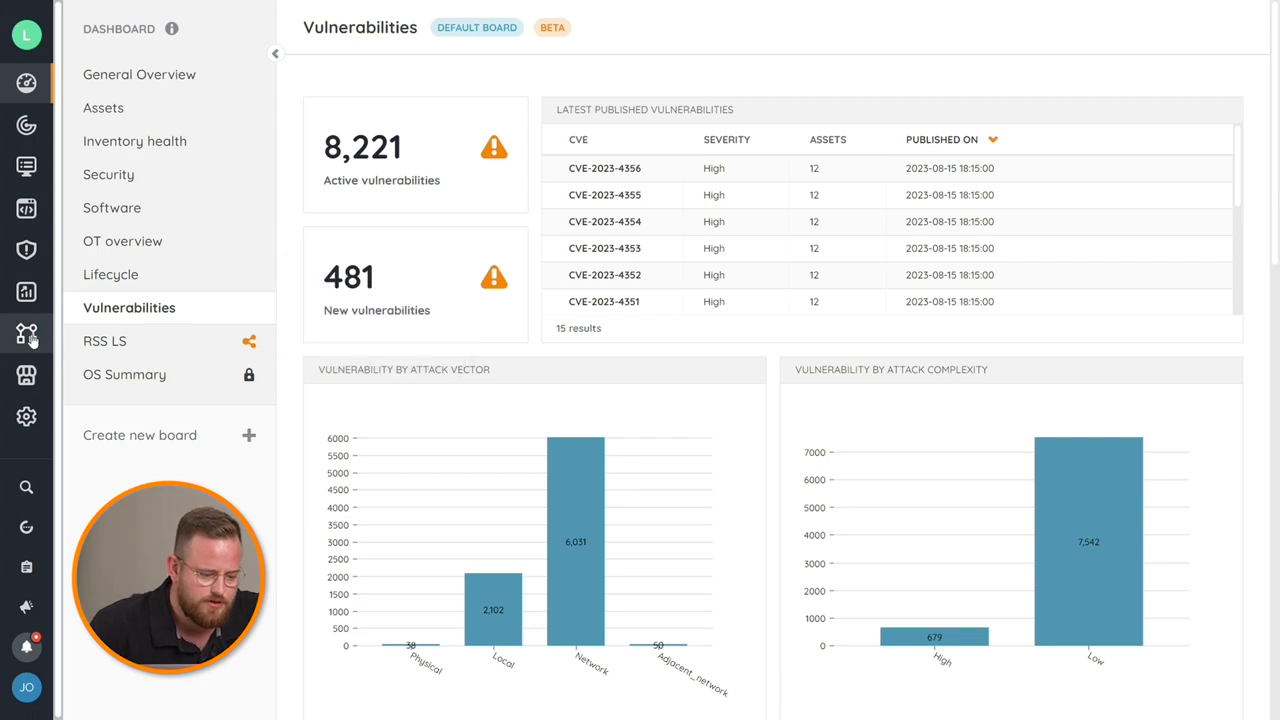
Open Diagrams to list the 12 topology and virtual environment diagrams
click(26, 333)
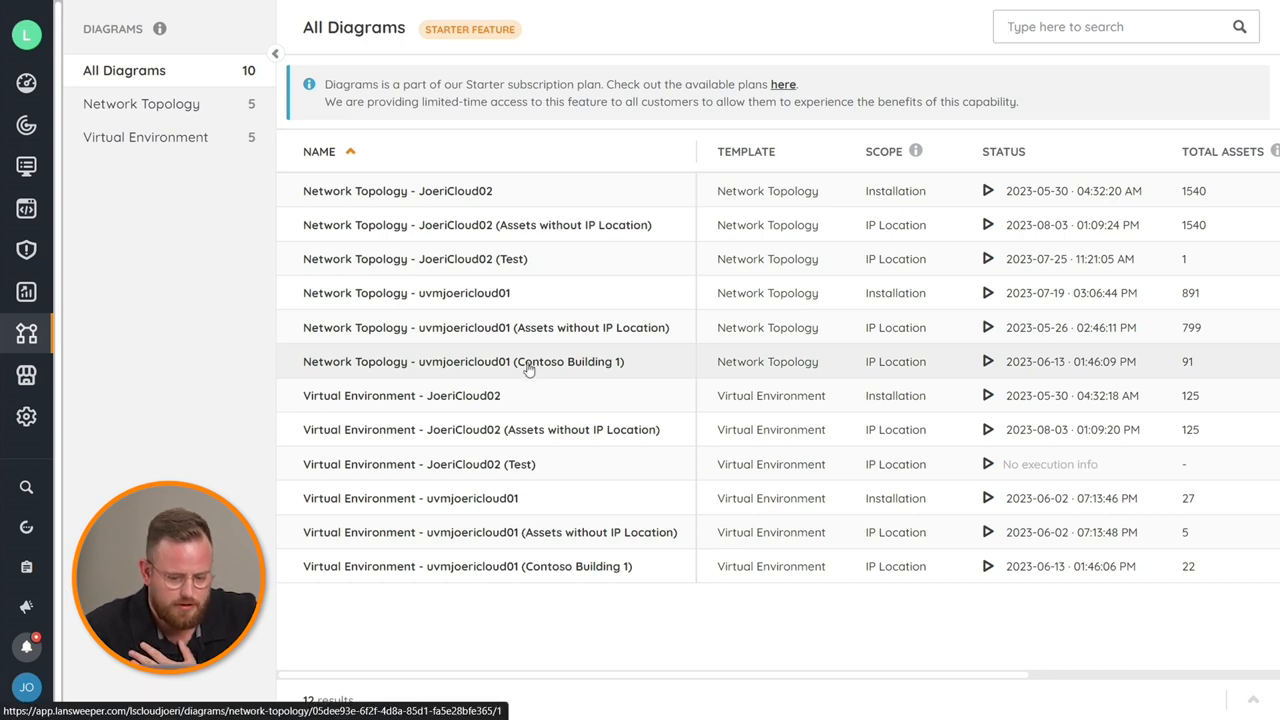
Open the uvmjoericloud01 (Contoso Building 1) topology diagram and expand all groups
click(462, 361)
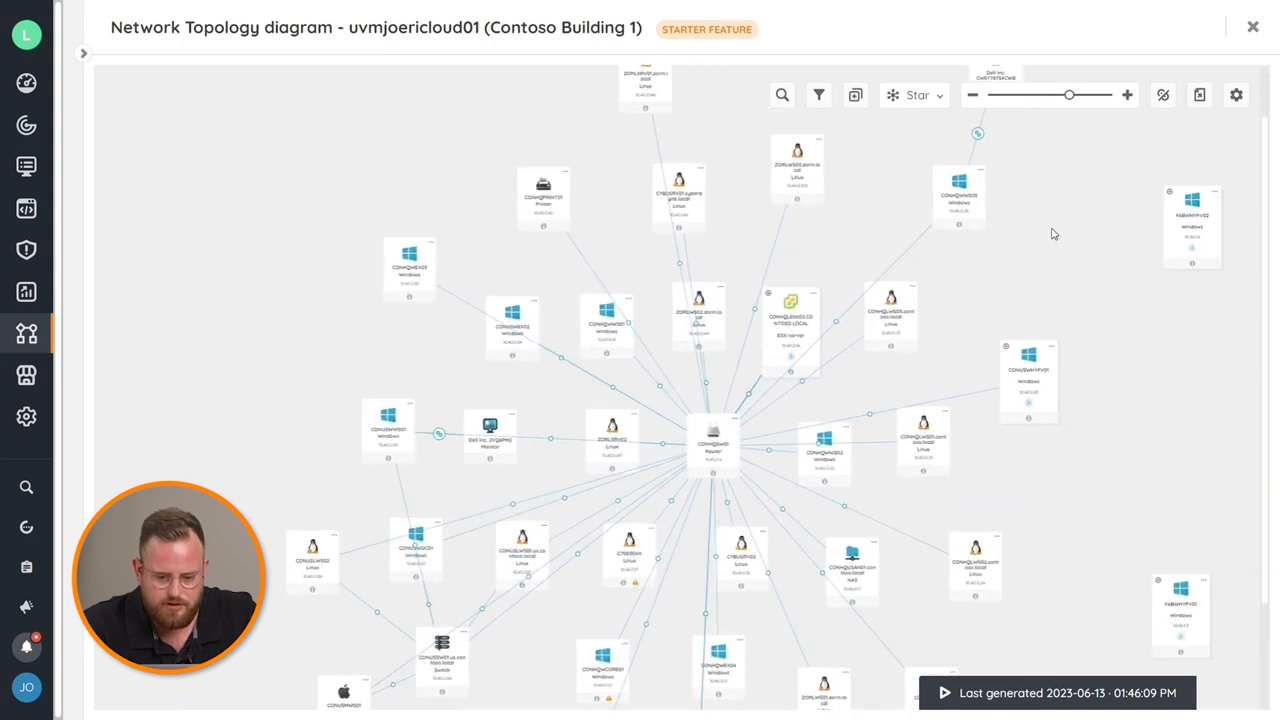
mouse_move(855, 95)
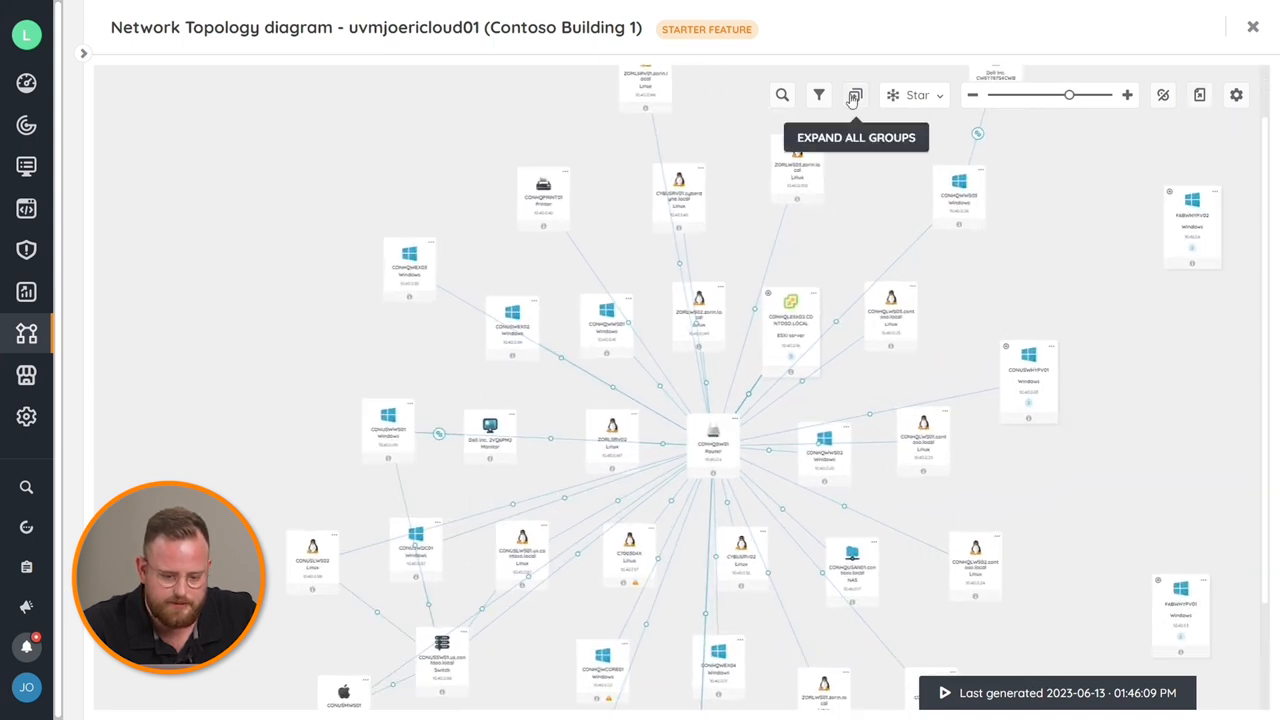
click(855, 95)
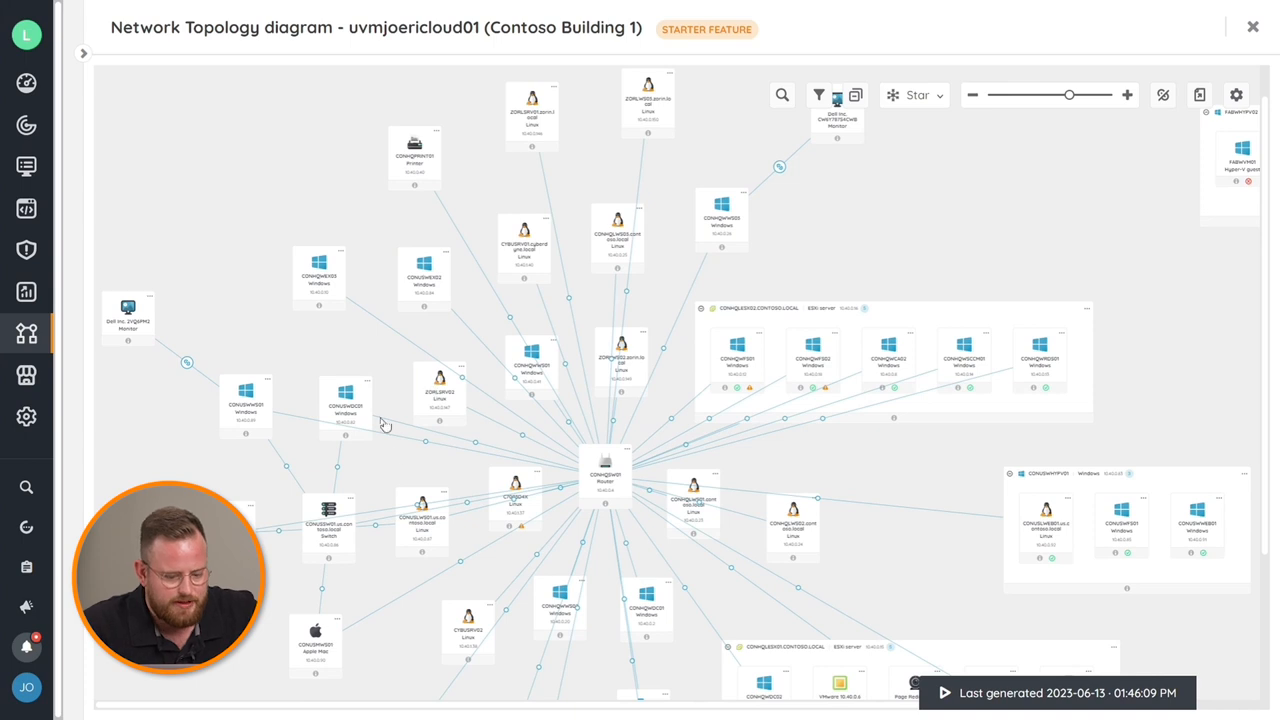
mouse_move(605, 475)
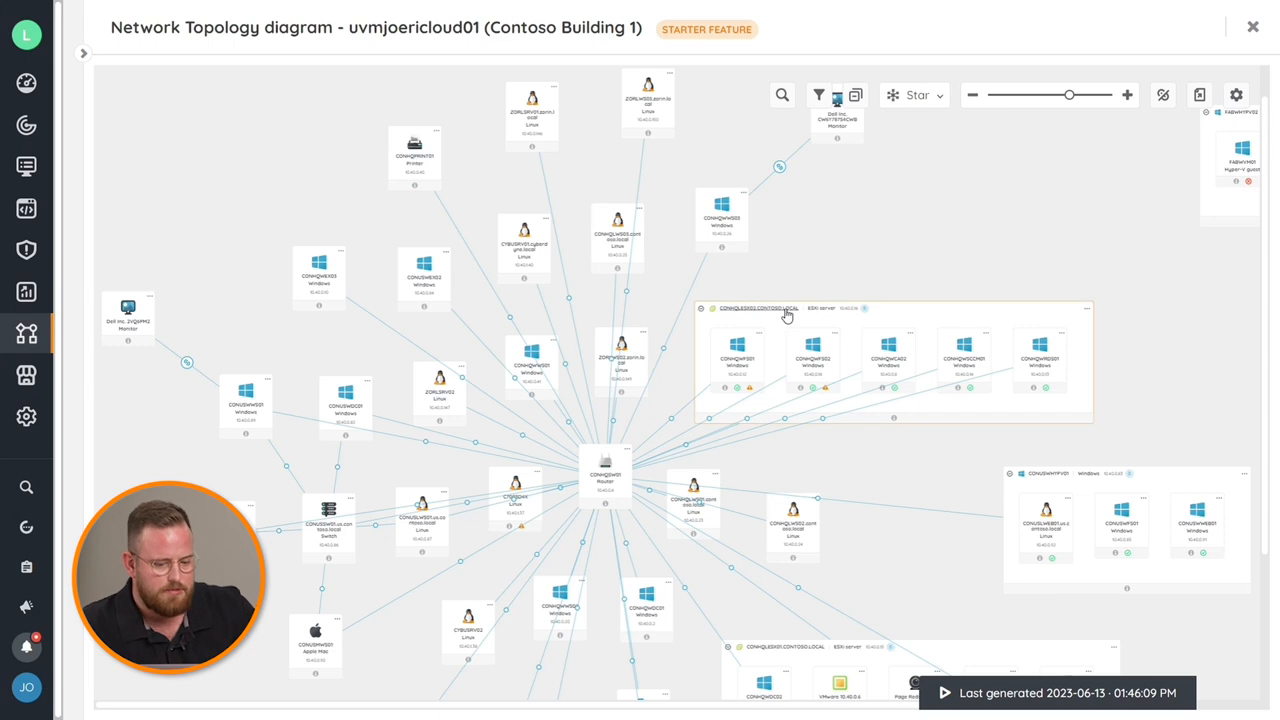
mouse_move(786, 317)
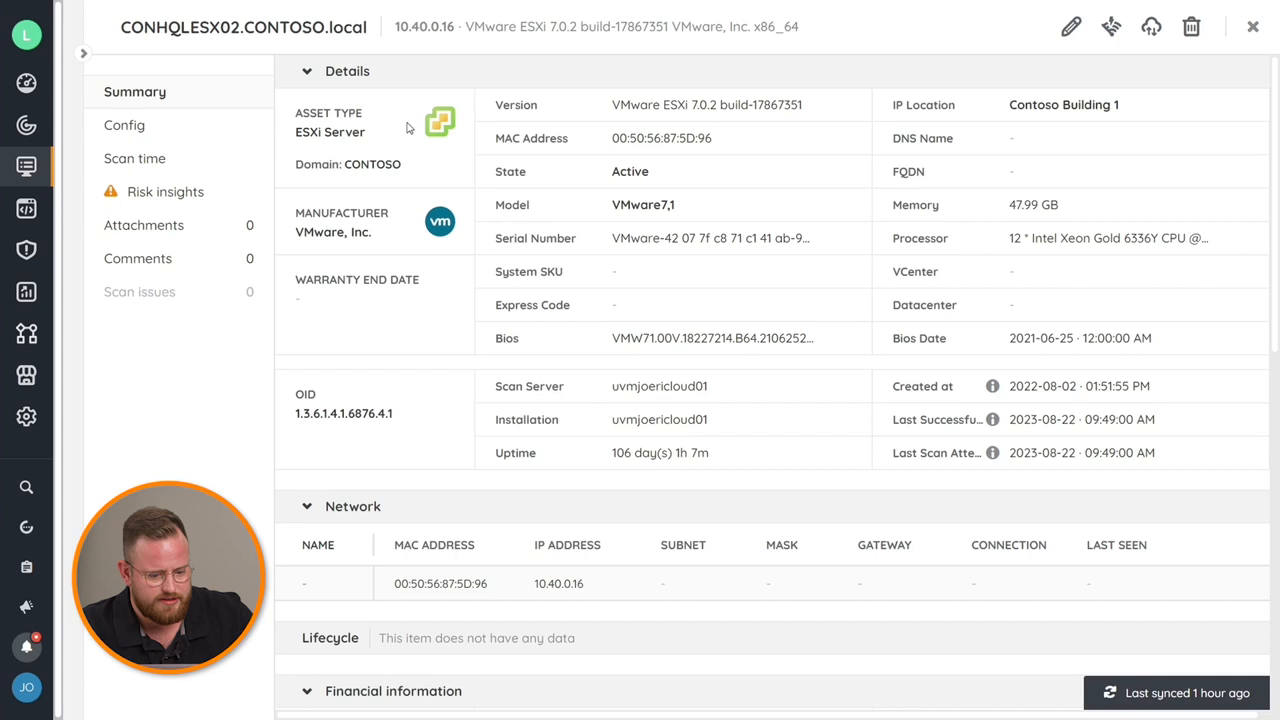
mouse_move(1061, 352)
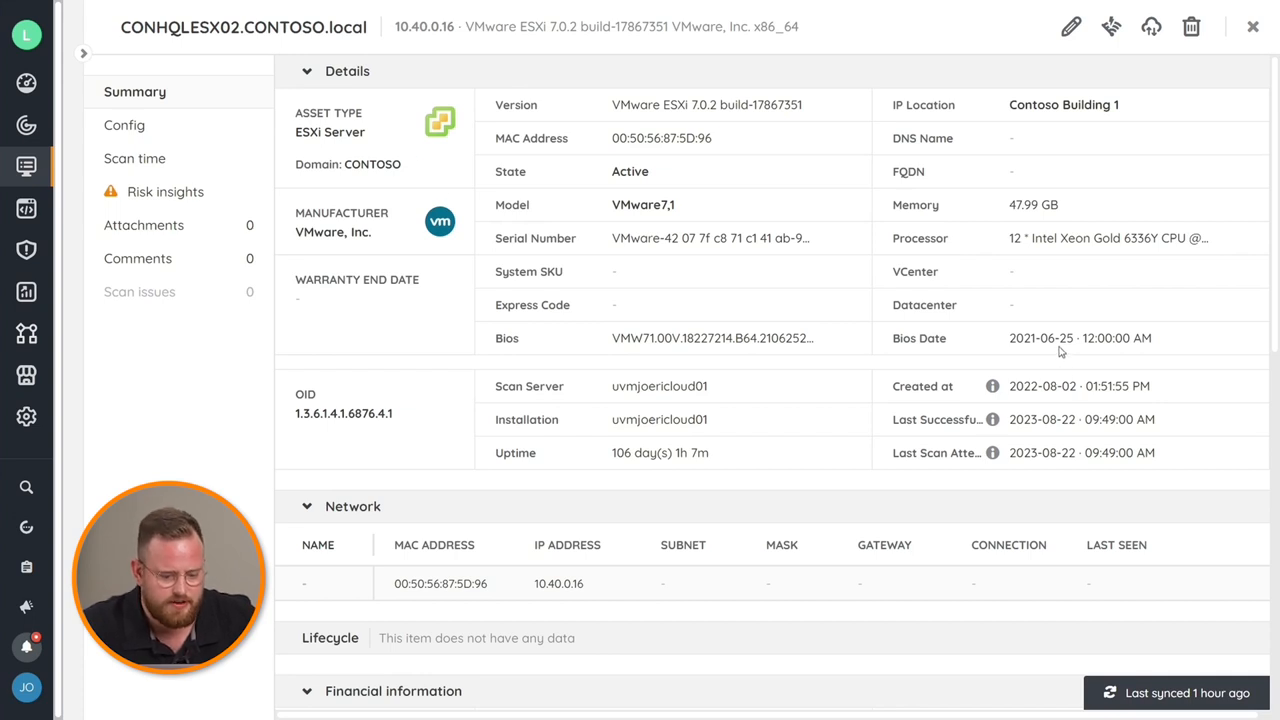
mouse_move(710, 238)
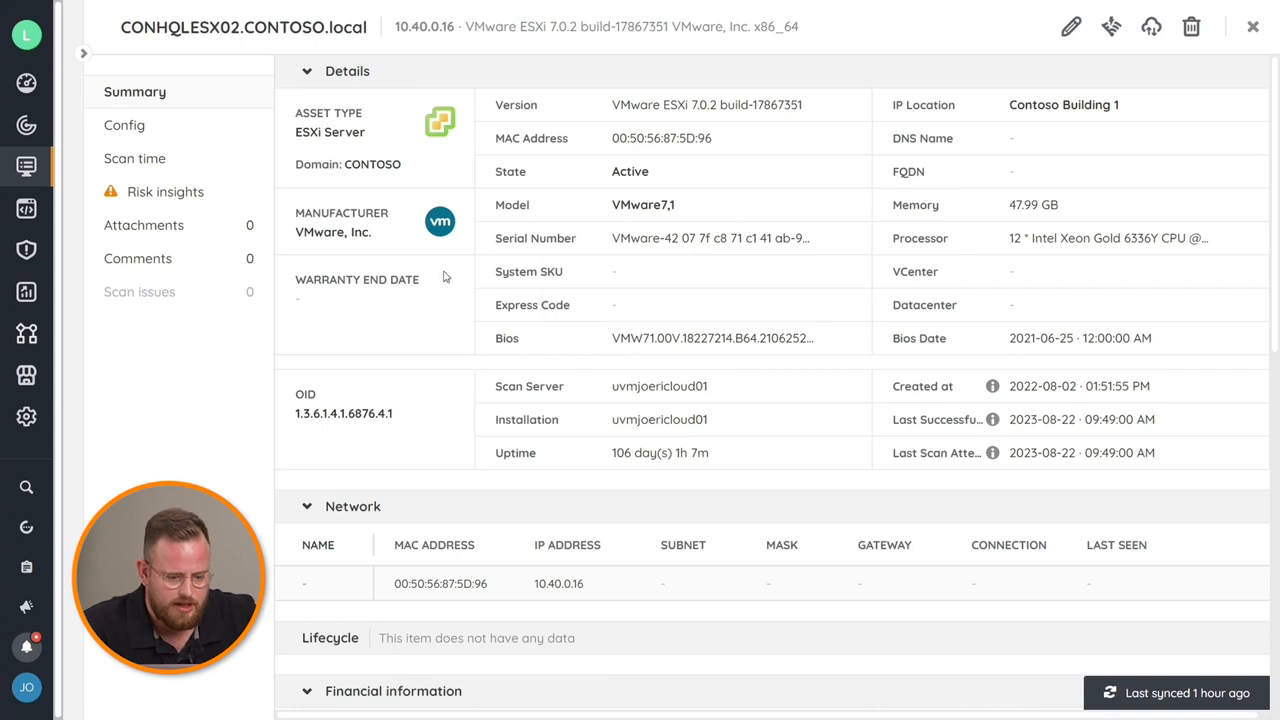
mouse_move(611, 219)
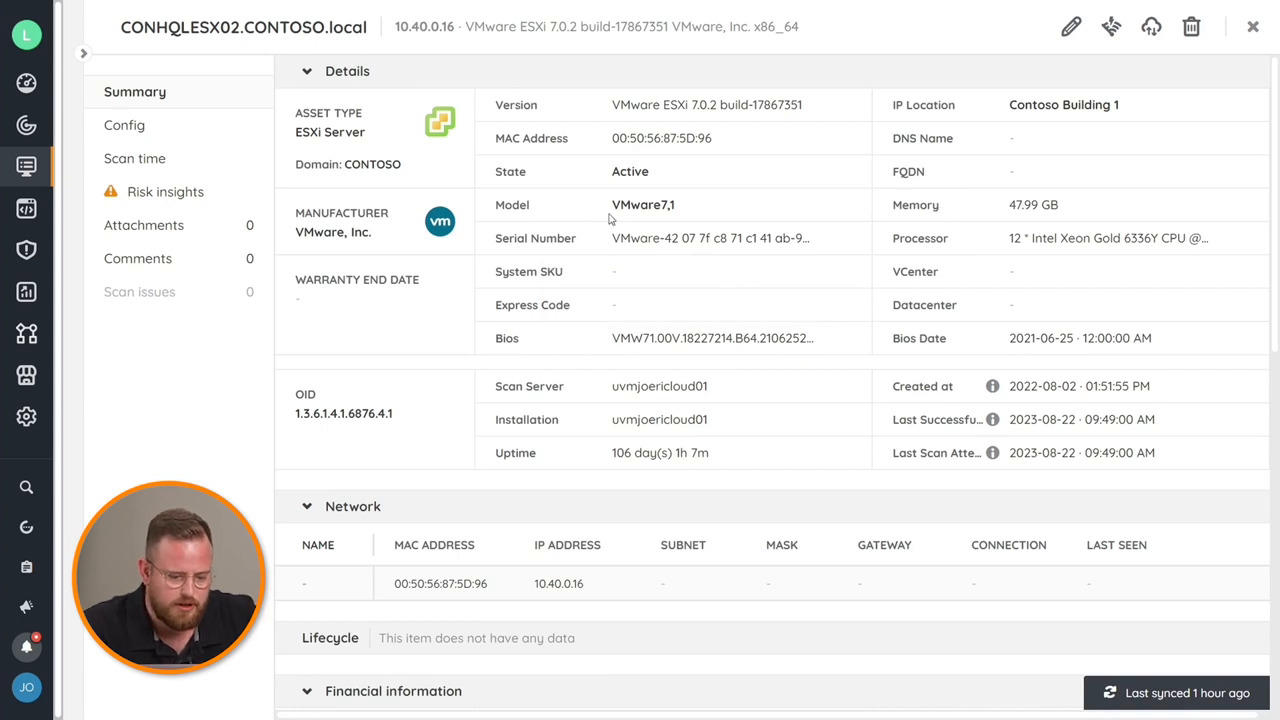
mouse_move(562, 300)
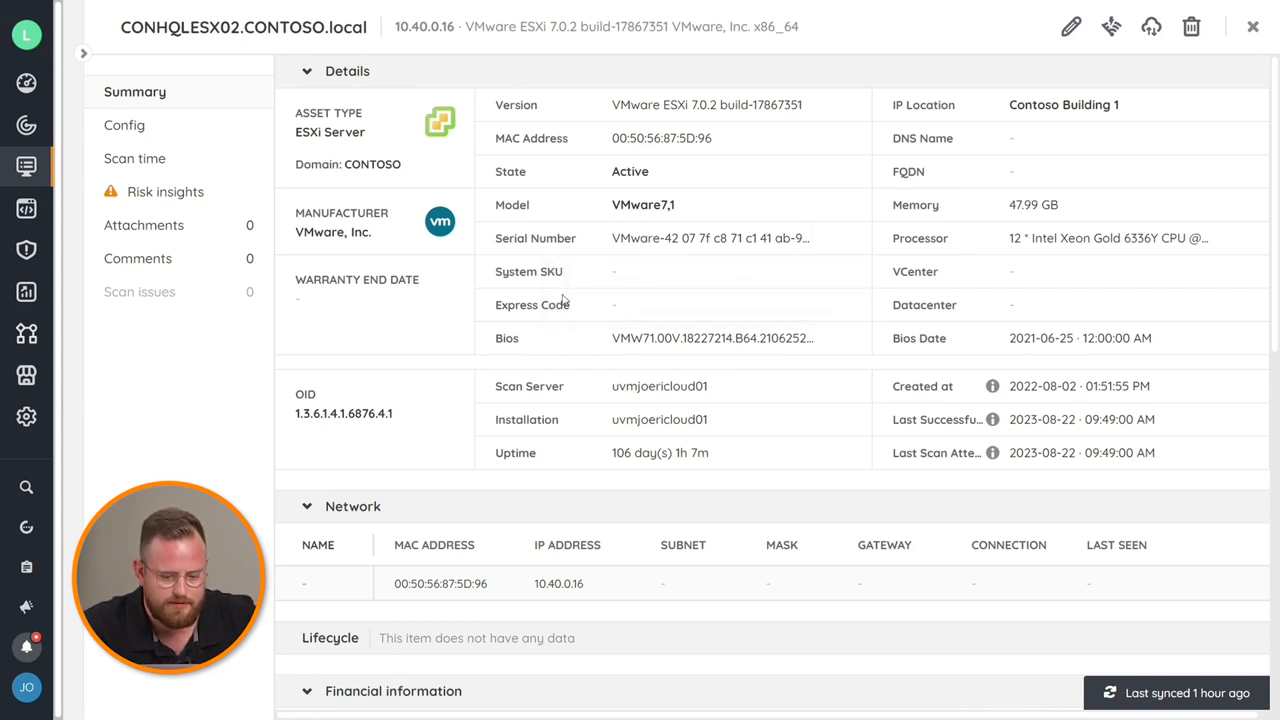
mouse_move(920, 205)
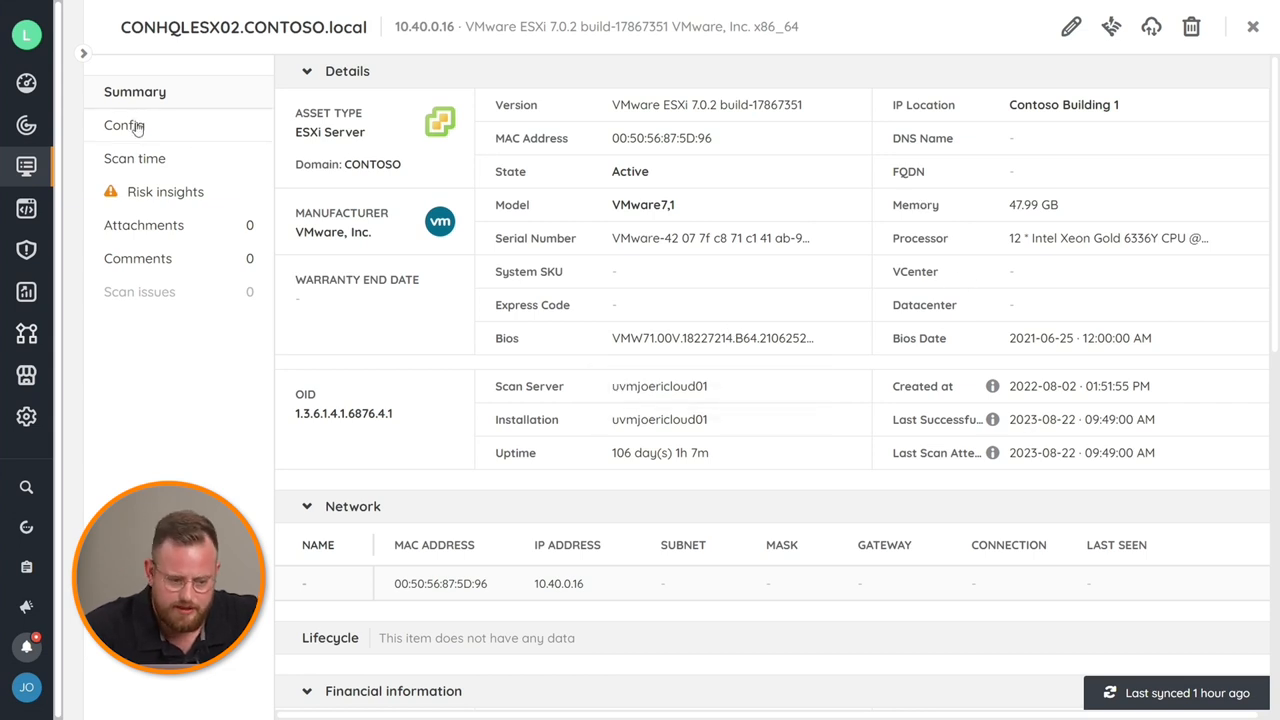
Show the Config data for ESXi server CONHQLESX02
click(125, 125)
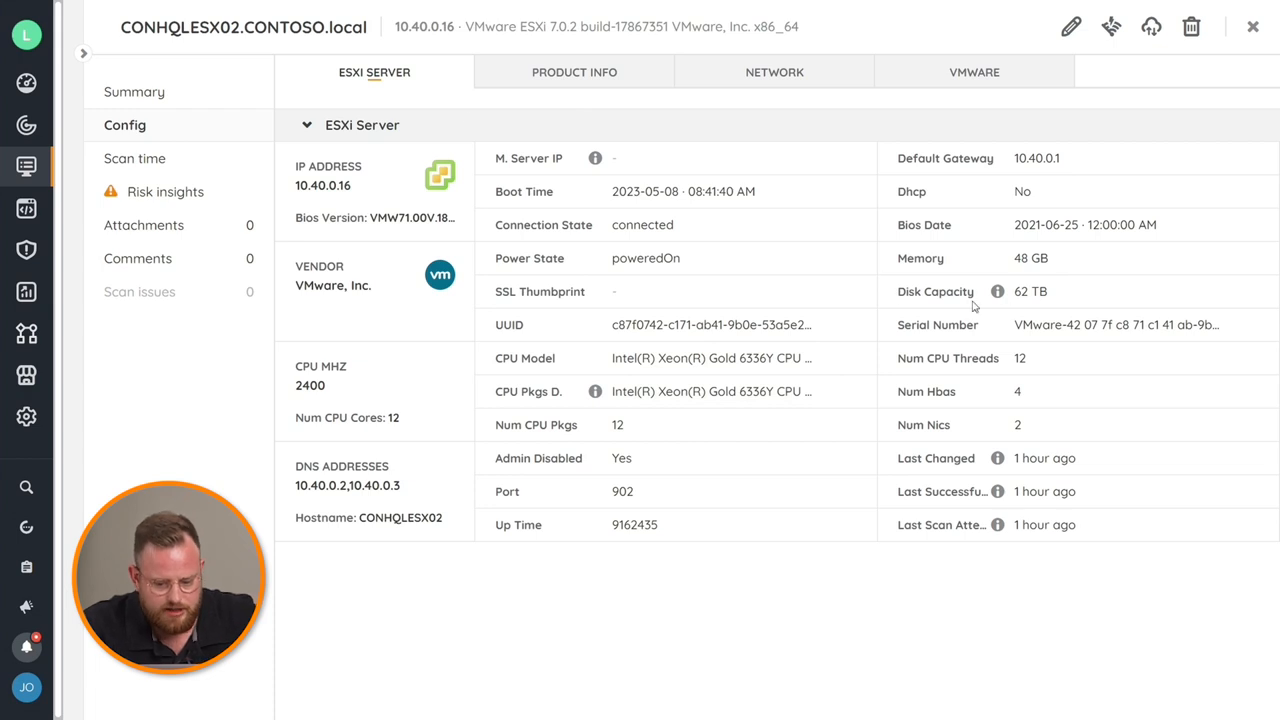
View Product Info and VMware guests, then open guest CONHQWCA02's asset page
click(574, 72)
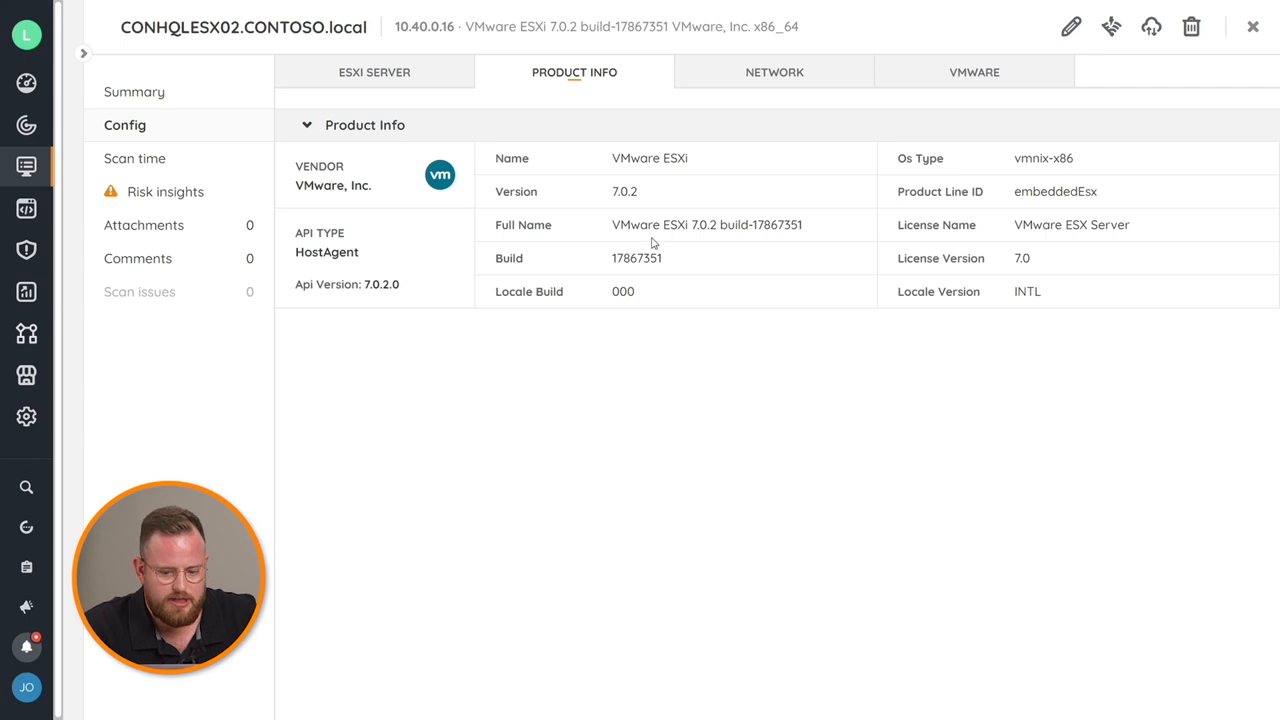
mouse_move(760, 105)
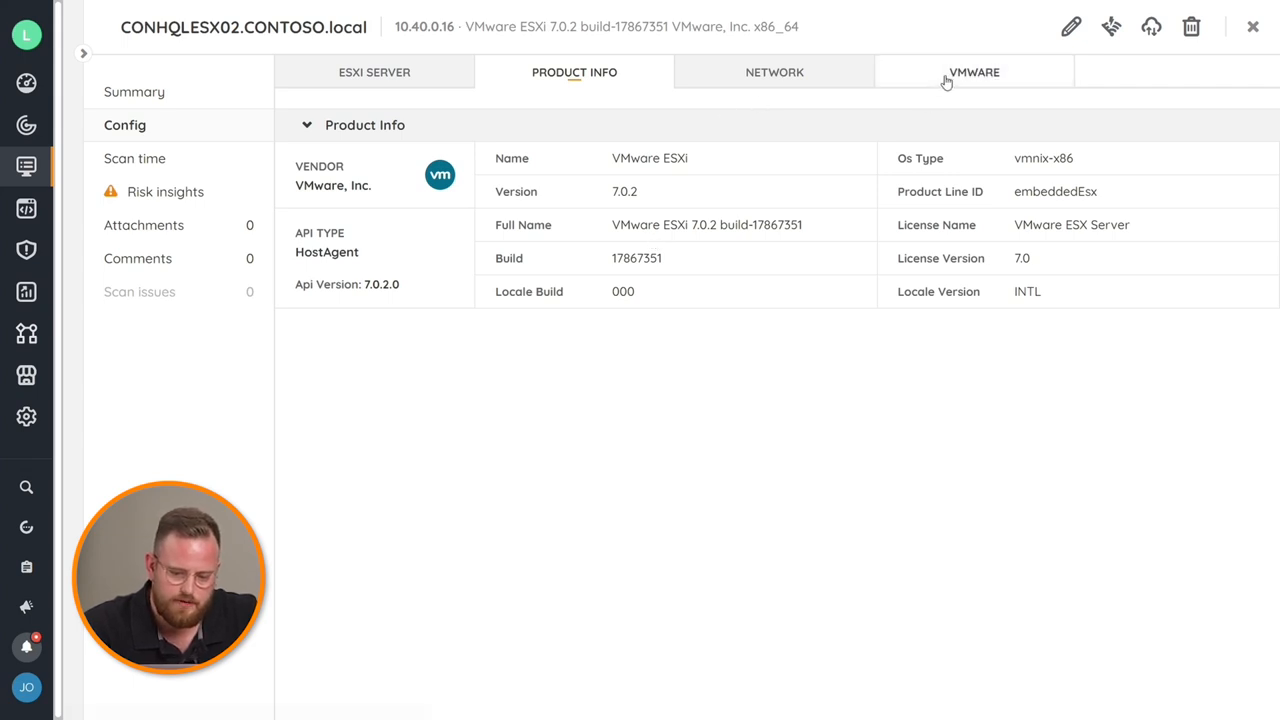
click(973, 72)
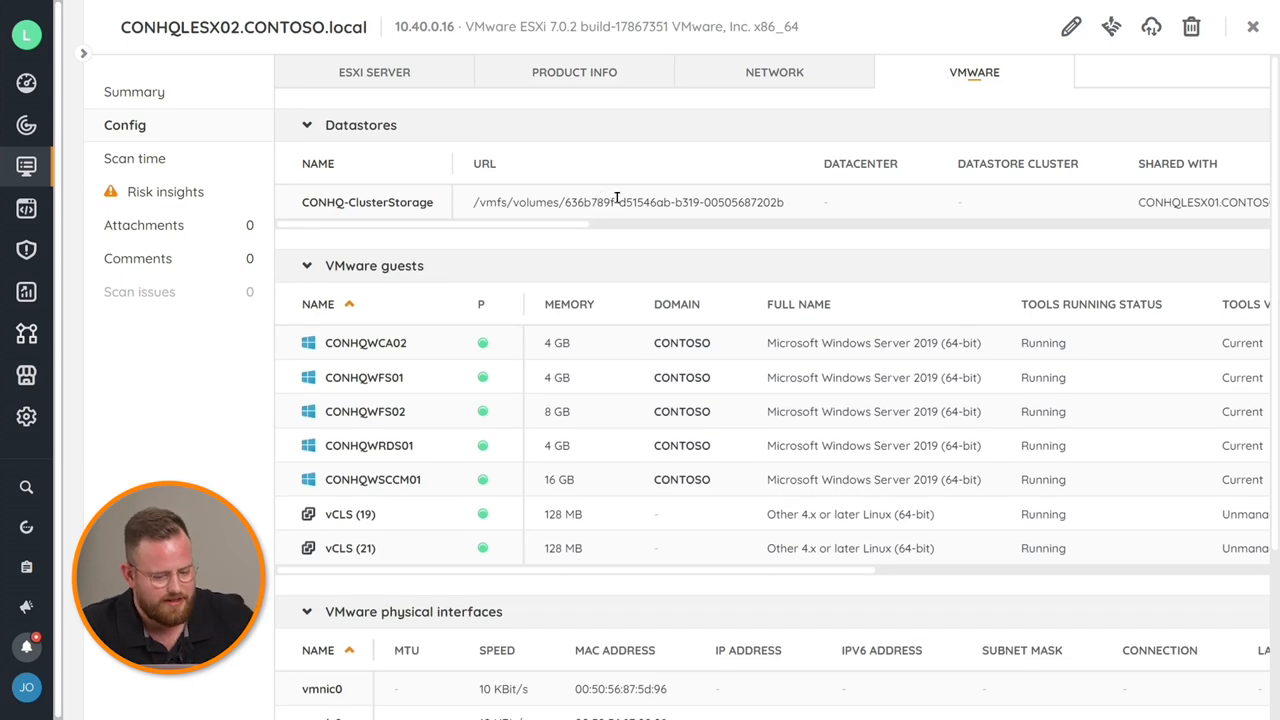
mouse_move(744, 218)
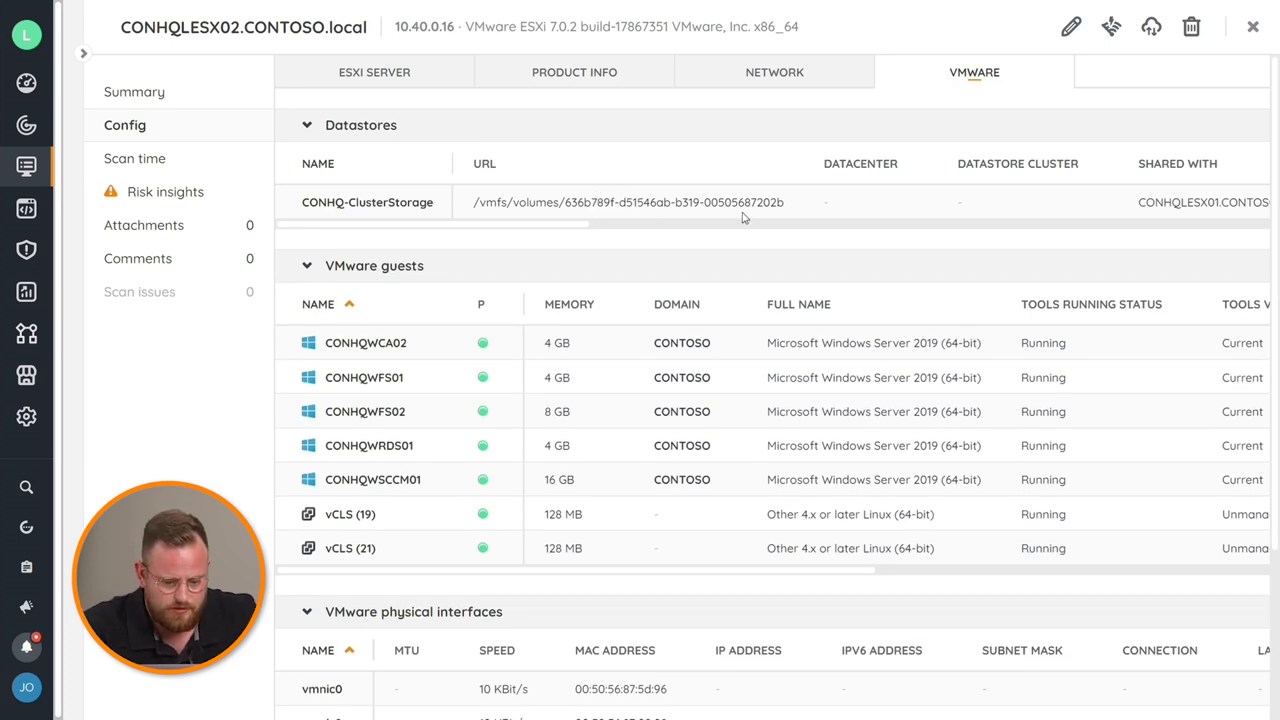
mouse_move(335, 195)
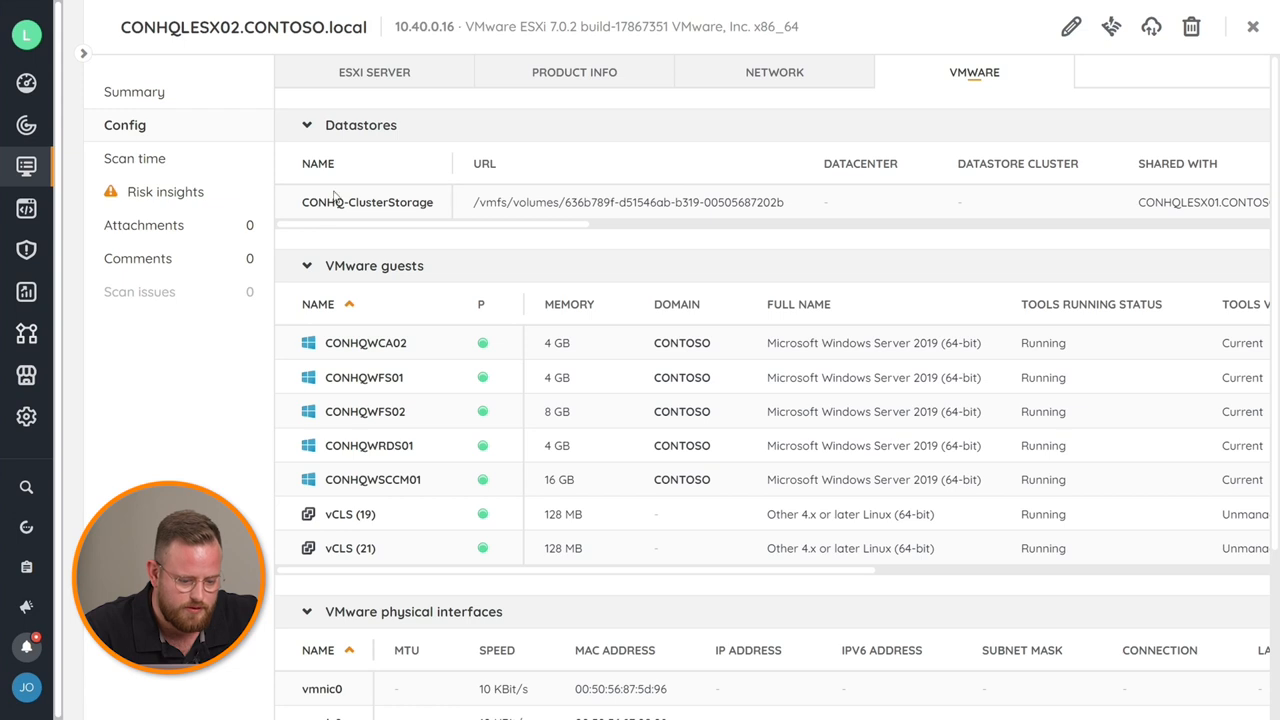
click(365, 342)
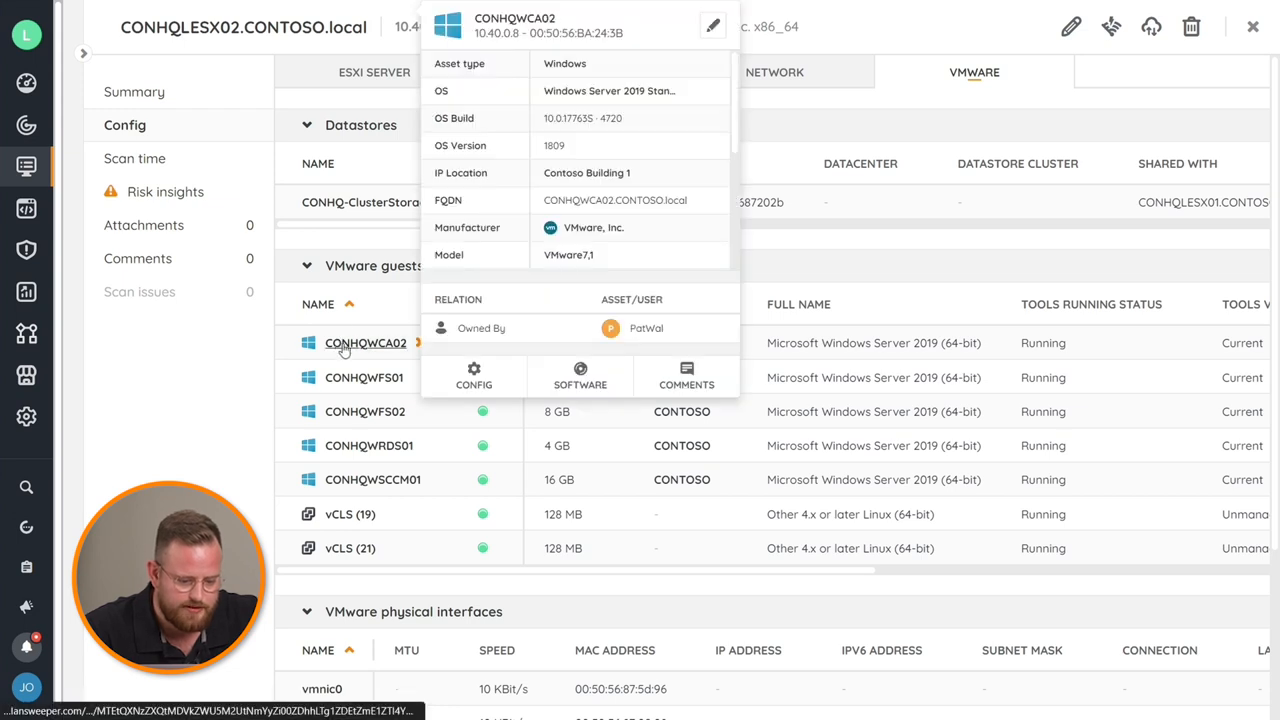
click(365, 342)
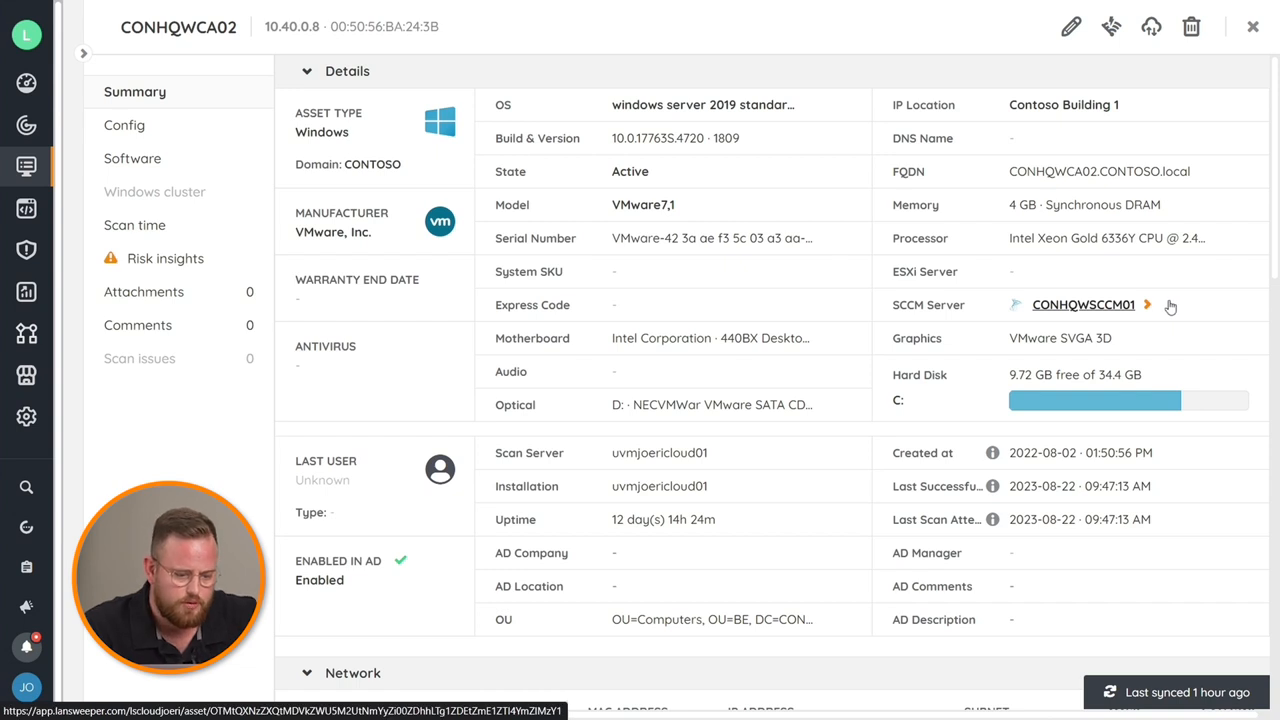
mouse_move(785, 126)
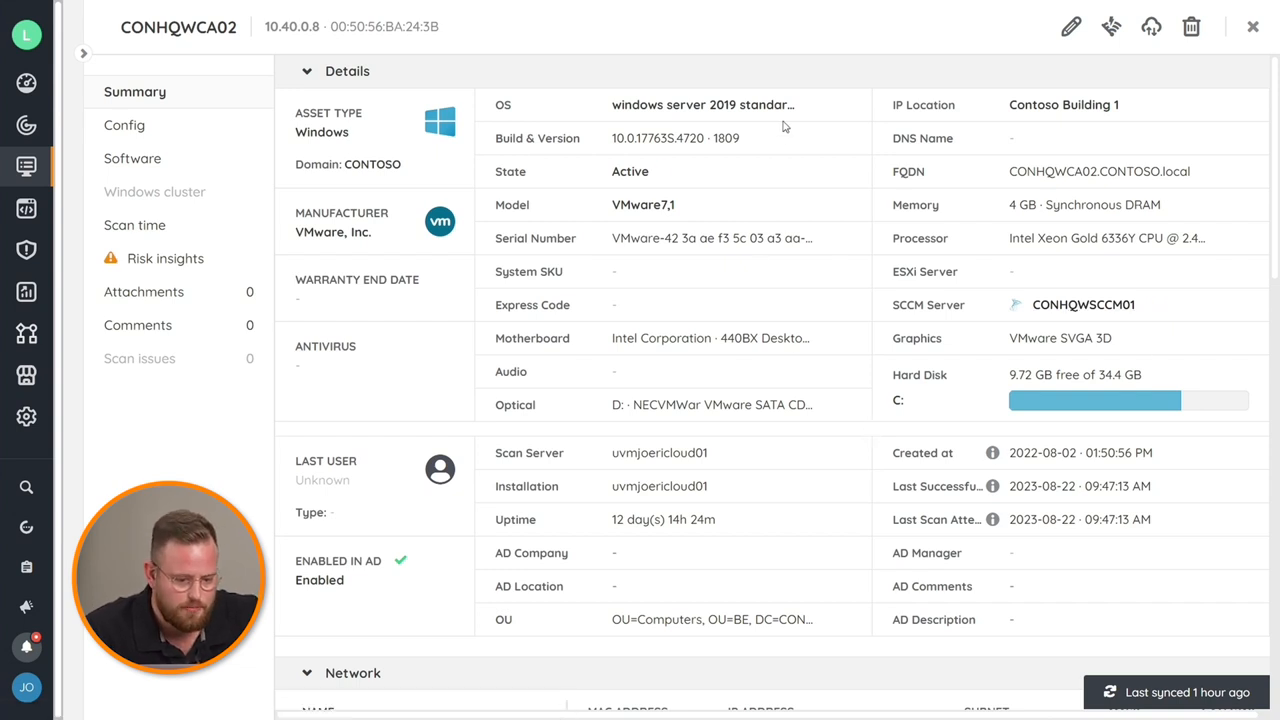
mouse_move(833, 202)
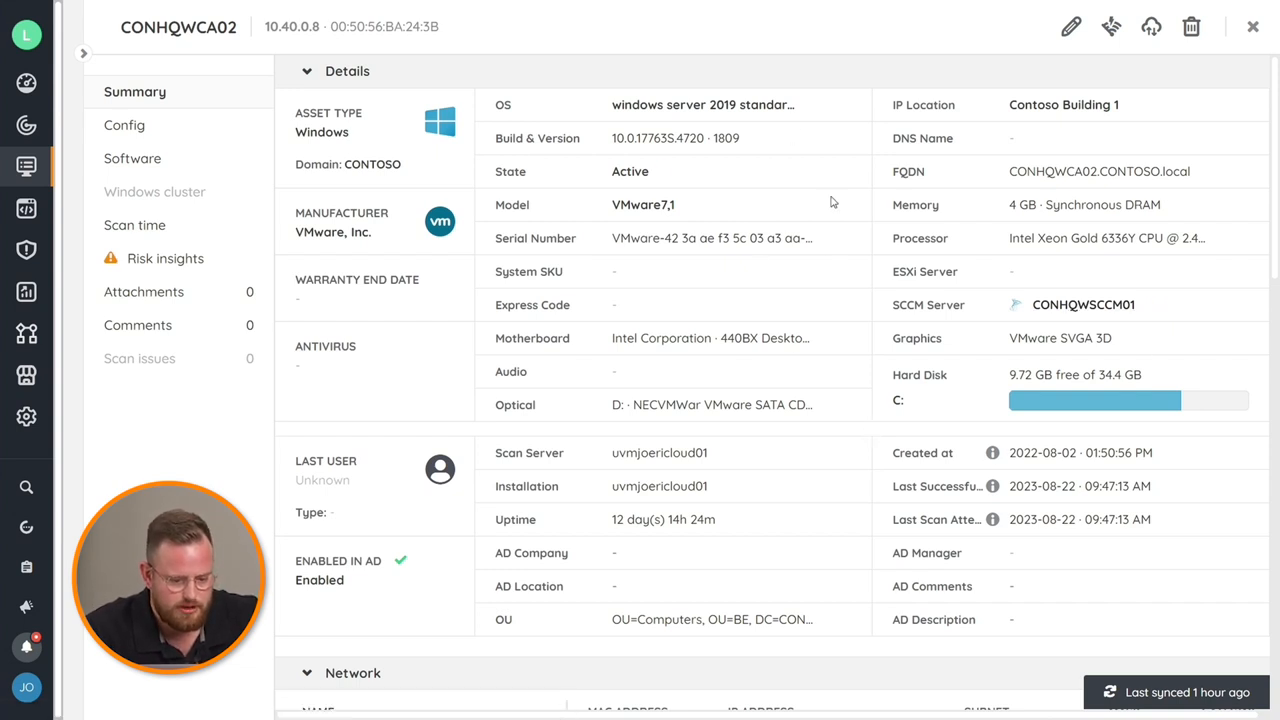
mouse_move(745, 222)
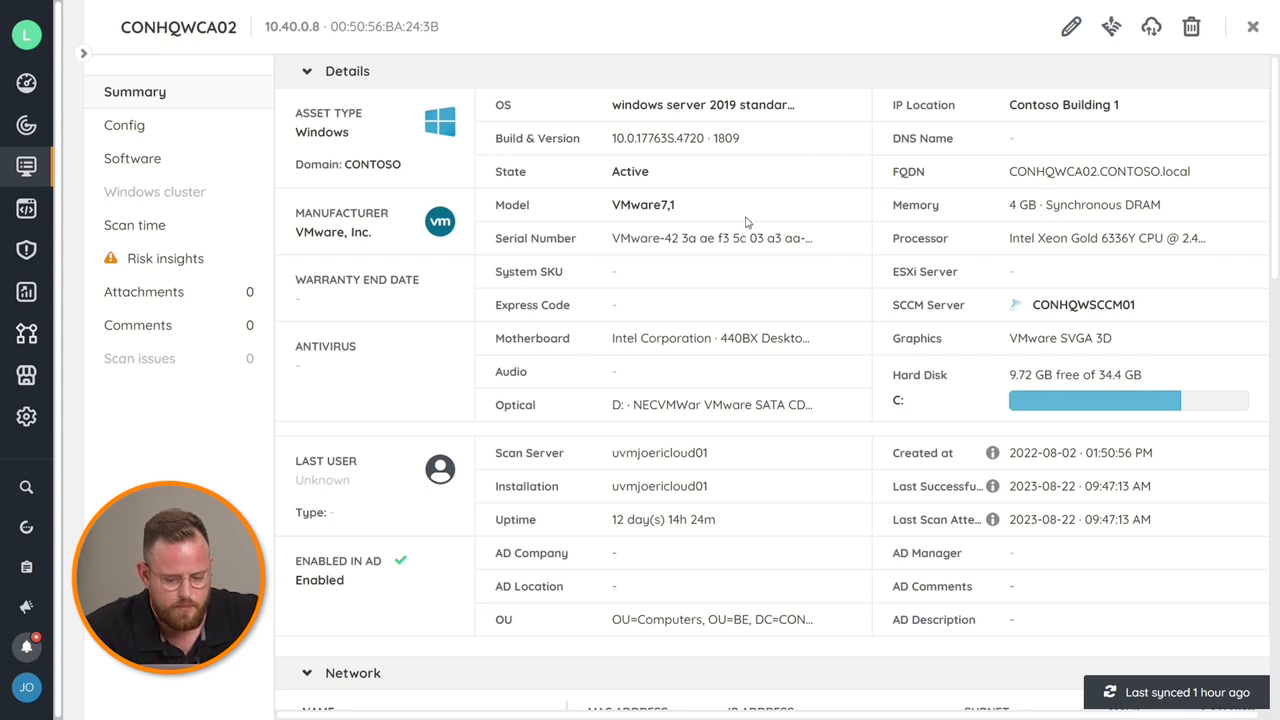
Scroll CONHQWCA02's details to its network adapter, IP, gateway and switch CONHQSW01
scroll(down, 3)
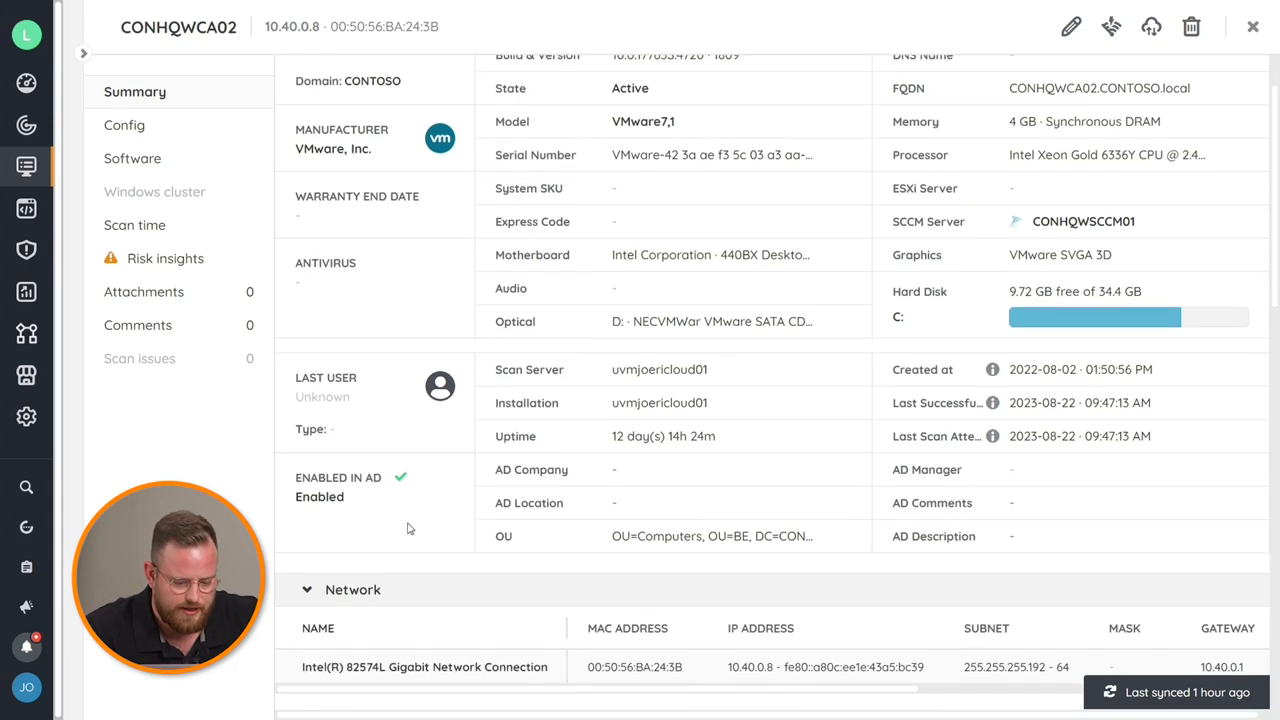
scroll(down, 3)
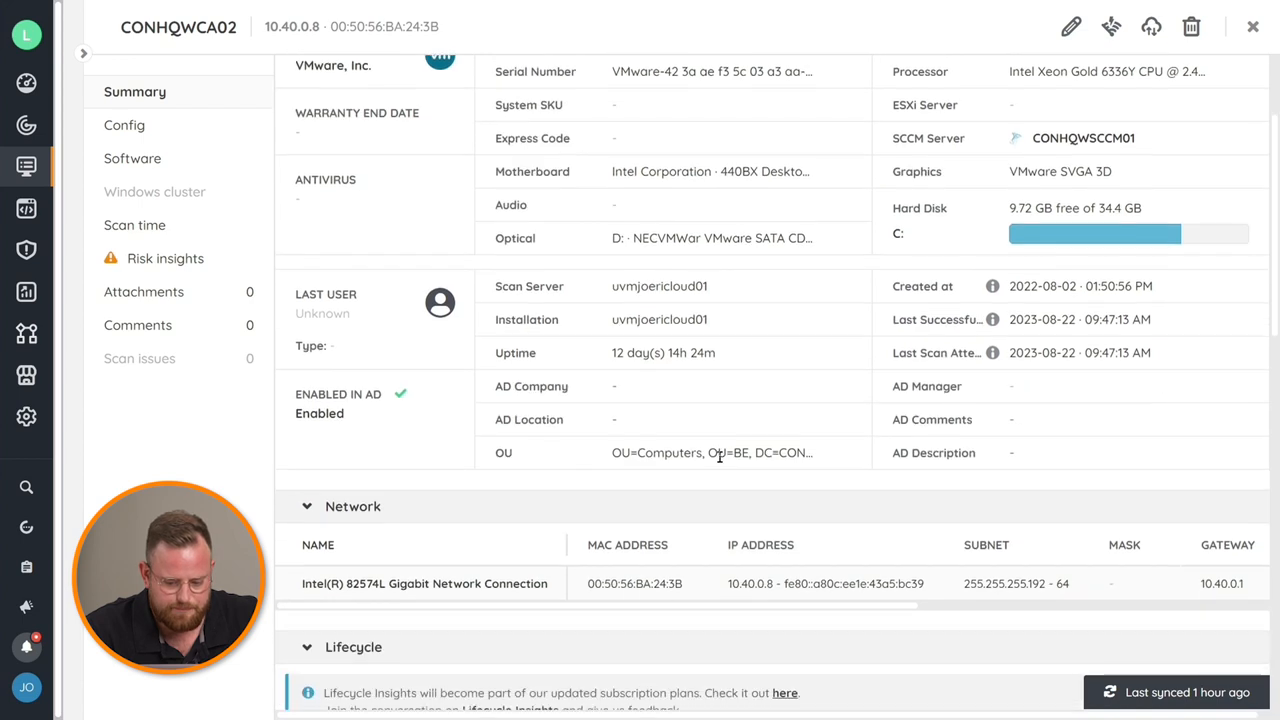
scroll(down, 3)
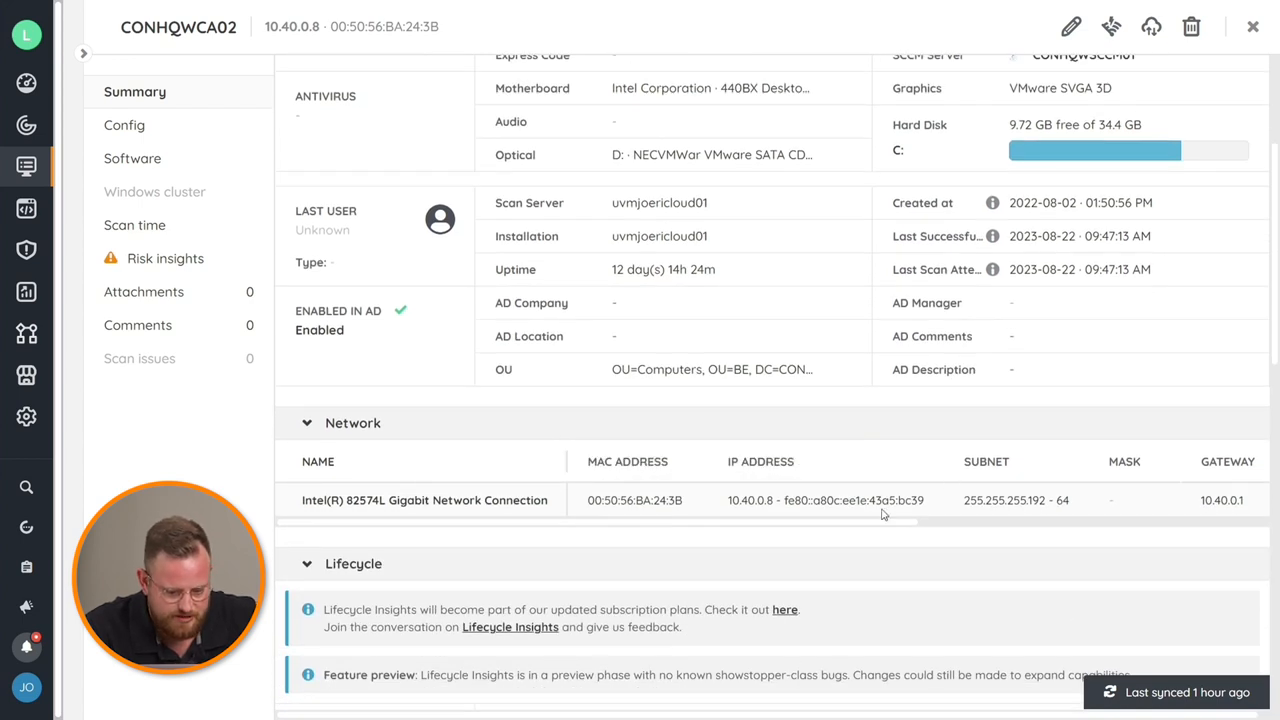
scroll(right, 3)
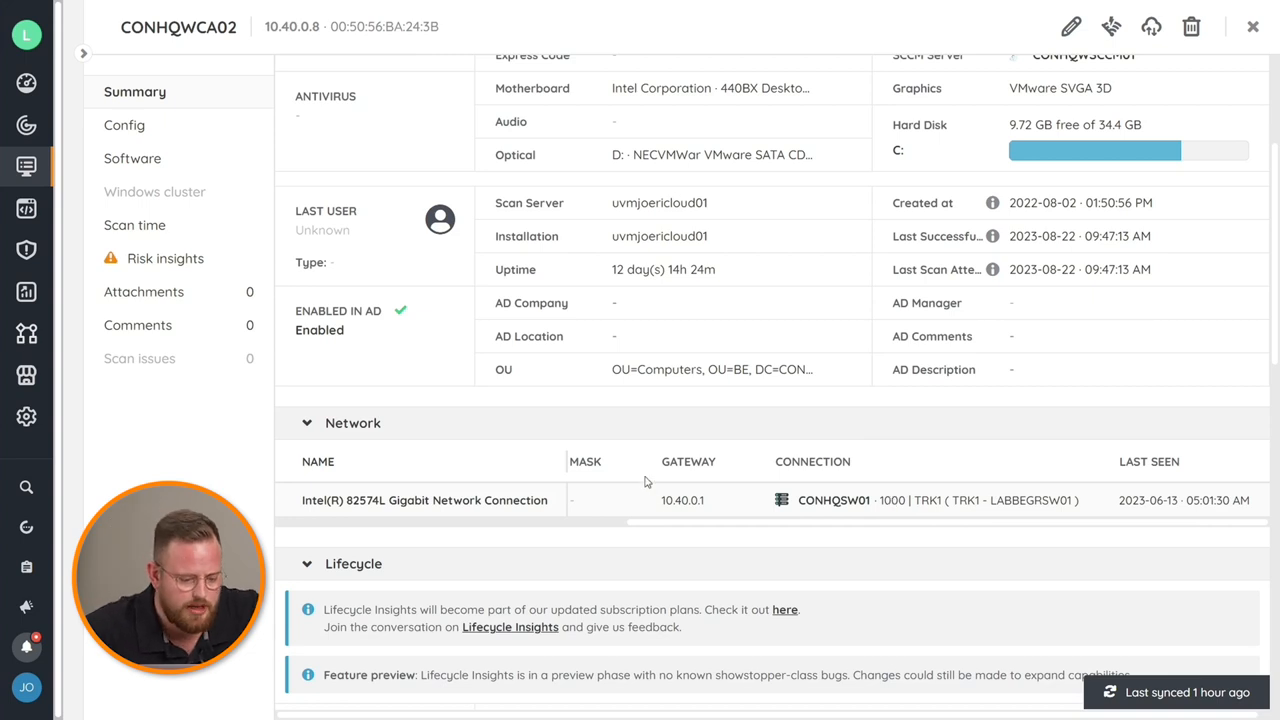
scroll(up, 3)
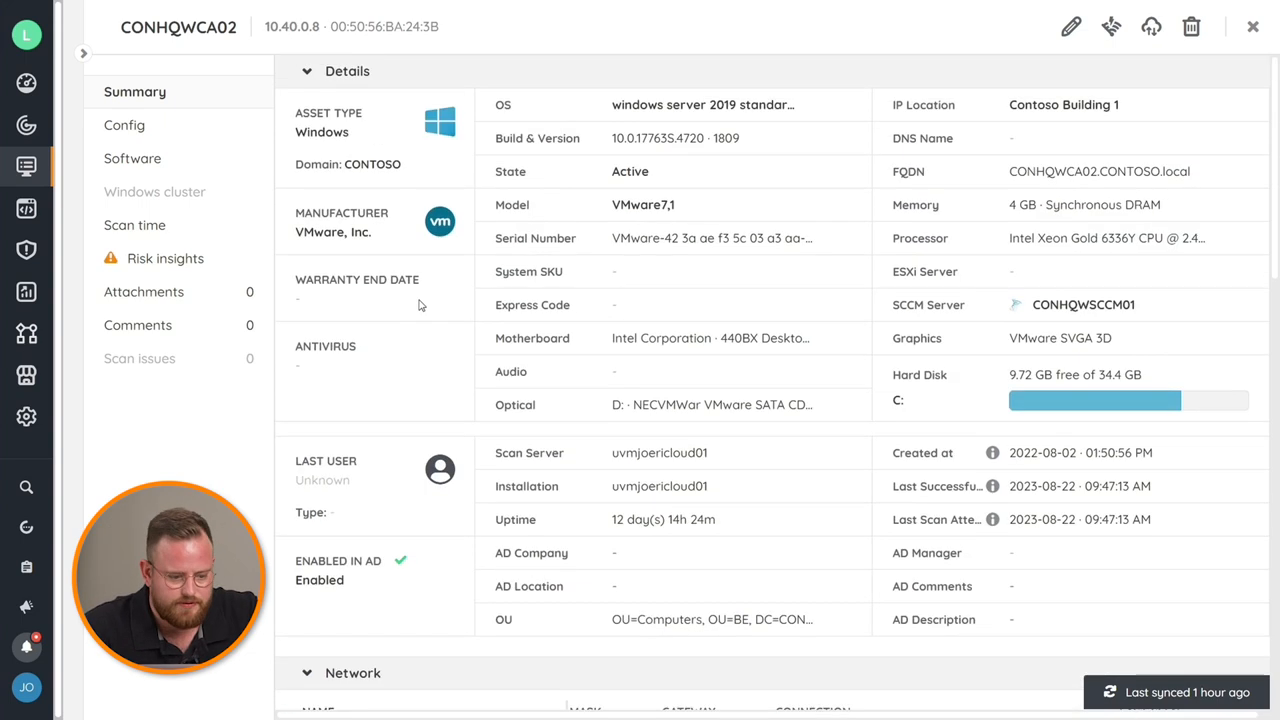
Show CONHQWCA02's Windows Config, scrolled to the 29 Quickfix hotfixes
click(124, 125)
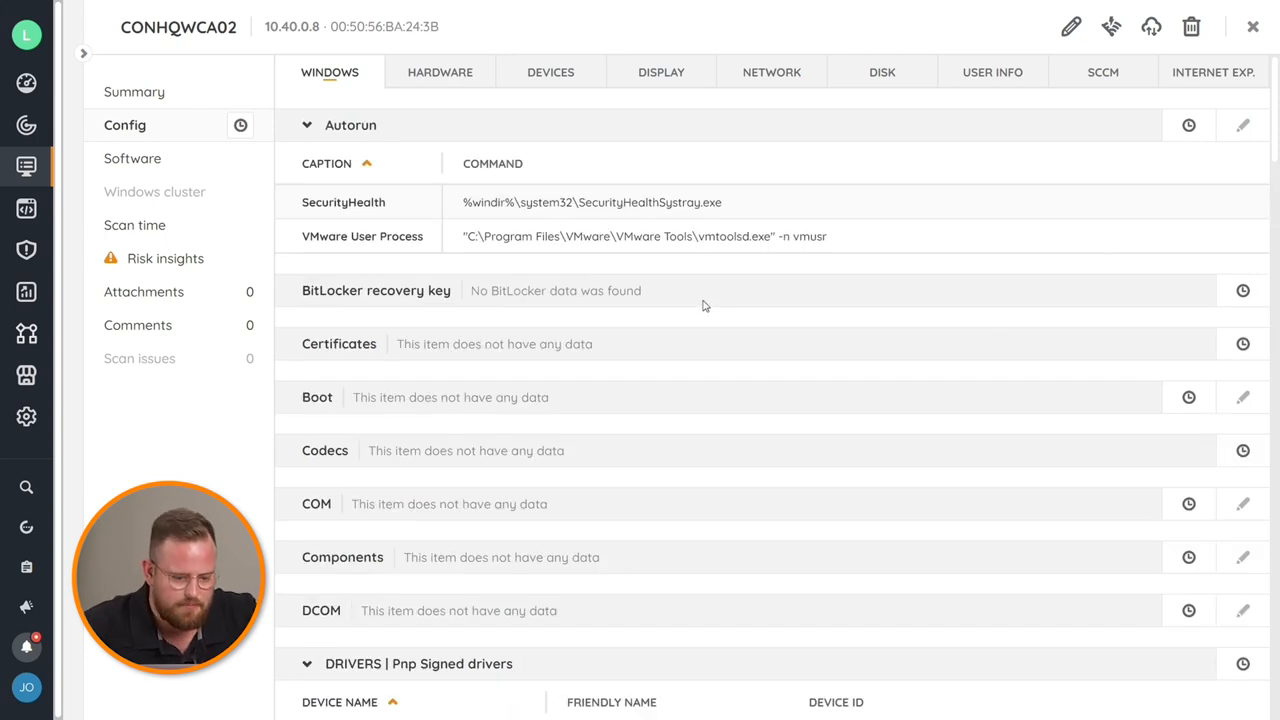
scroll(down, 3)
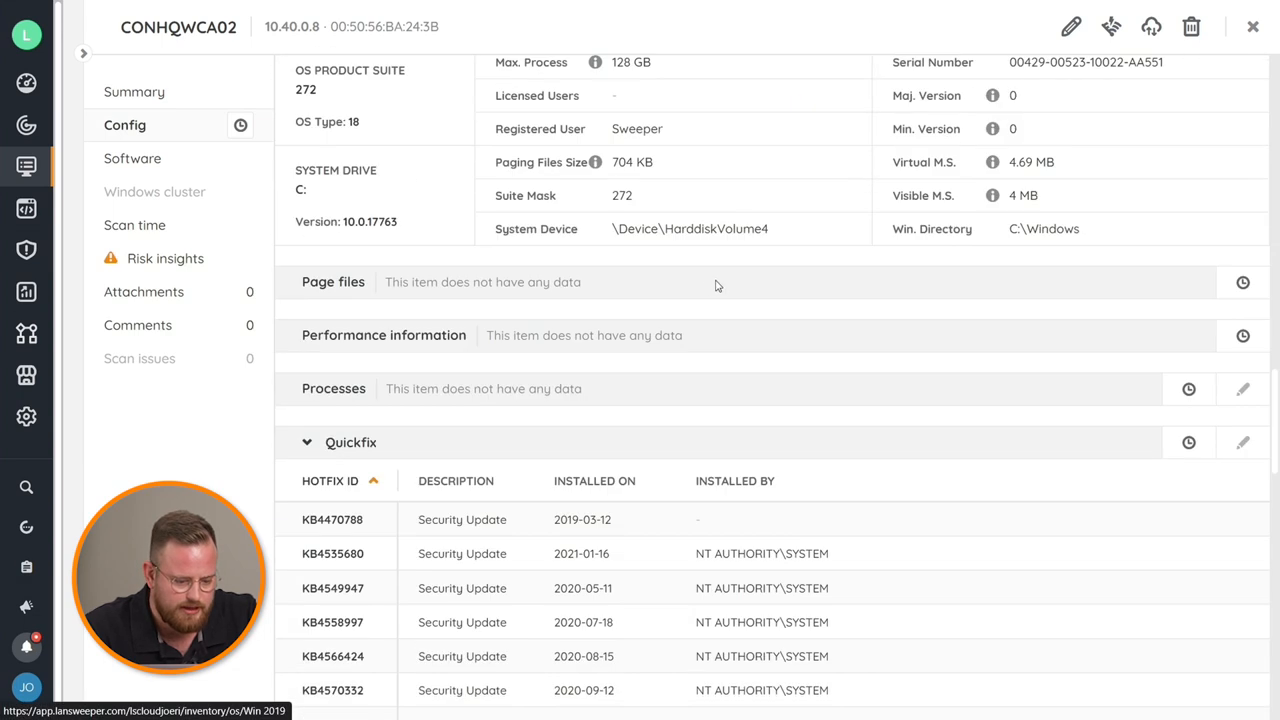
scroll(down, 3)
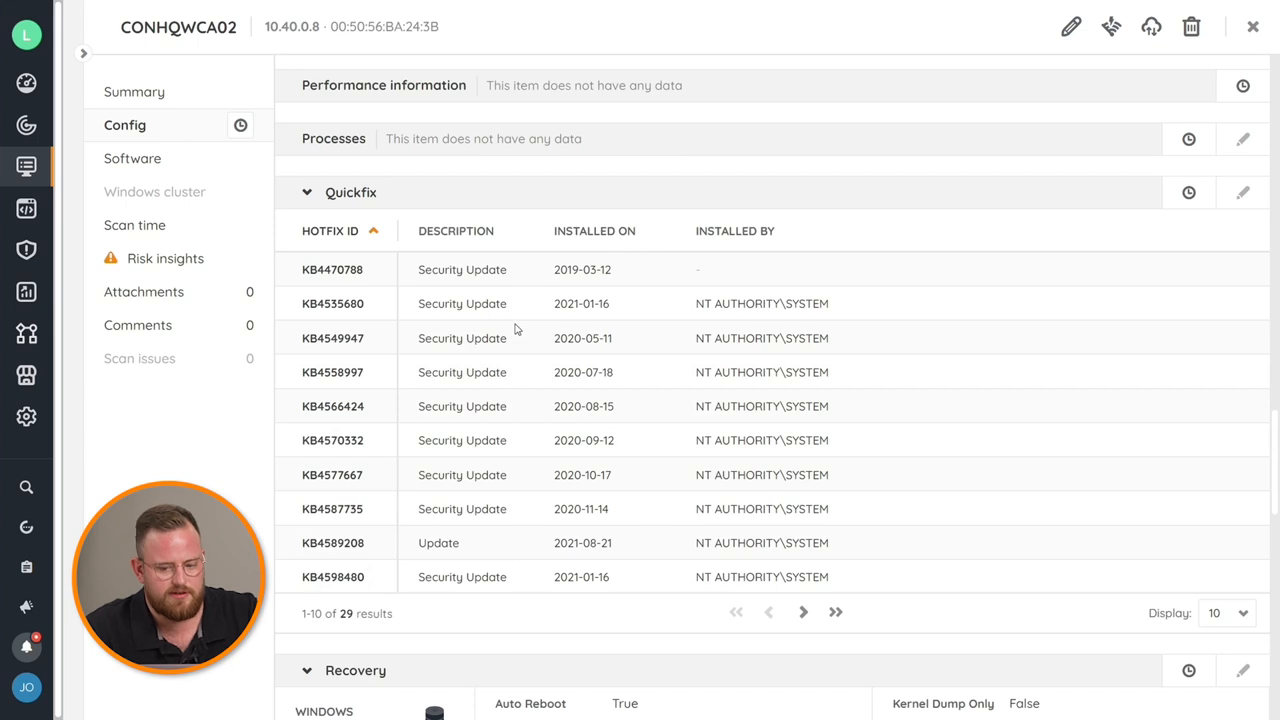
mouse_move(521, 333)
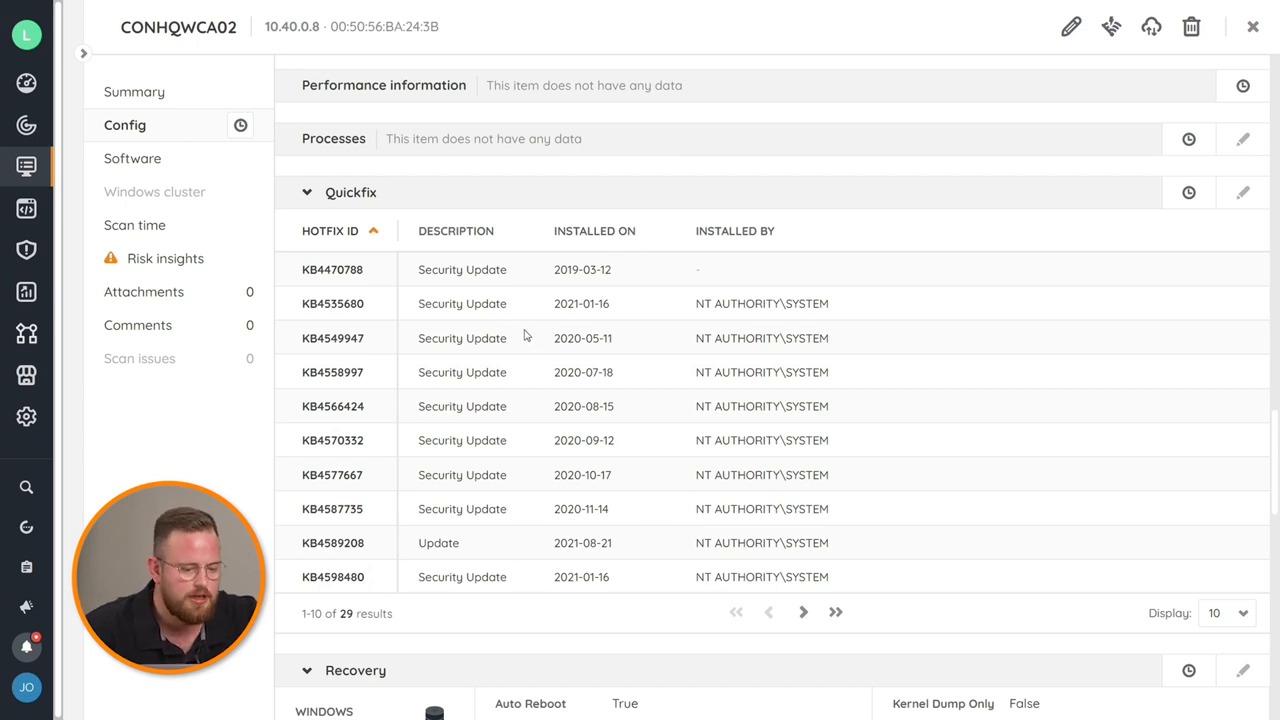
mouse_move(540, 370)
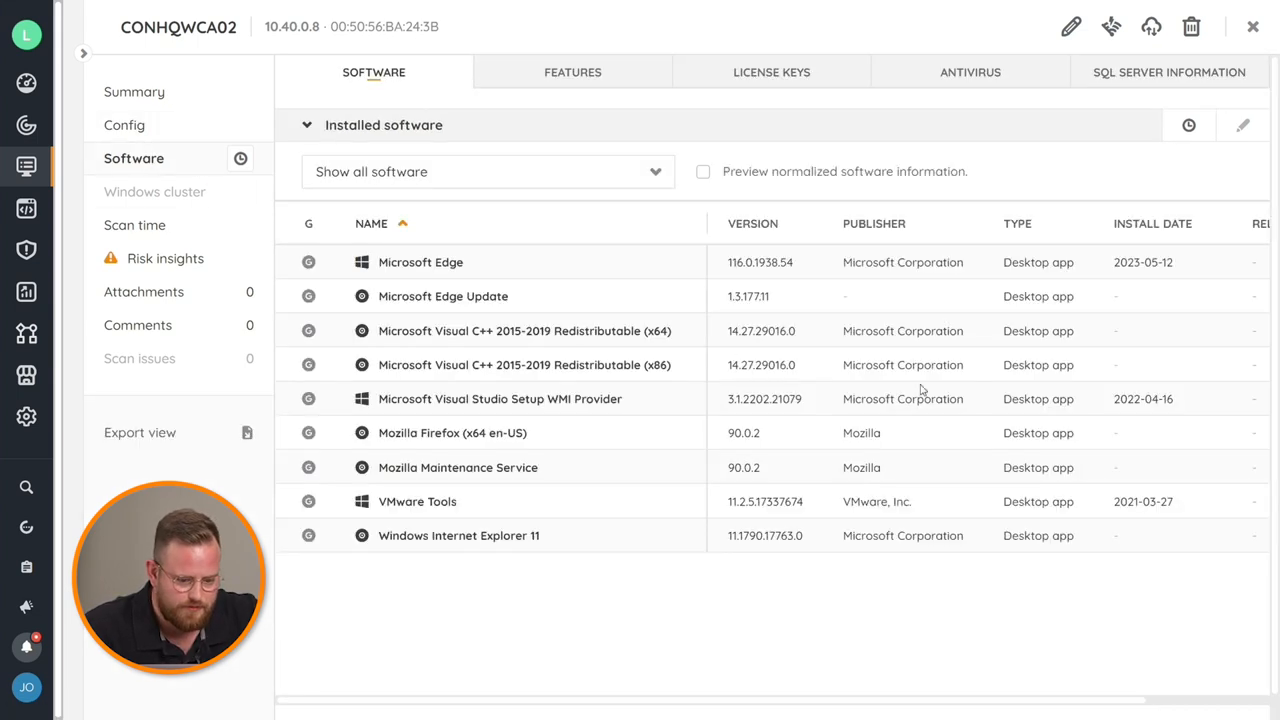
mouse_move(1007, 347)
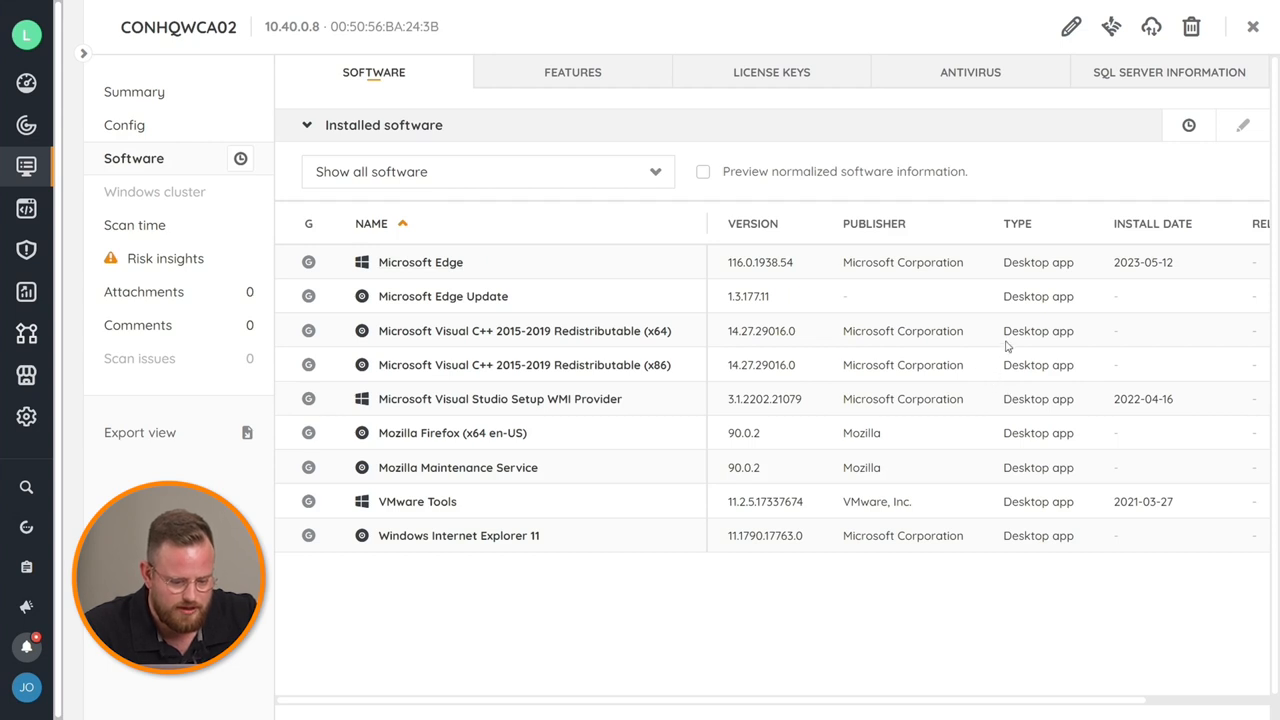
mouse_move(948, 397)
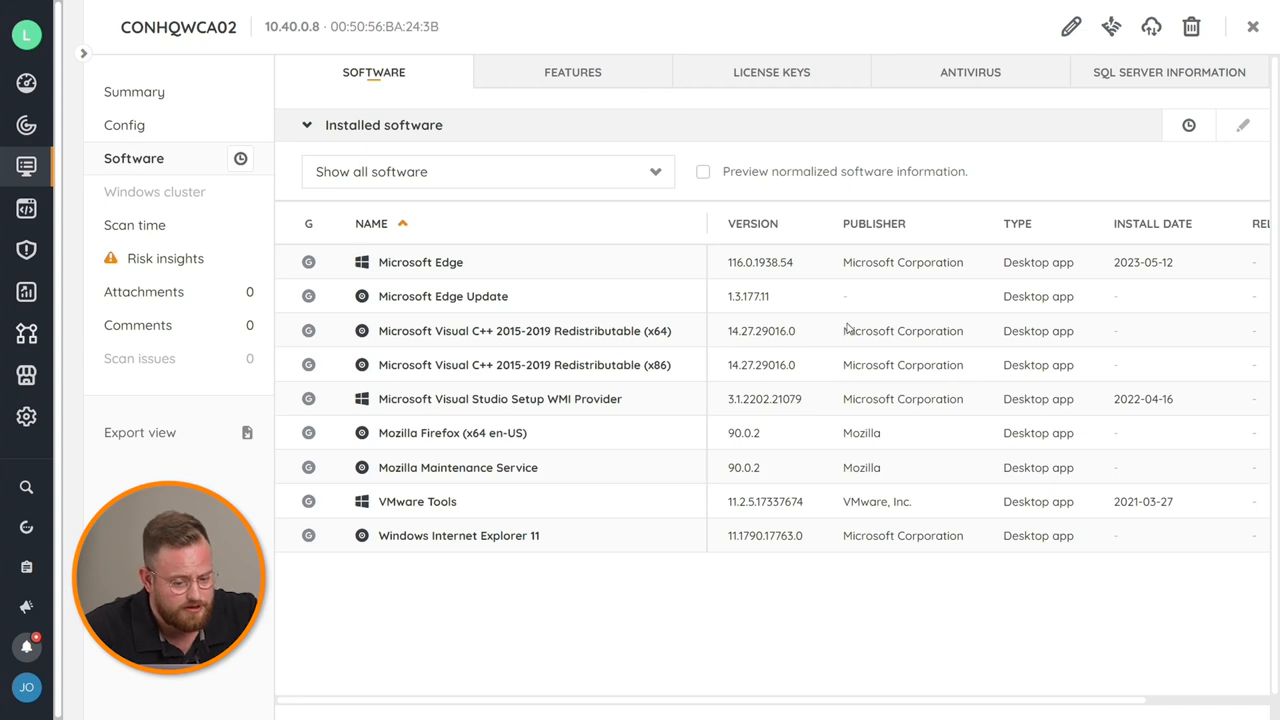
mouse_move(817, 381)
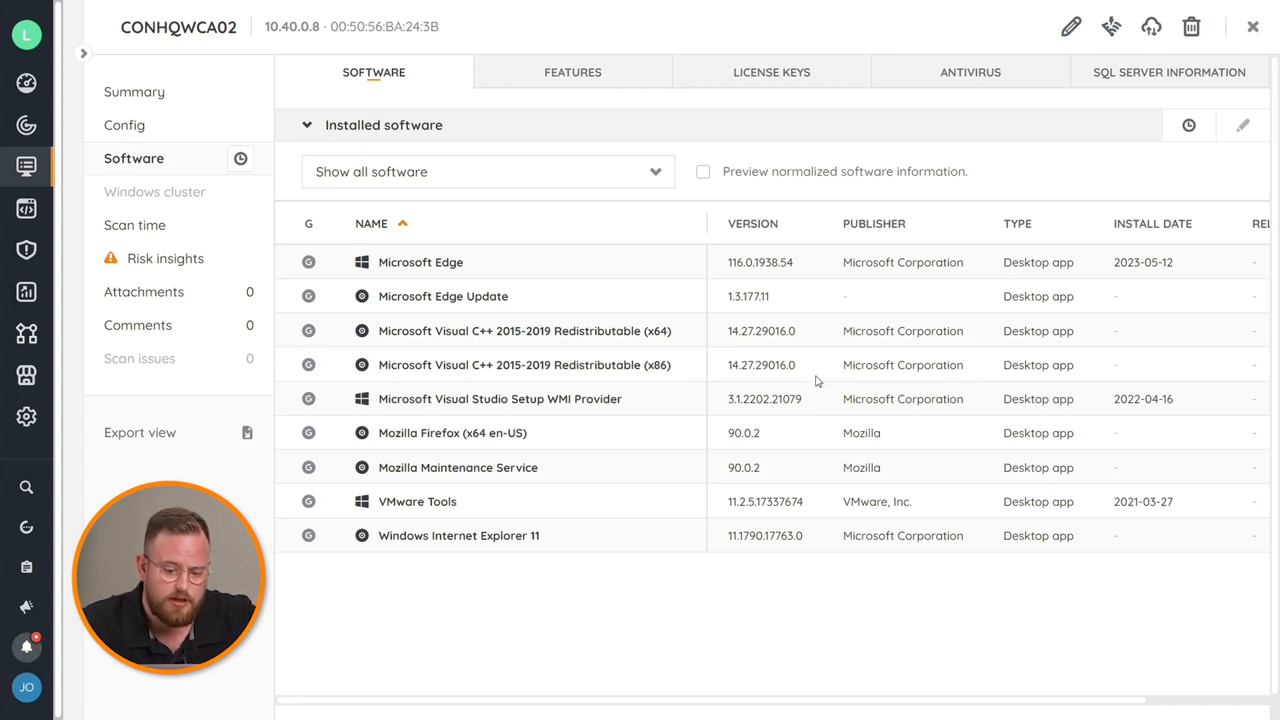
mouse_move(1117, 275)
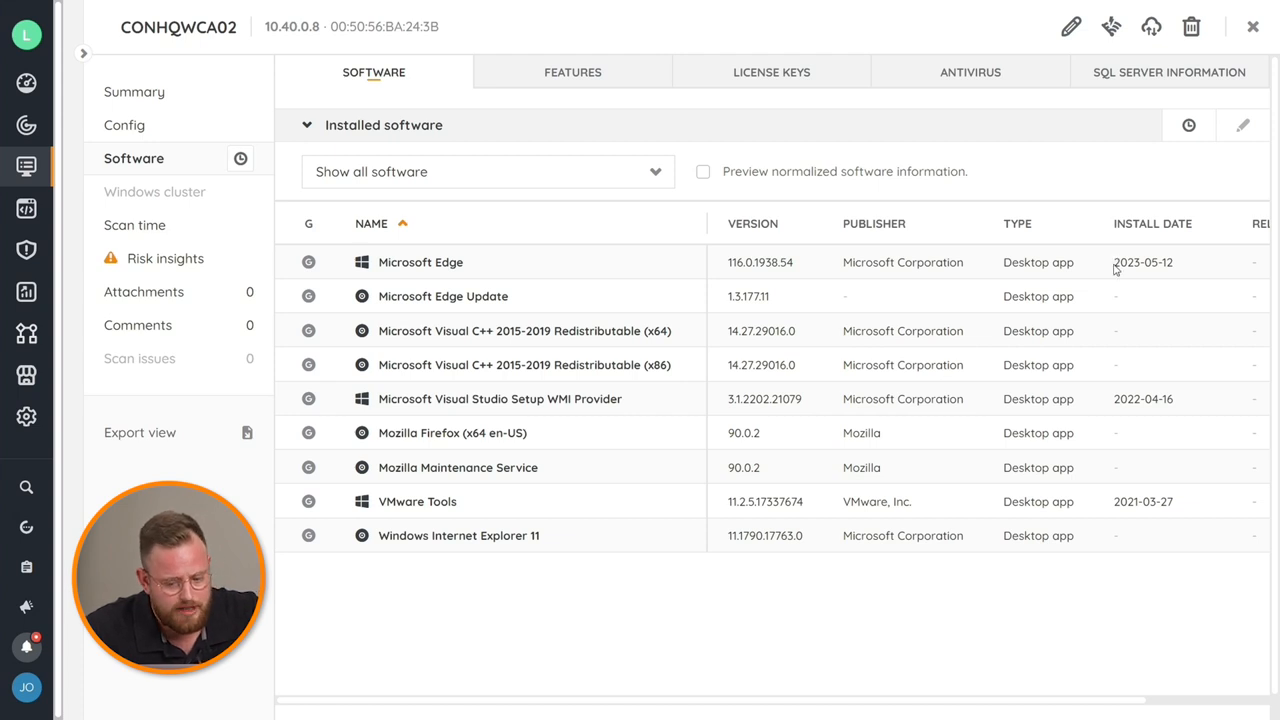
mouse_move(1115, 265)
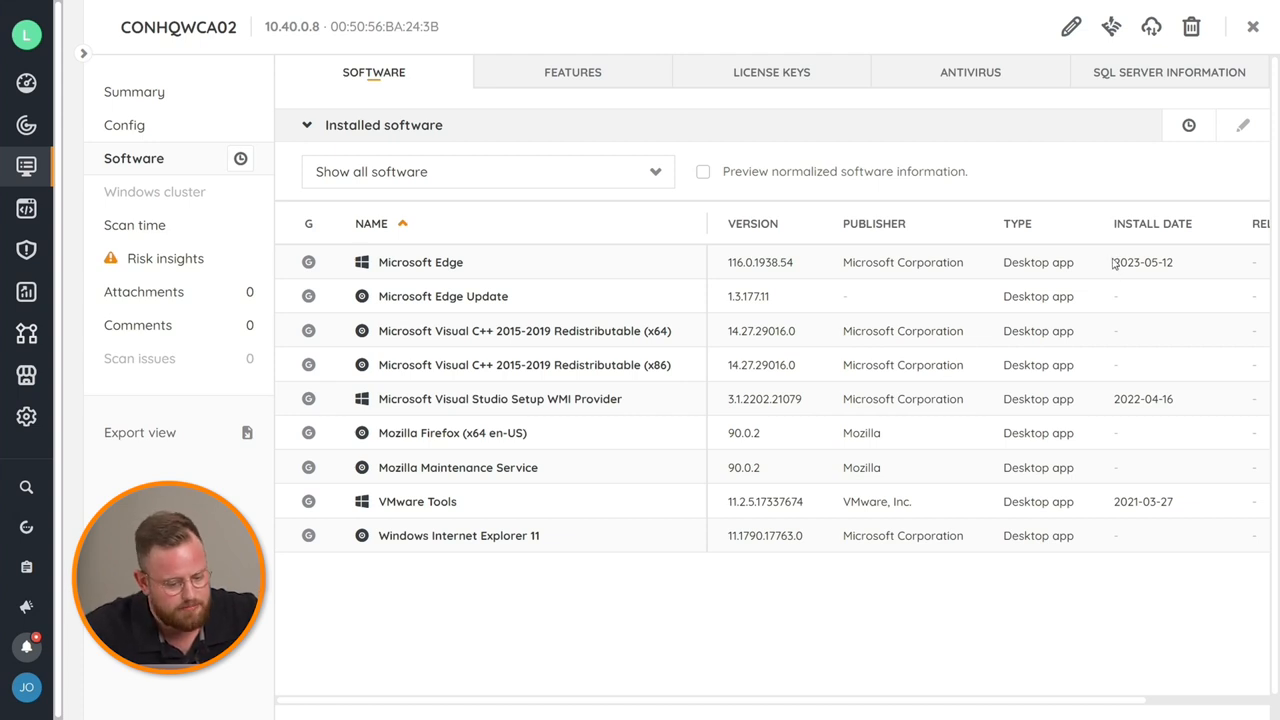
mouse_move(915, 328)
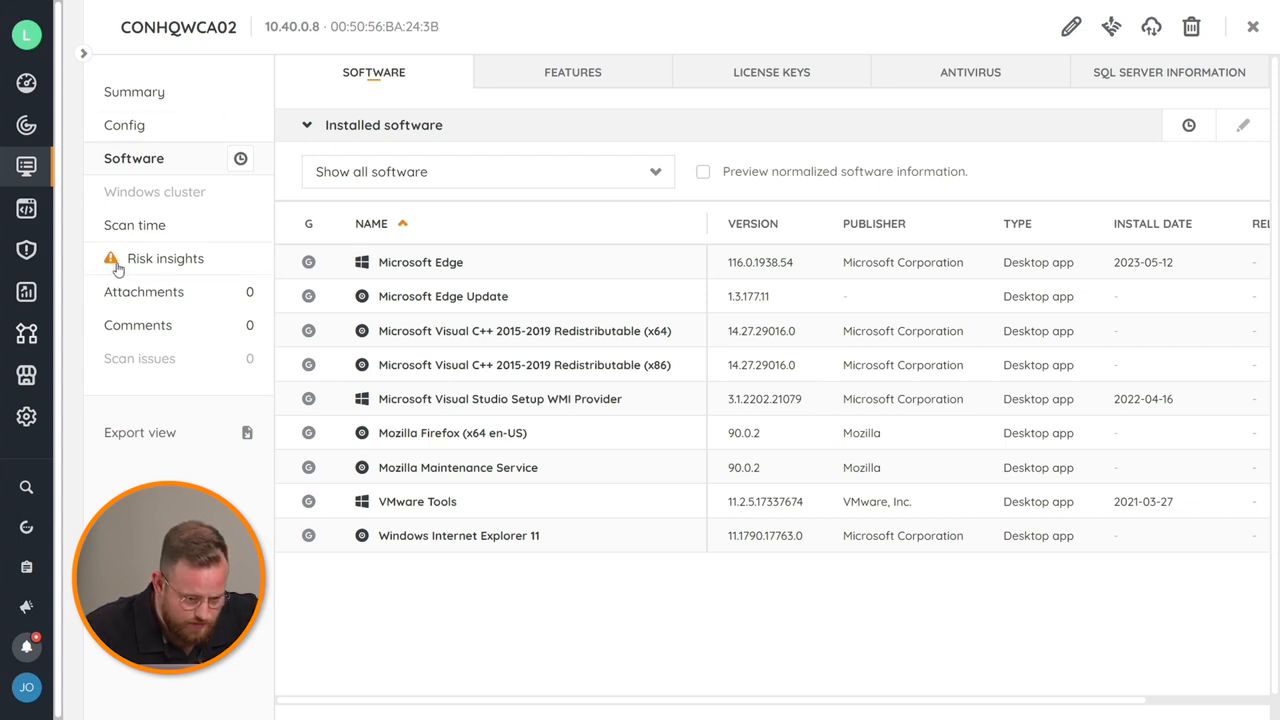
mouse_move(150, 262)
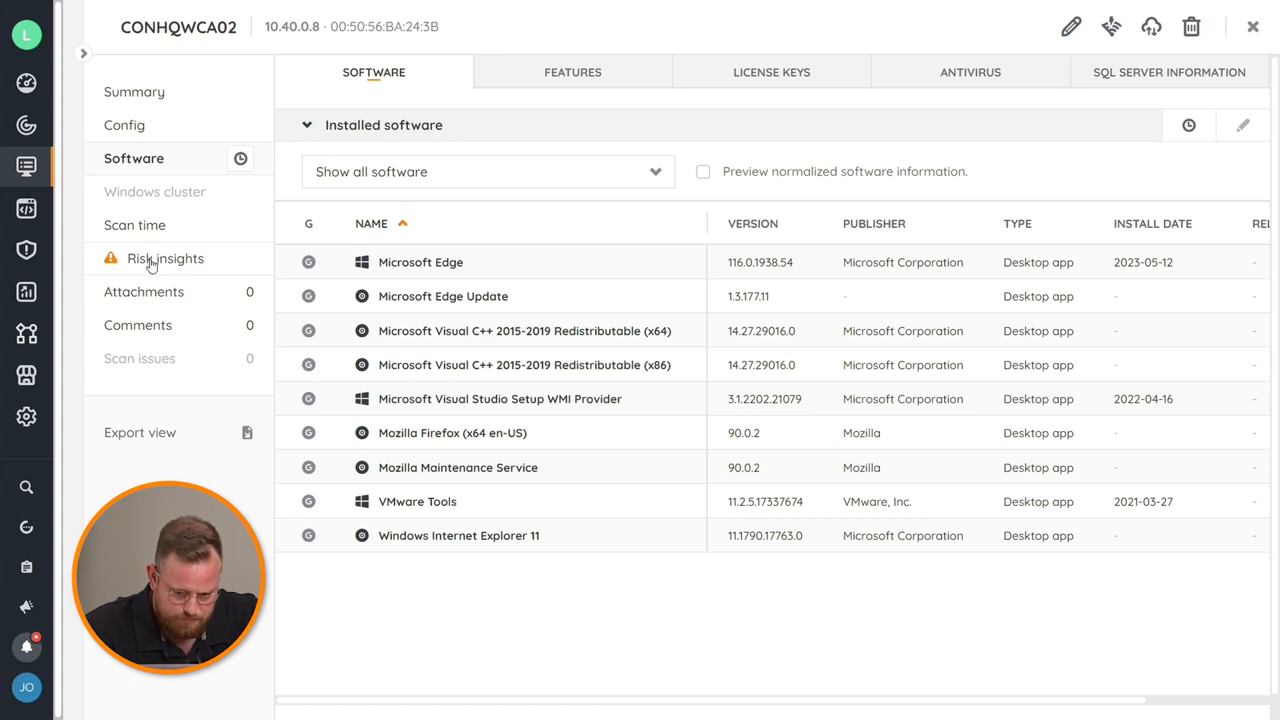
Open CONHQWCA02's Risk insights vulnerabilities, including CVE-2021-4140's description
click(166, 258)
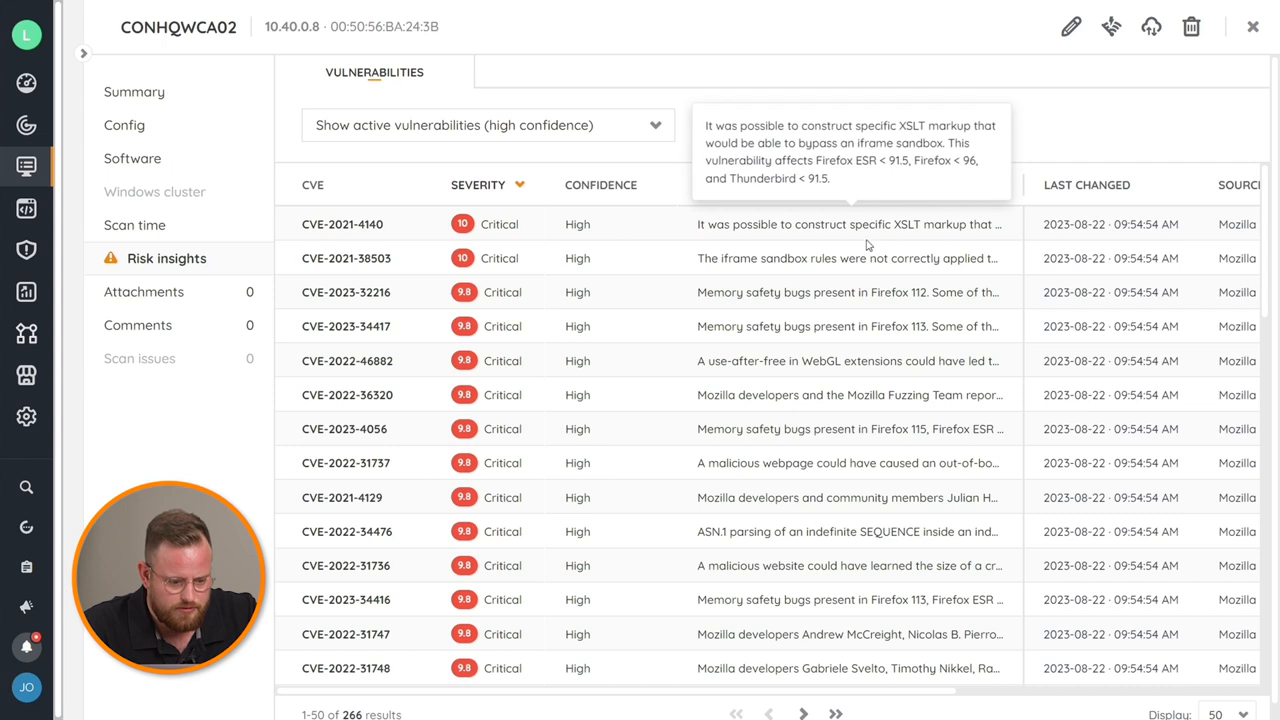
mouse_move(757, 358)
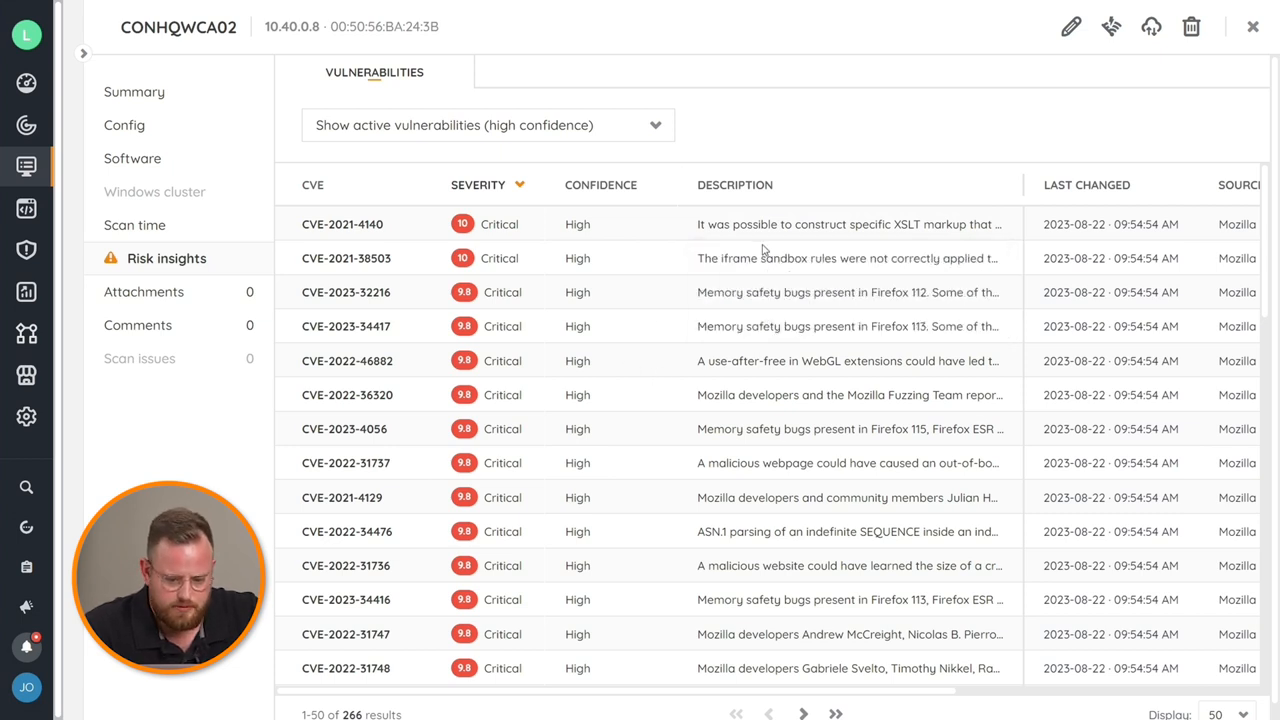
mouse_move(342, 224)
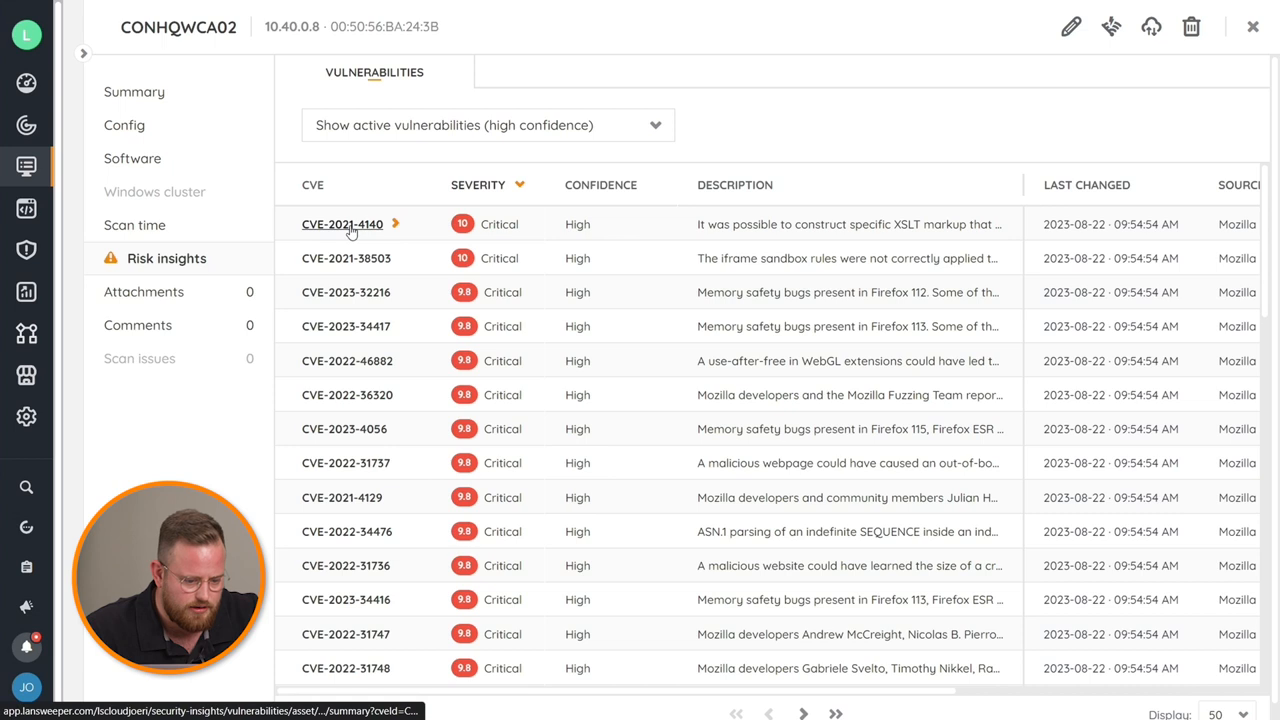
Open CVE-2021-4140's page with its critical 10 CVSS score and advisories
click(342, 224)
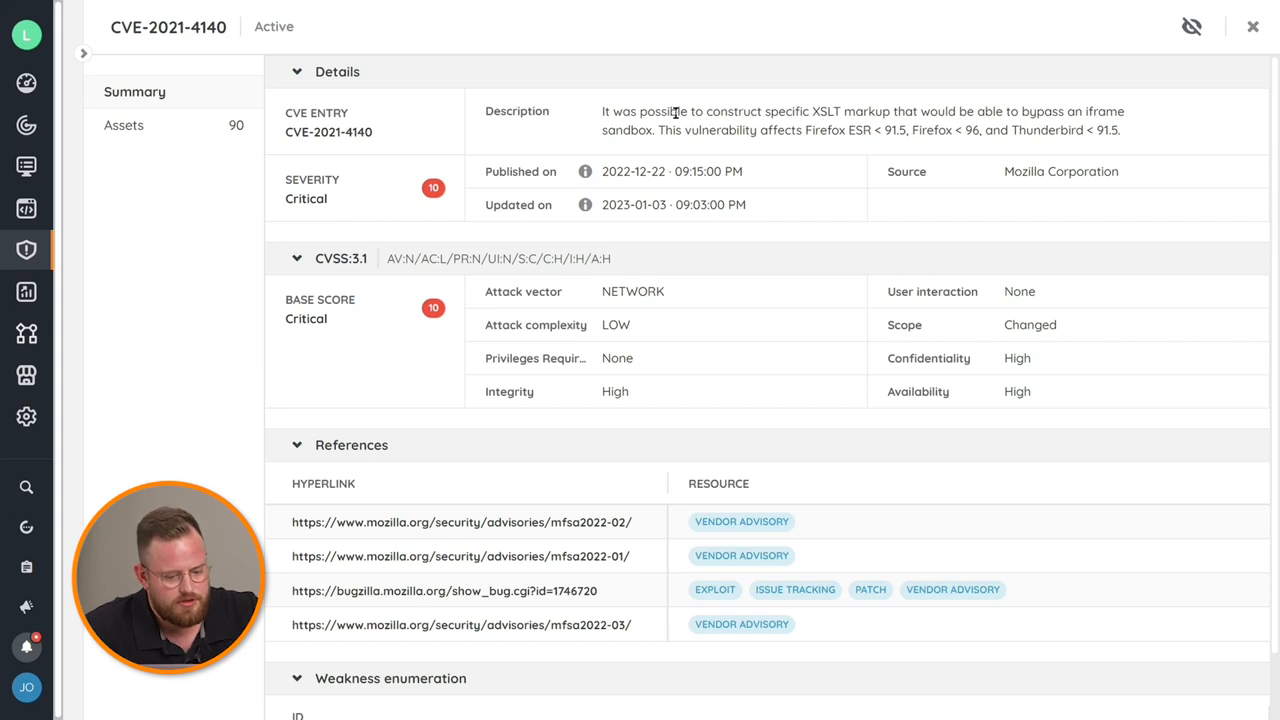
mouse_move(670, 306)
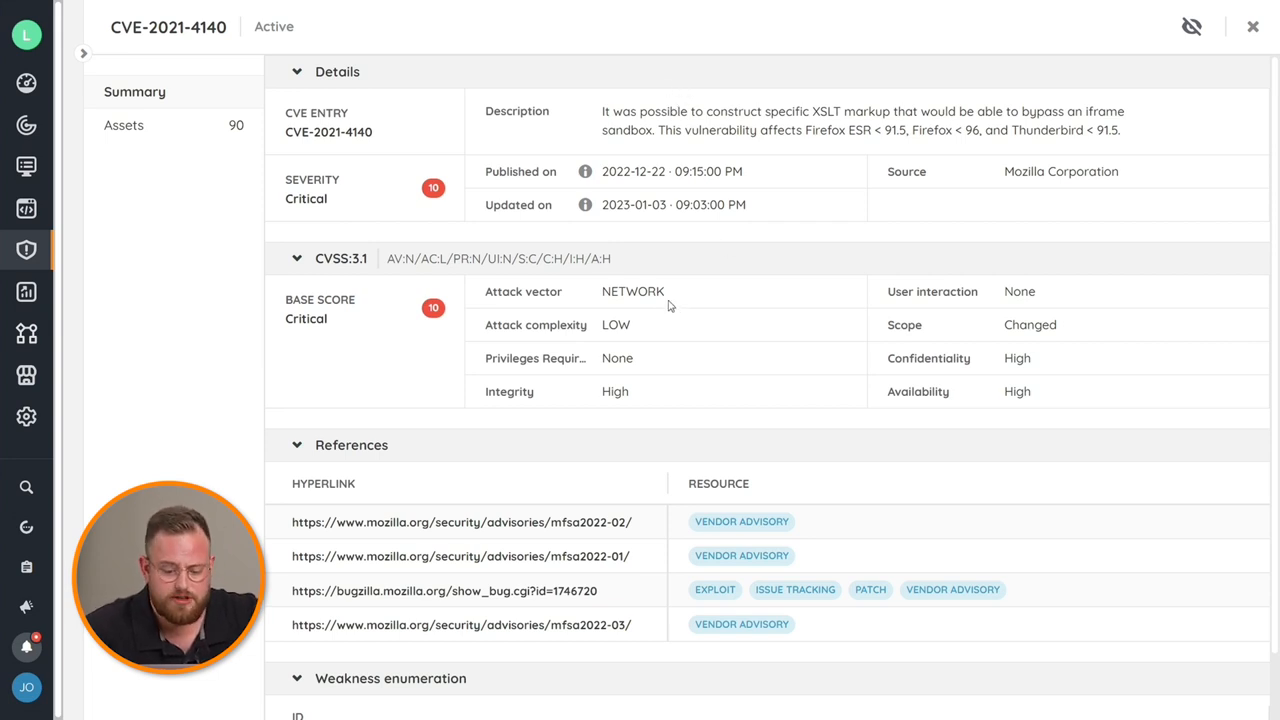
mouse_move(770, 408)
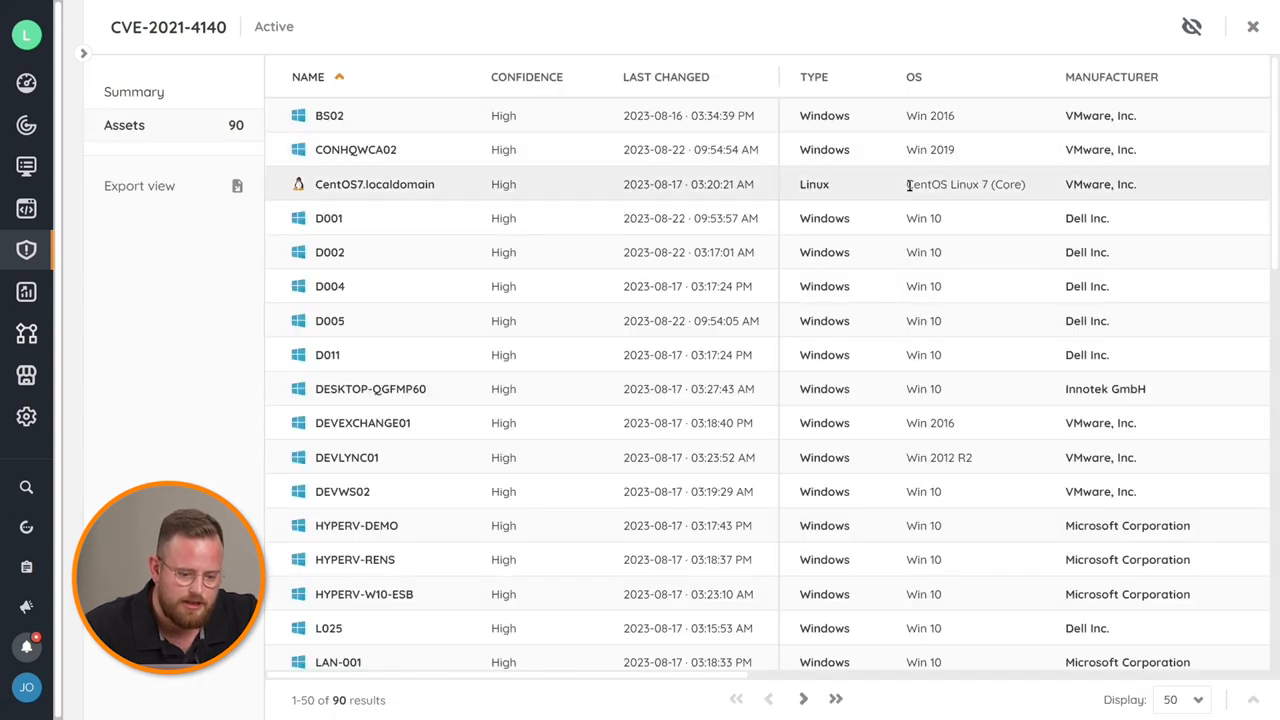
mouse_move(824, 218)
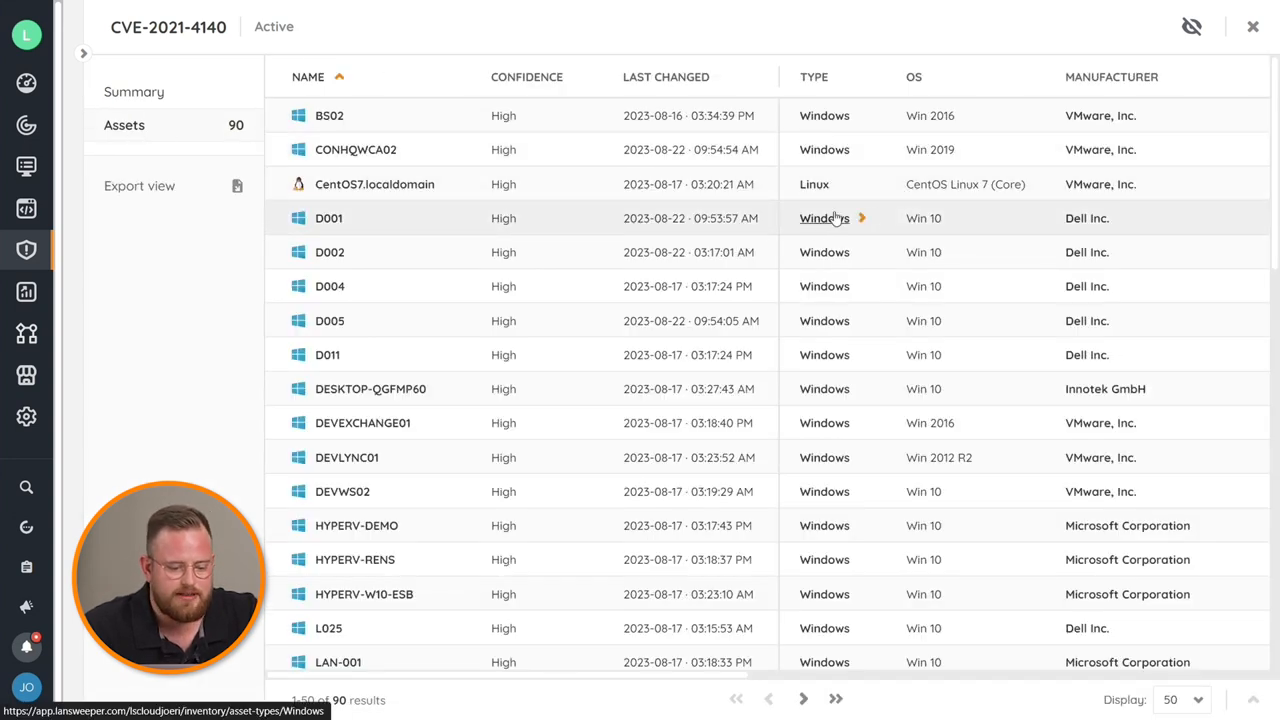
mouse_move(630, 320)
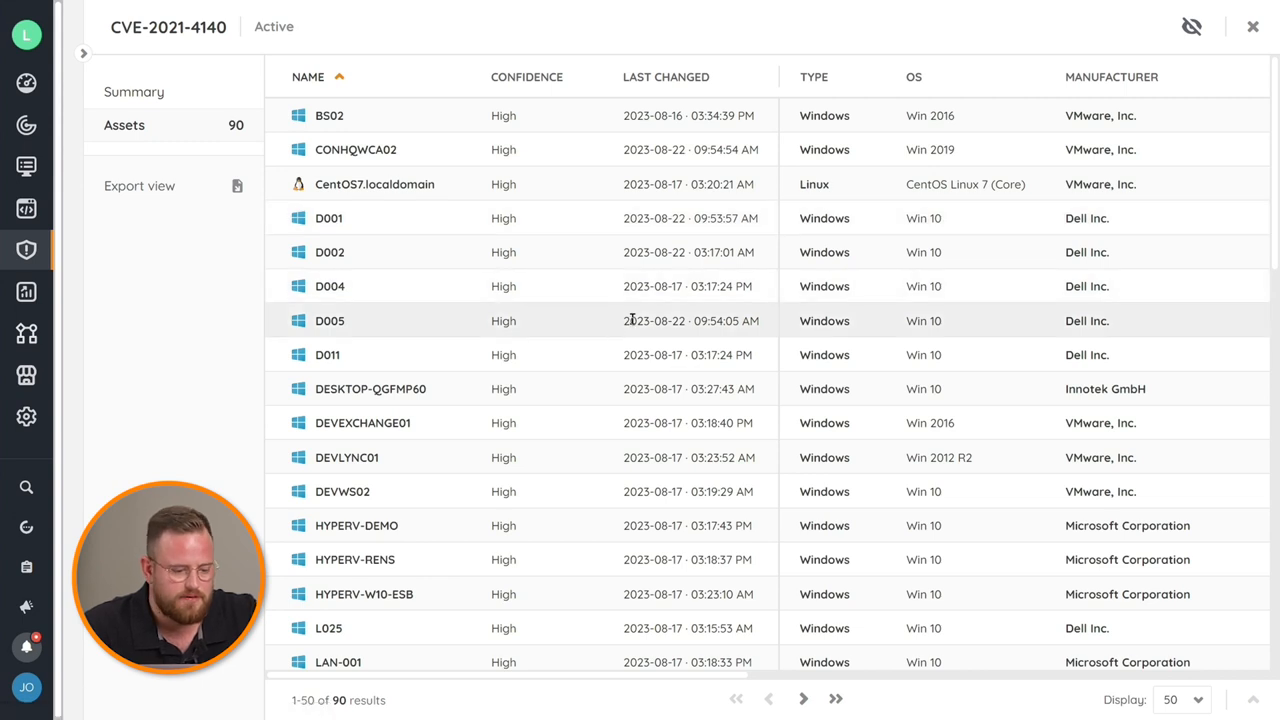
mouse_move(410, 252)
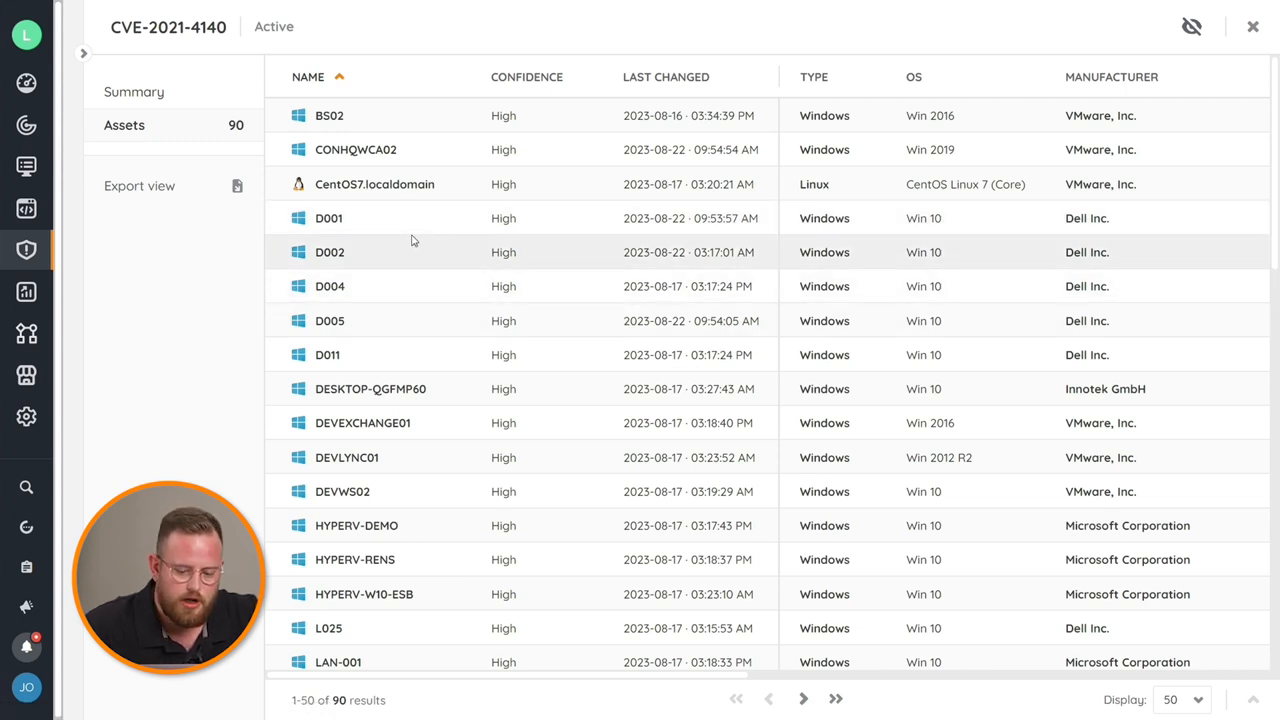
mouse_move(417, 237)
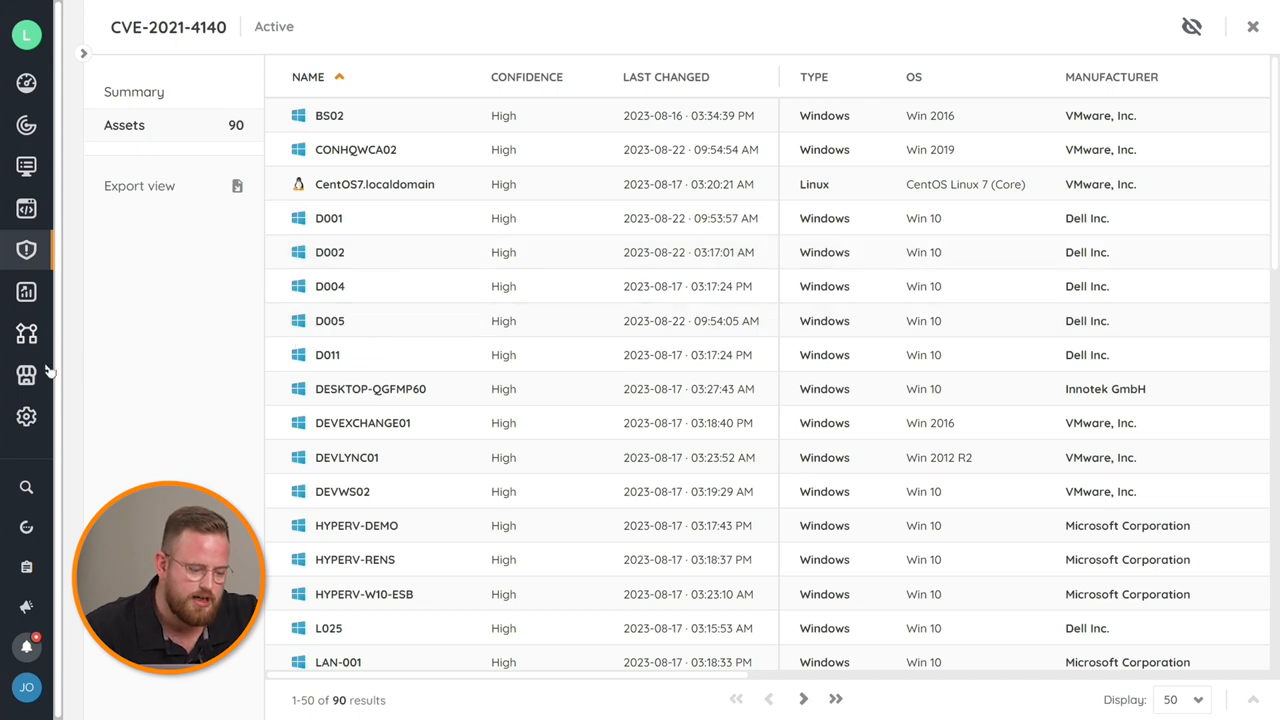
Browse Marketplace categories CMDB, Service Desk and Subscription/SAM, ending on Security's 8 integrations
click(26, 375)
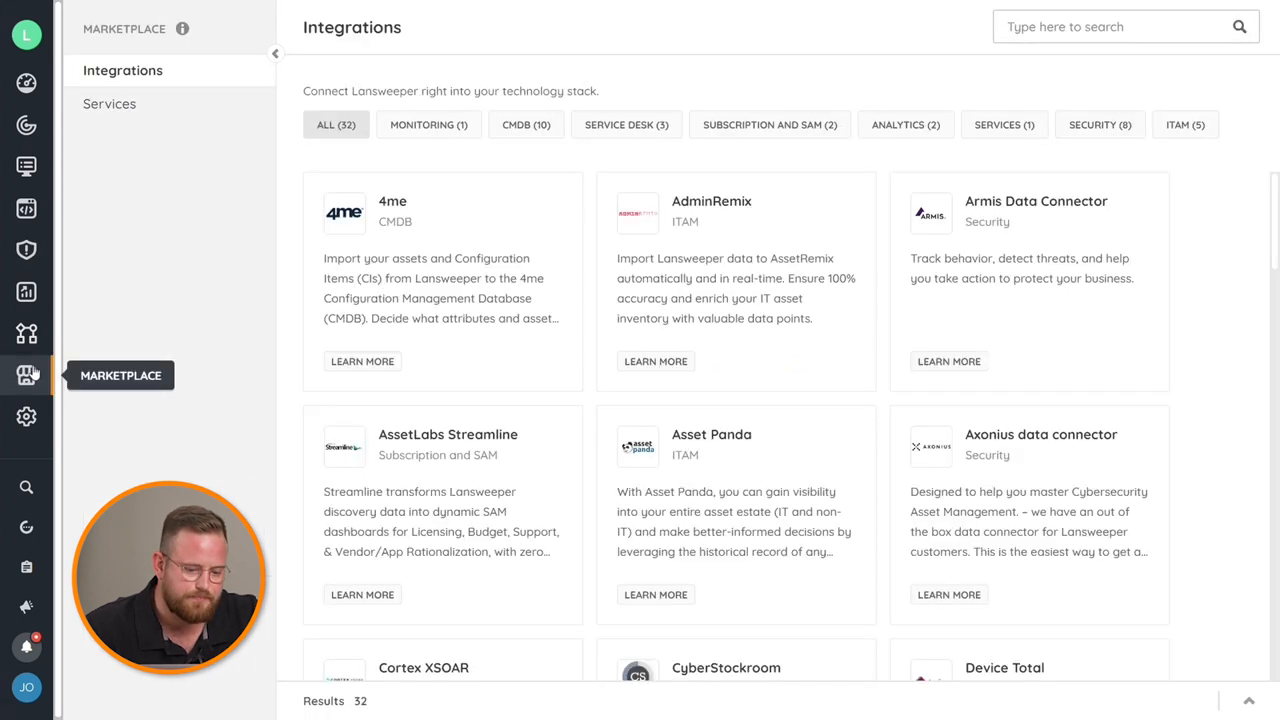
mouse_move(253, 221)
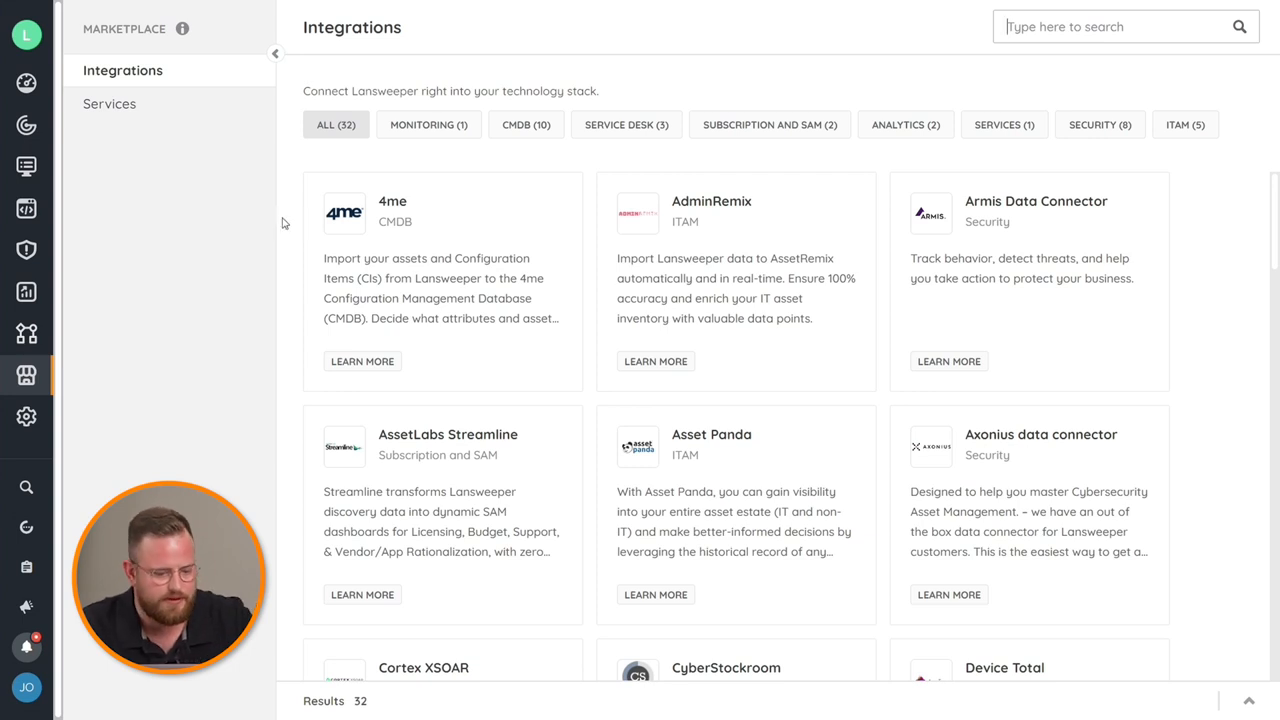
mouse_move(236, 131)
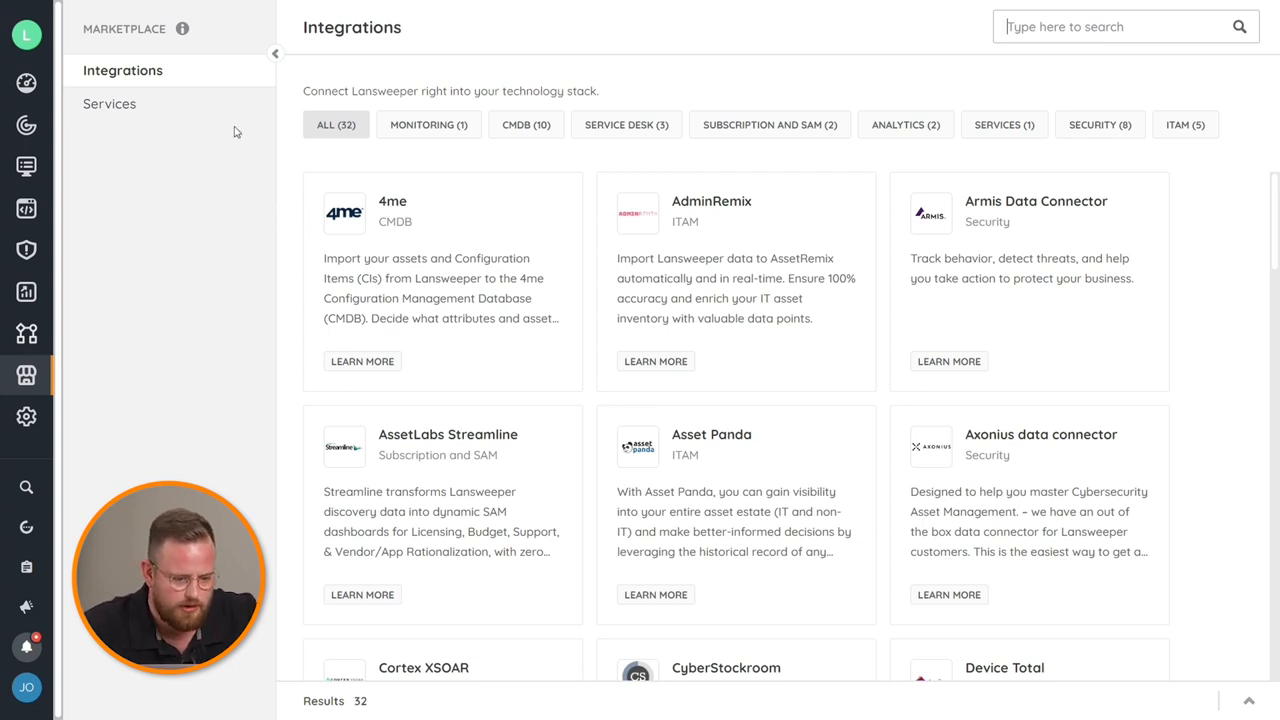
mouse_move(361, 162)
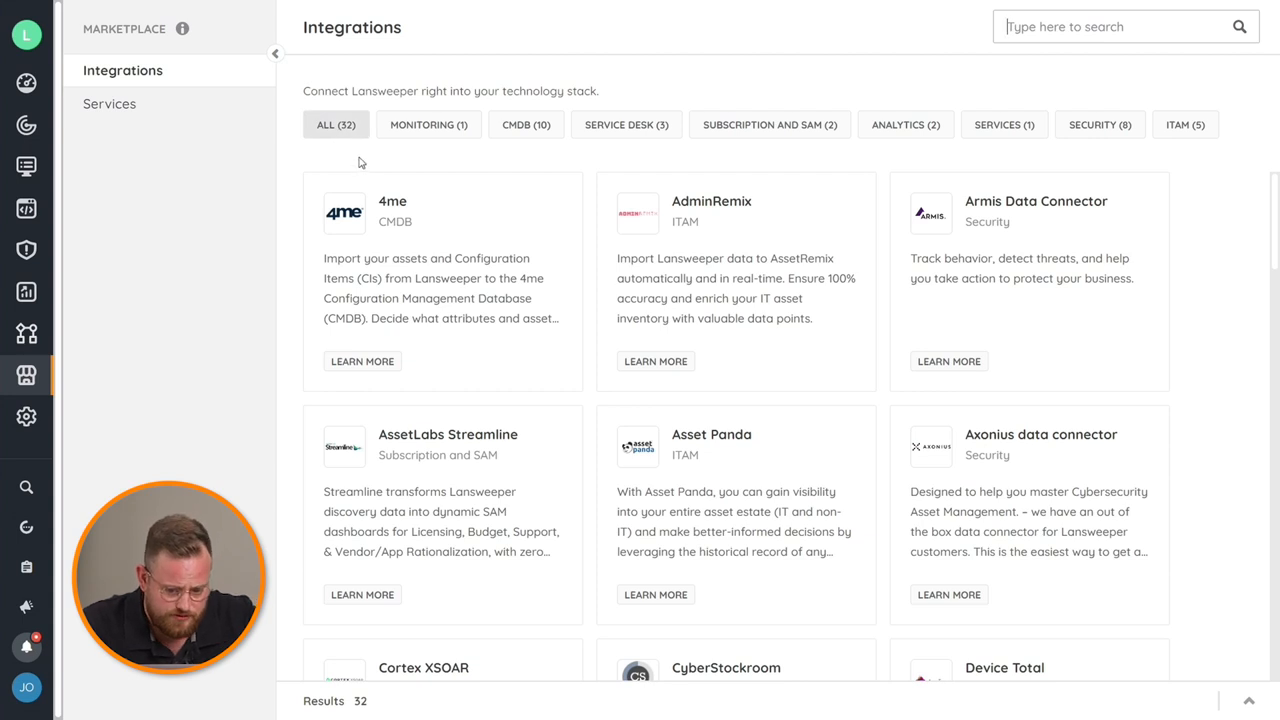
click(526, 124)
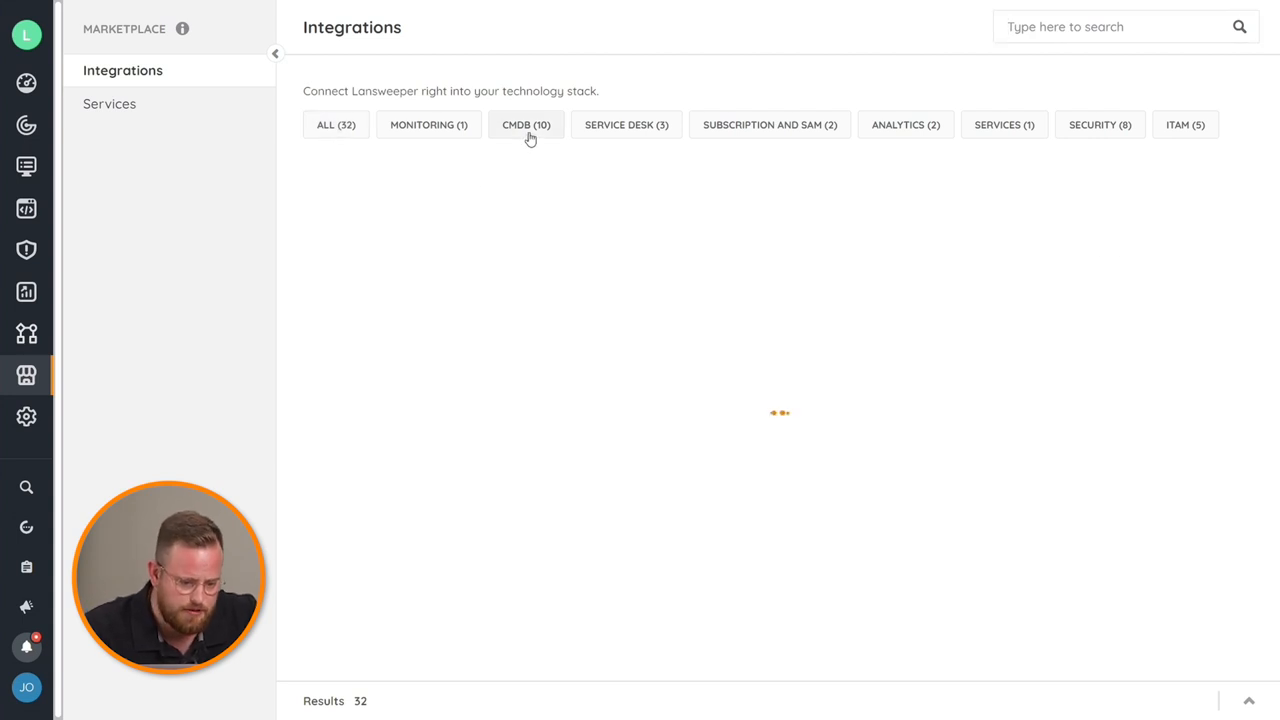
click(526, 125)
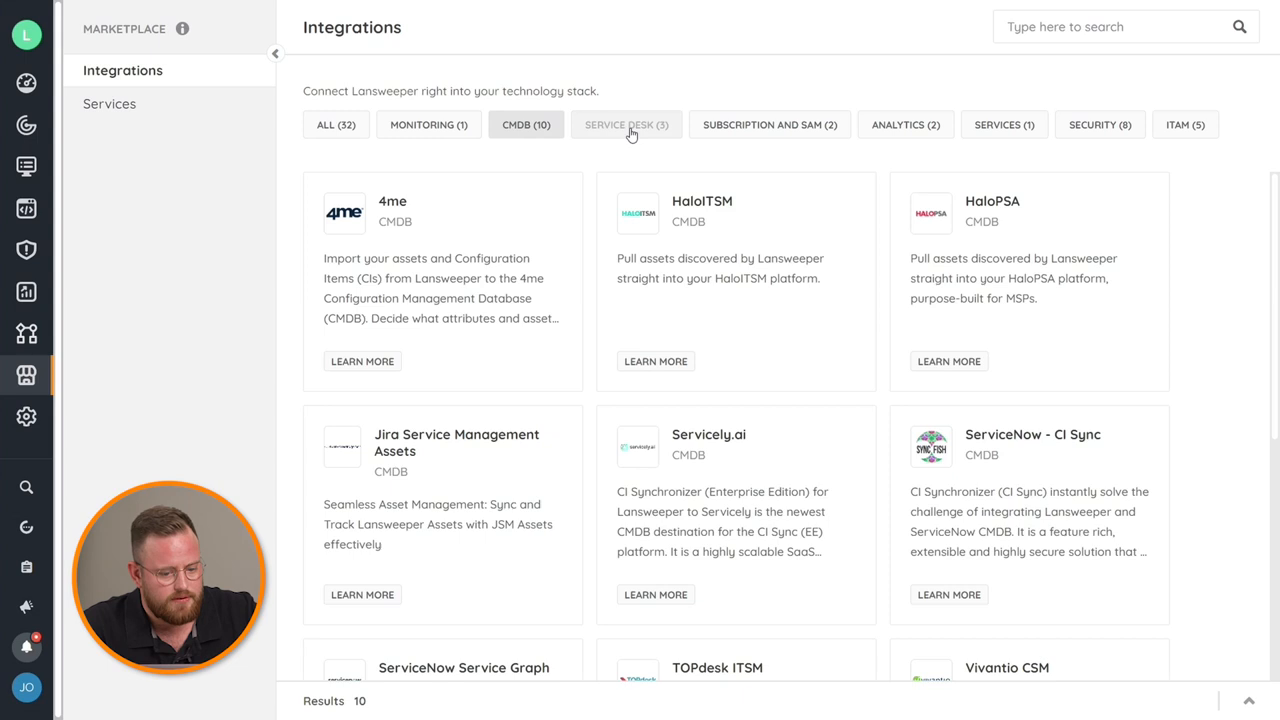
click(626, 125)
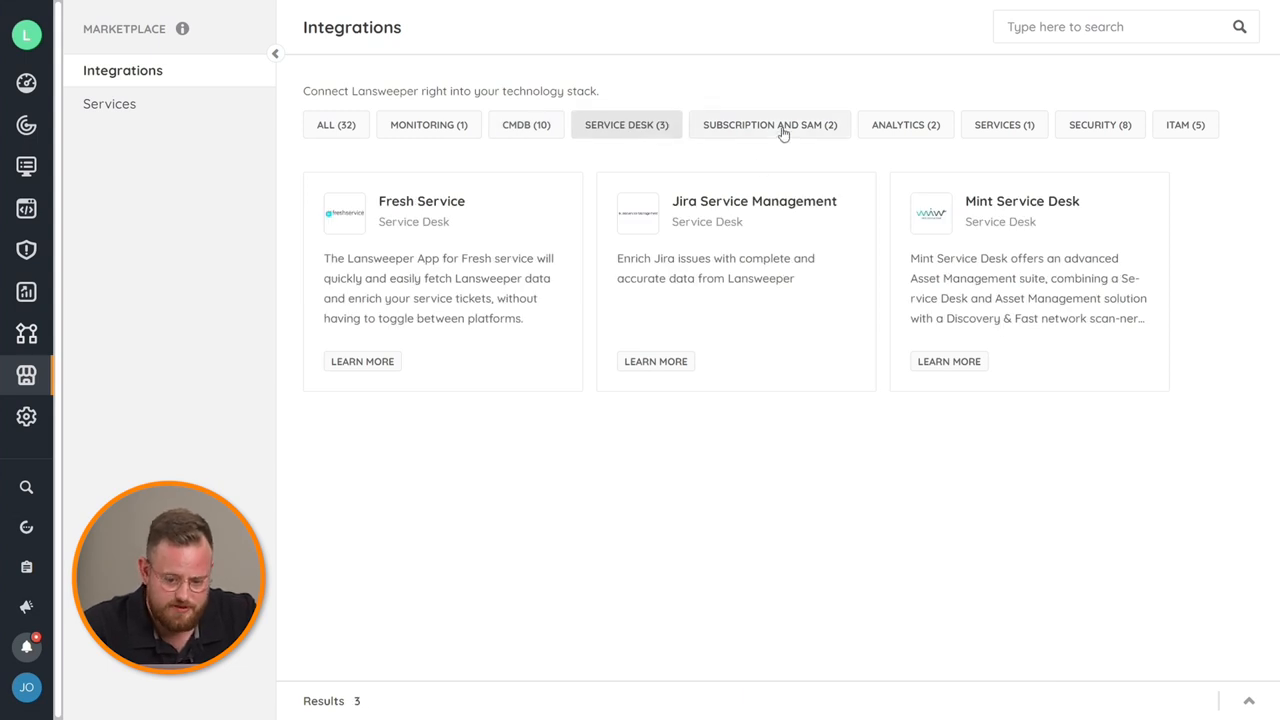
click(1099, 124)
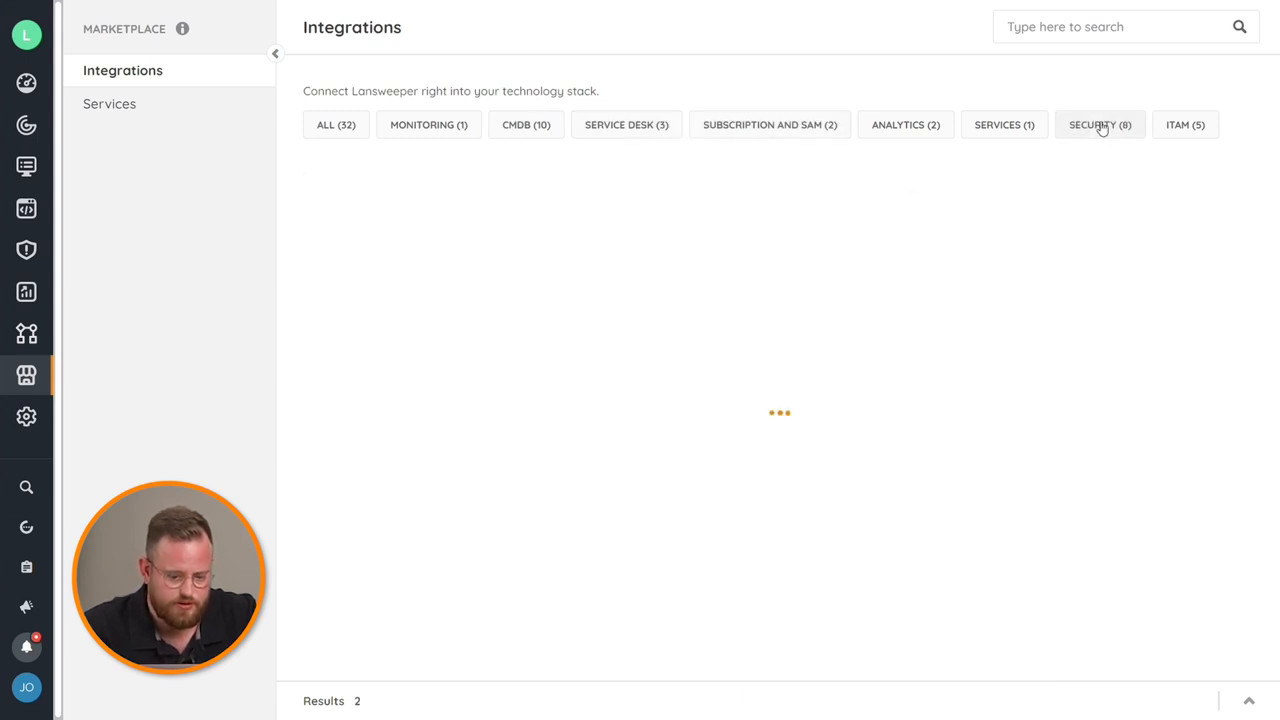
click(1100, 124)
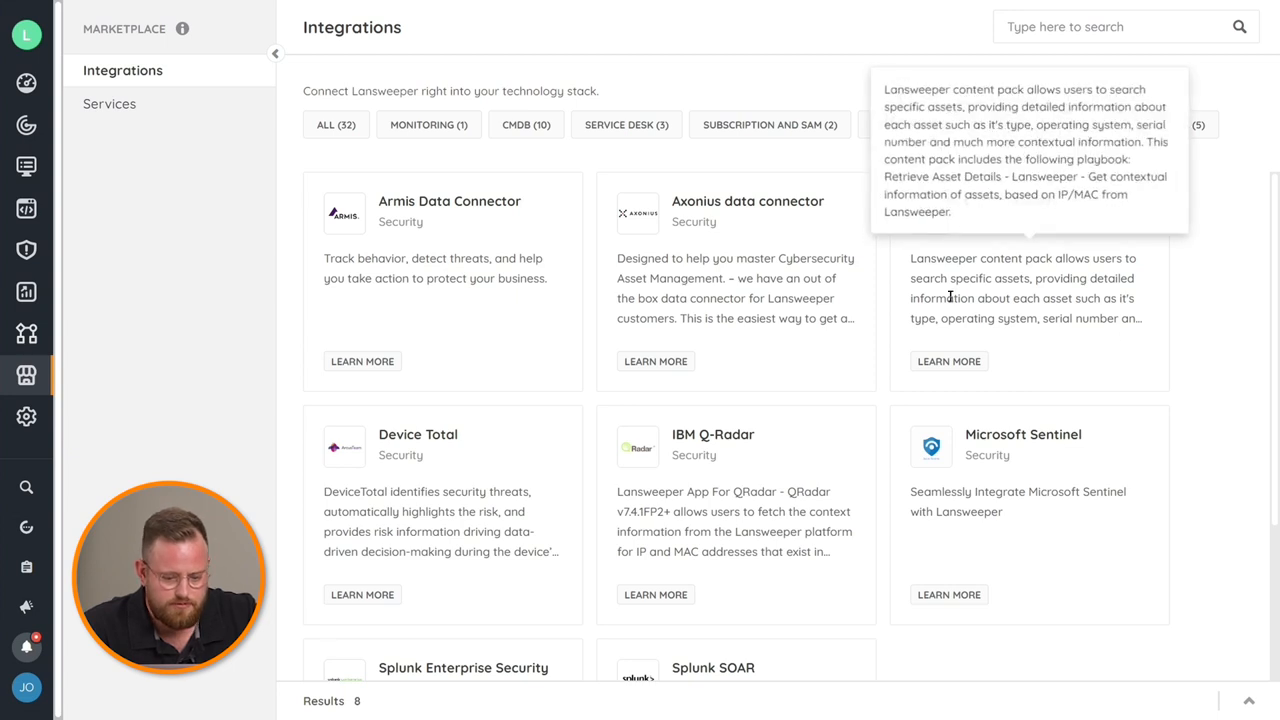
mouse_move(963, 300)
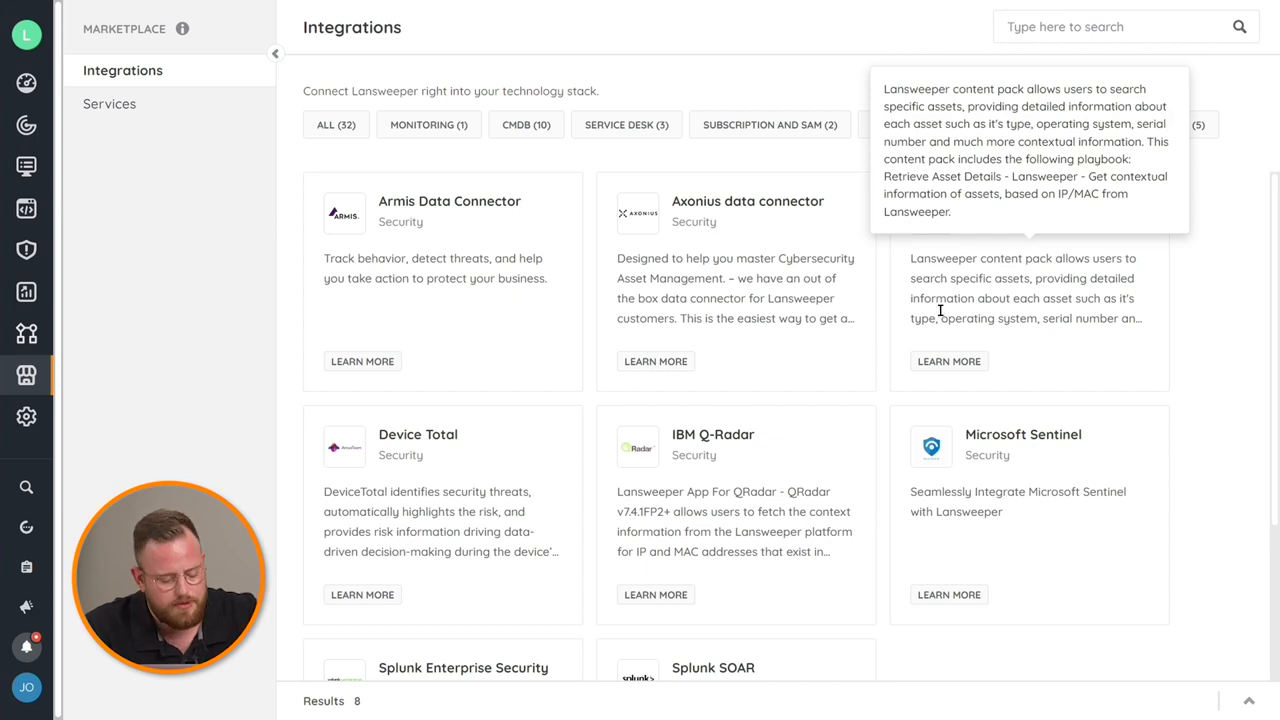
mouse_move(655, 345)
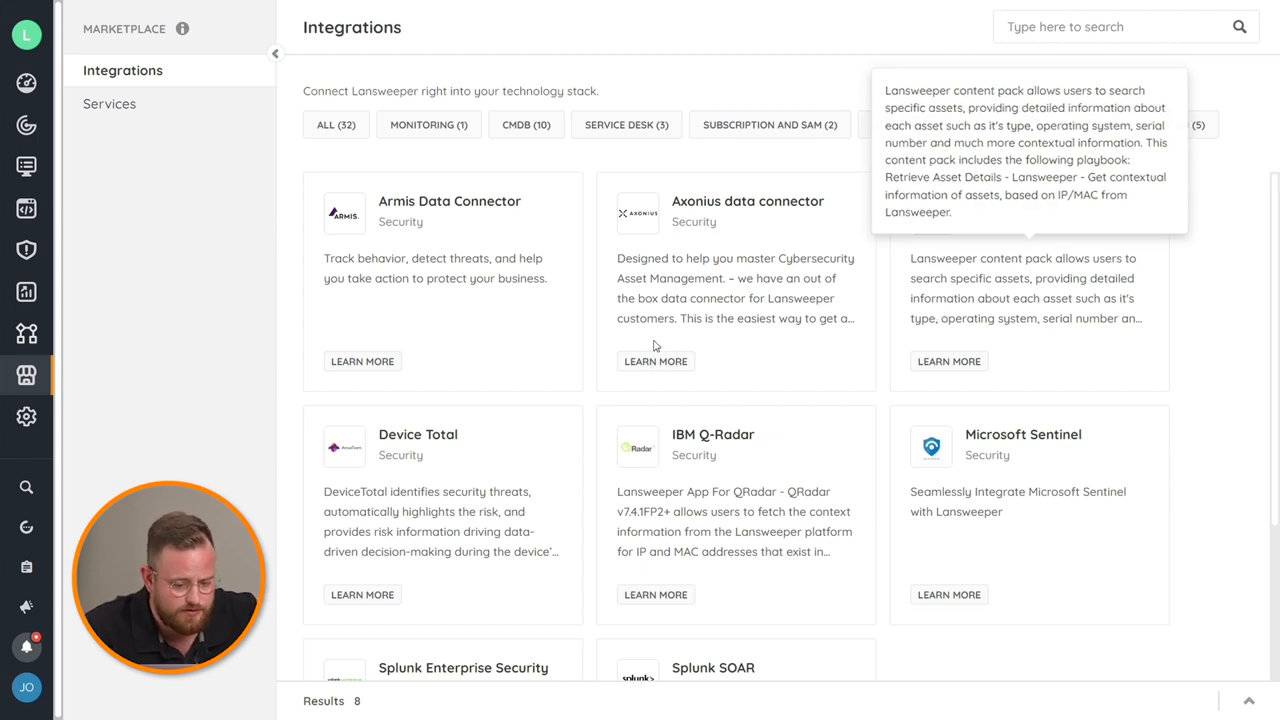